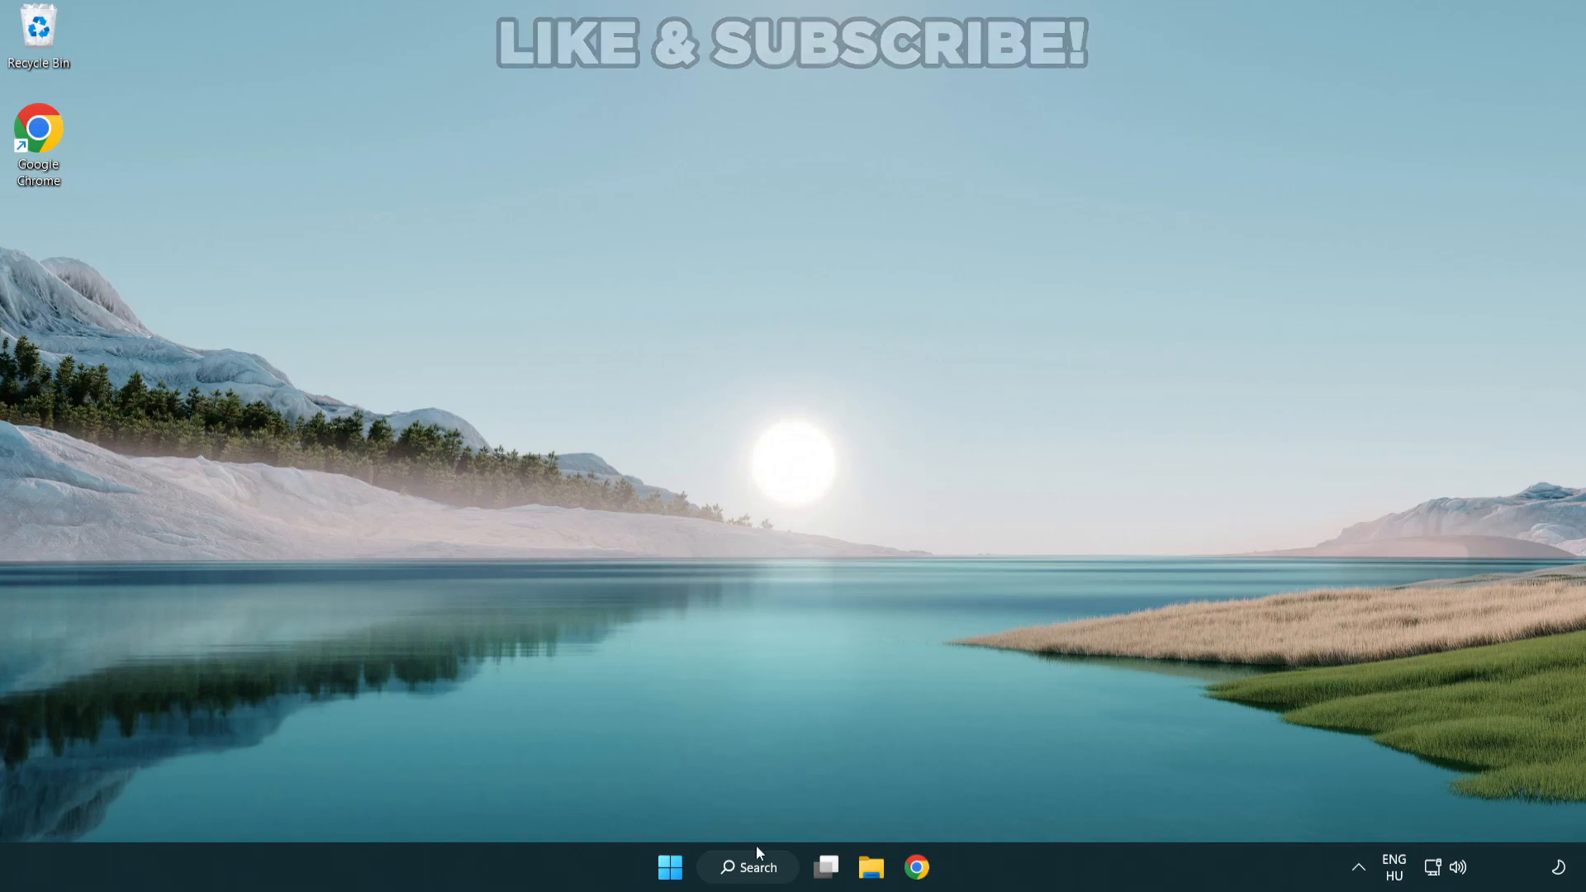
Search Windows for 'device manager'.
left_click(748, 866)
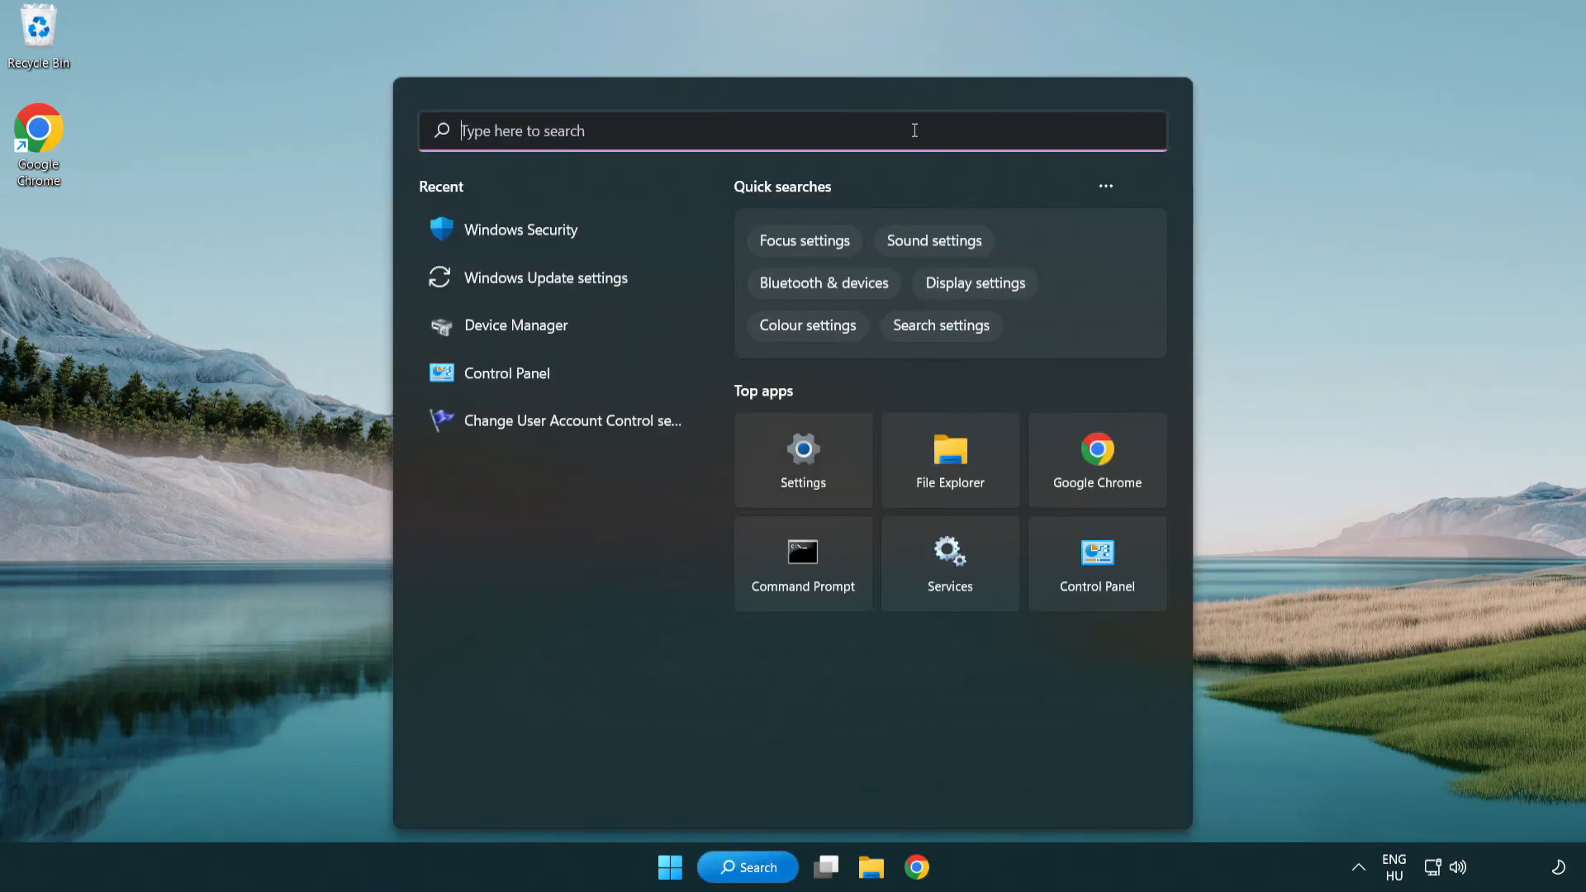
type("device manager")
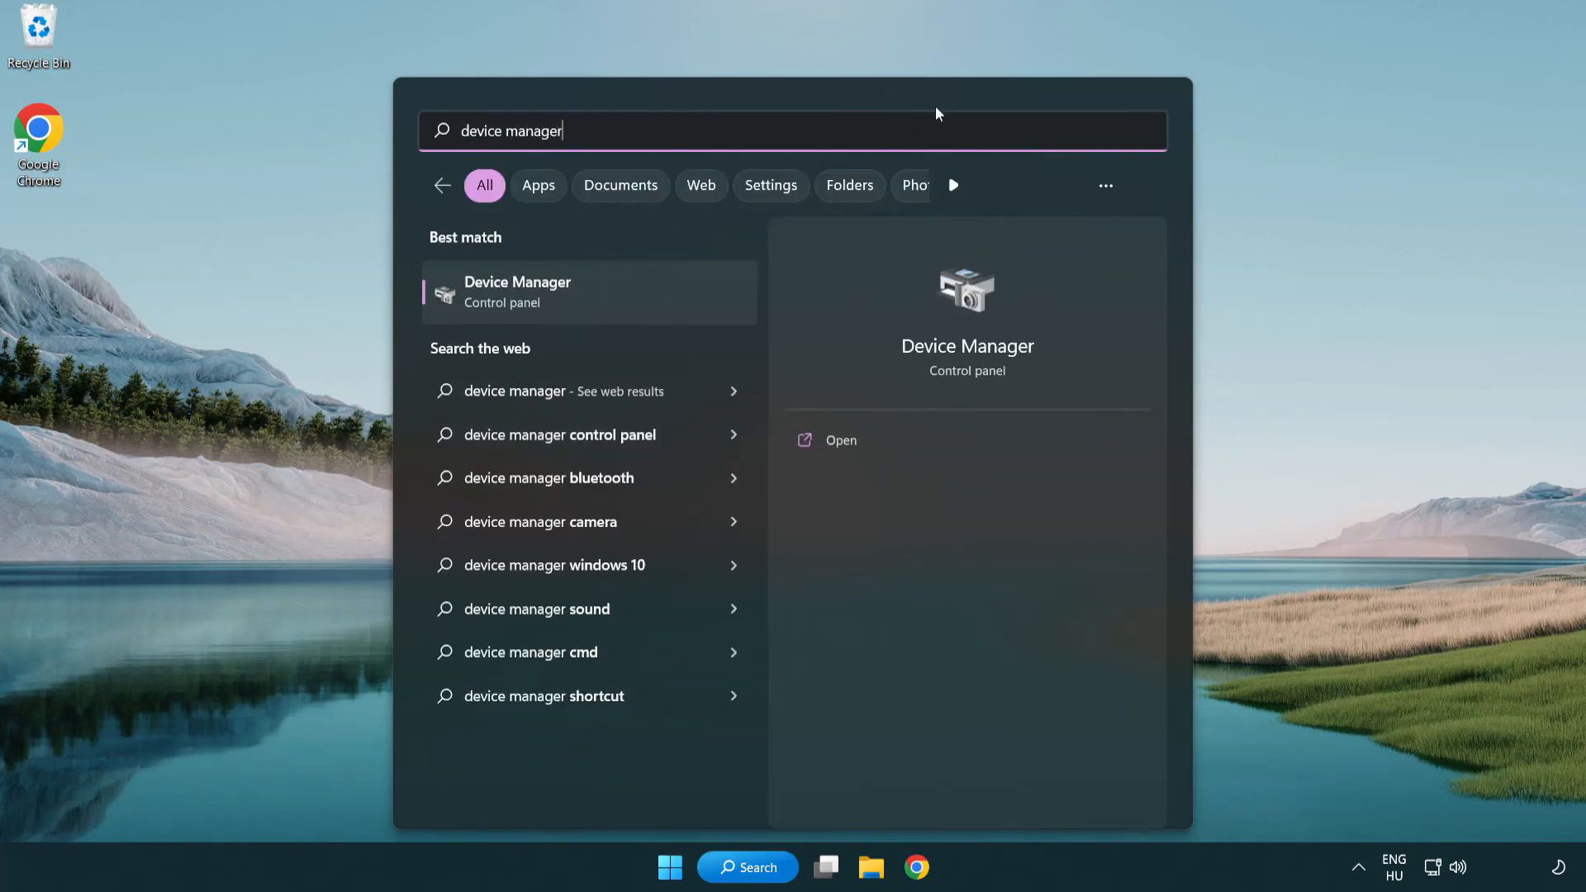
mouse_move(635, 303)
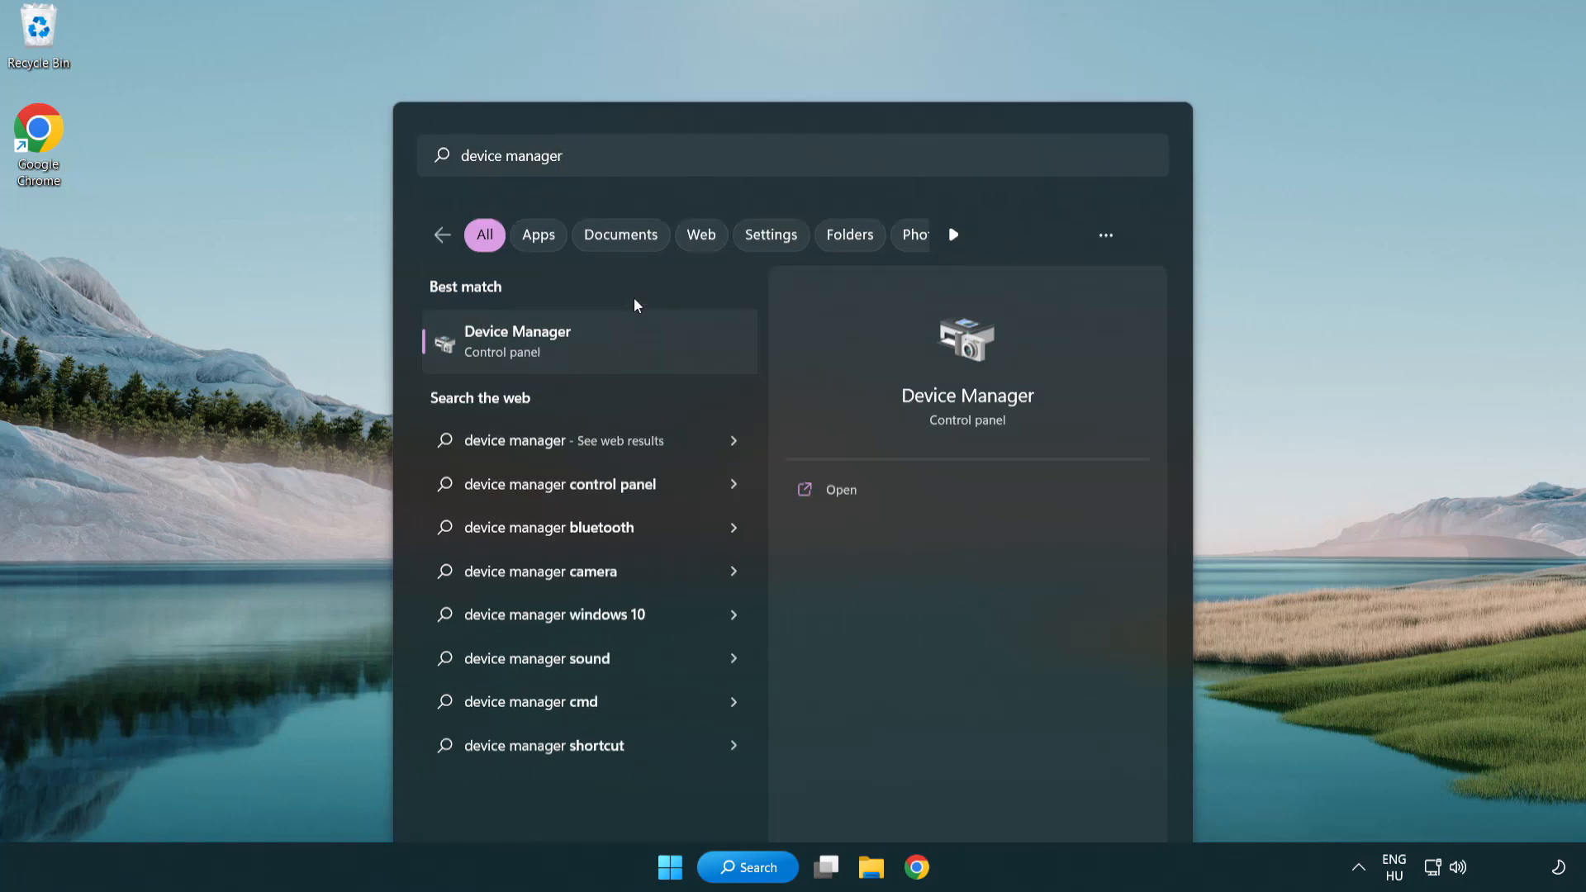
Open Device Manager and start a driver update for the VMware SVGA 3D display adapter.
left_click(840, 490)
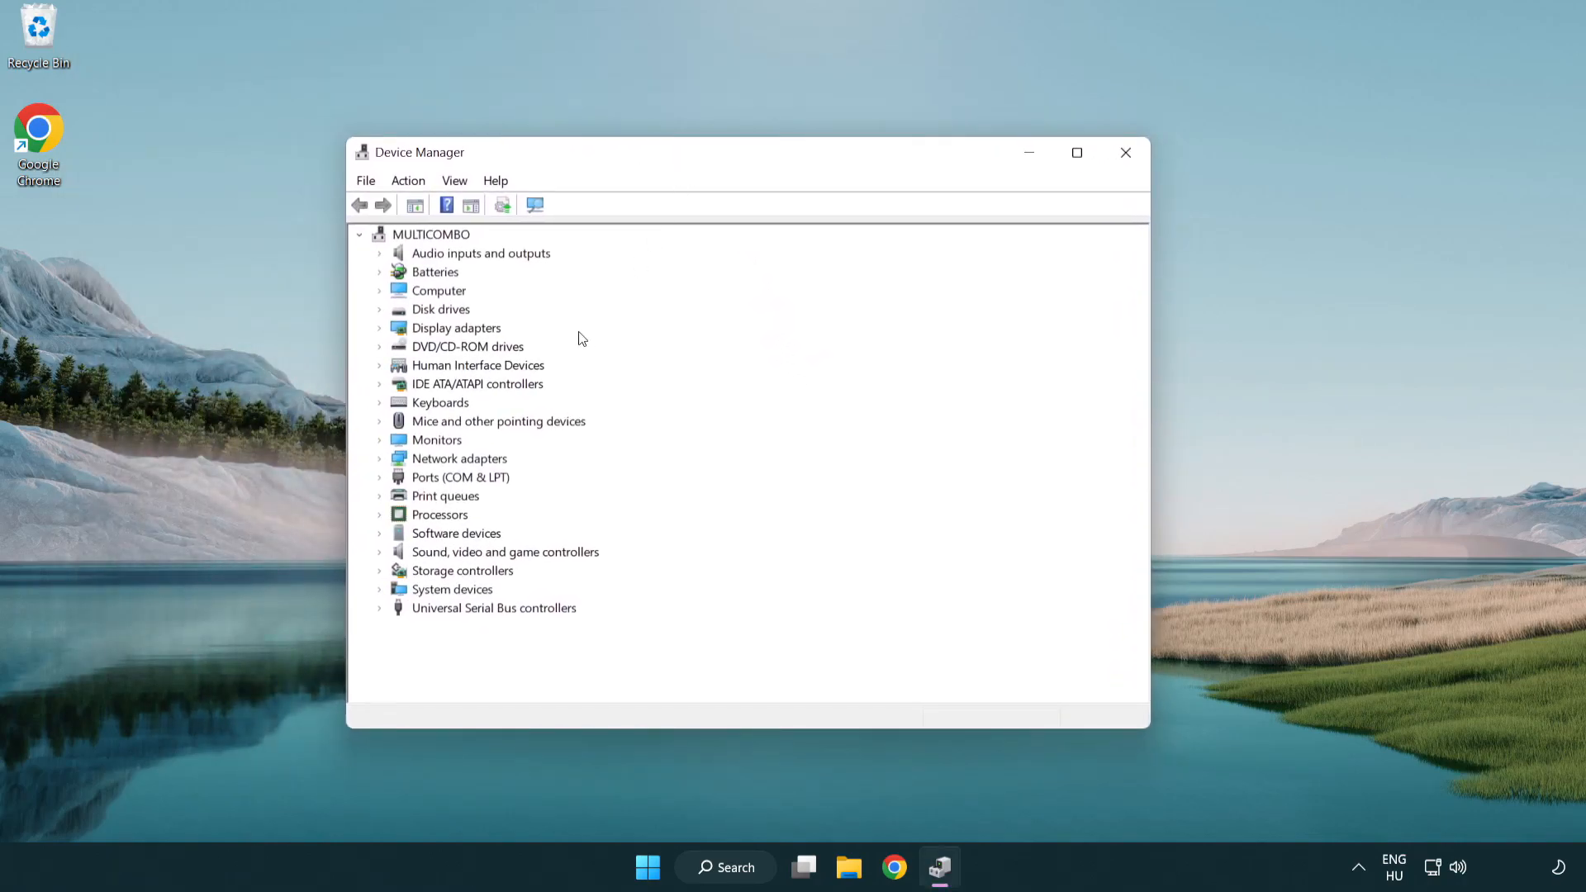
left_click(455, 328)
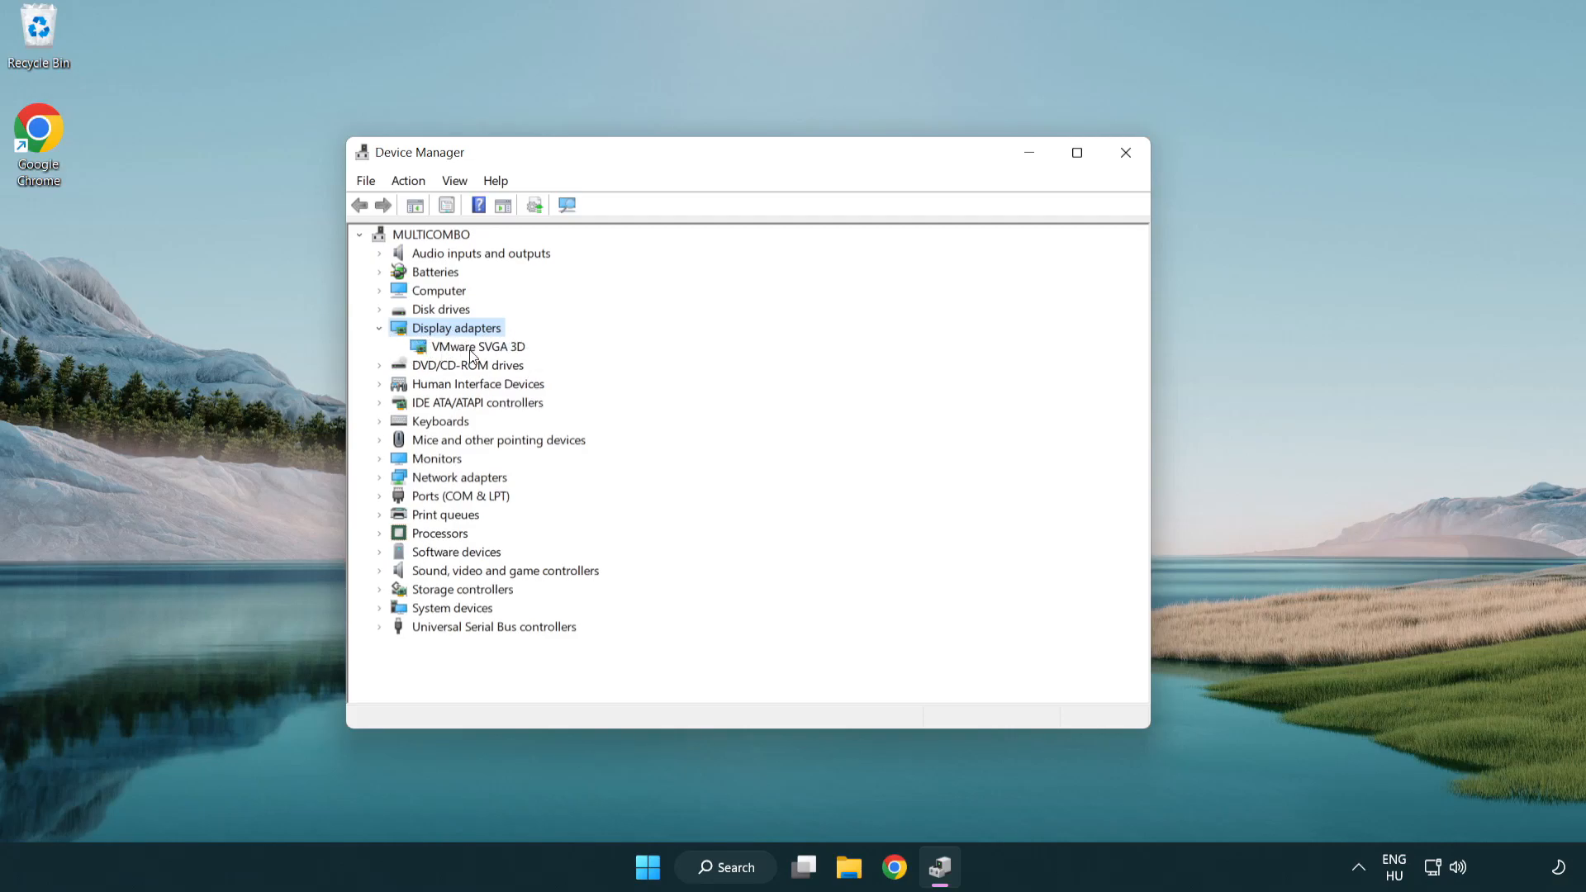
left_click(481, 346)
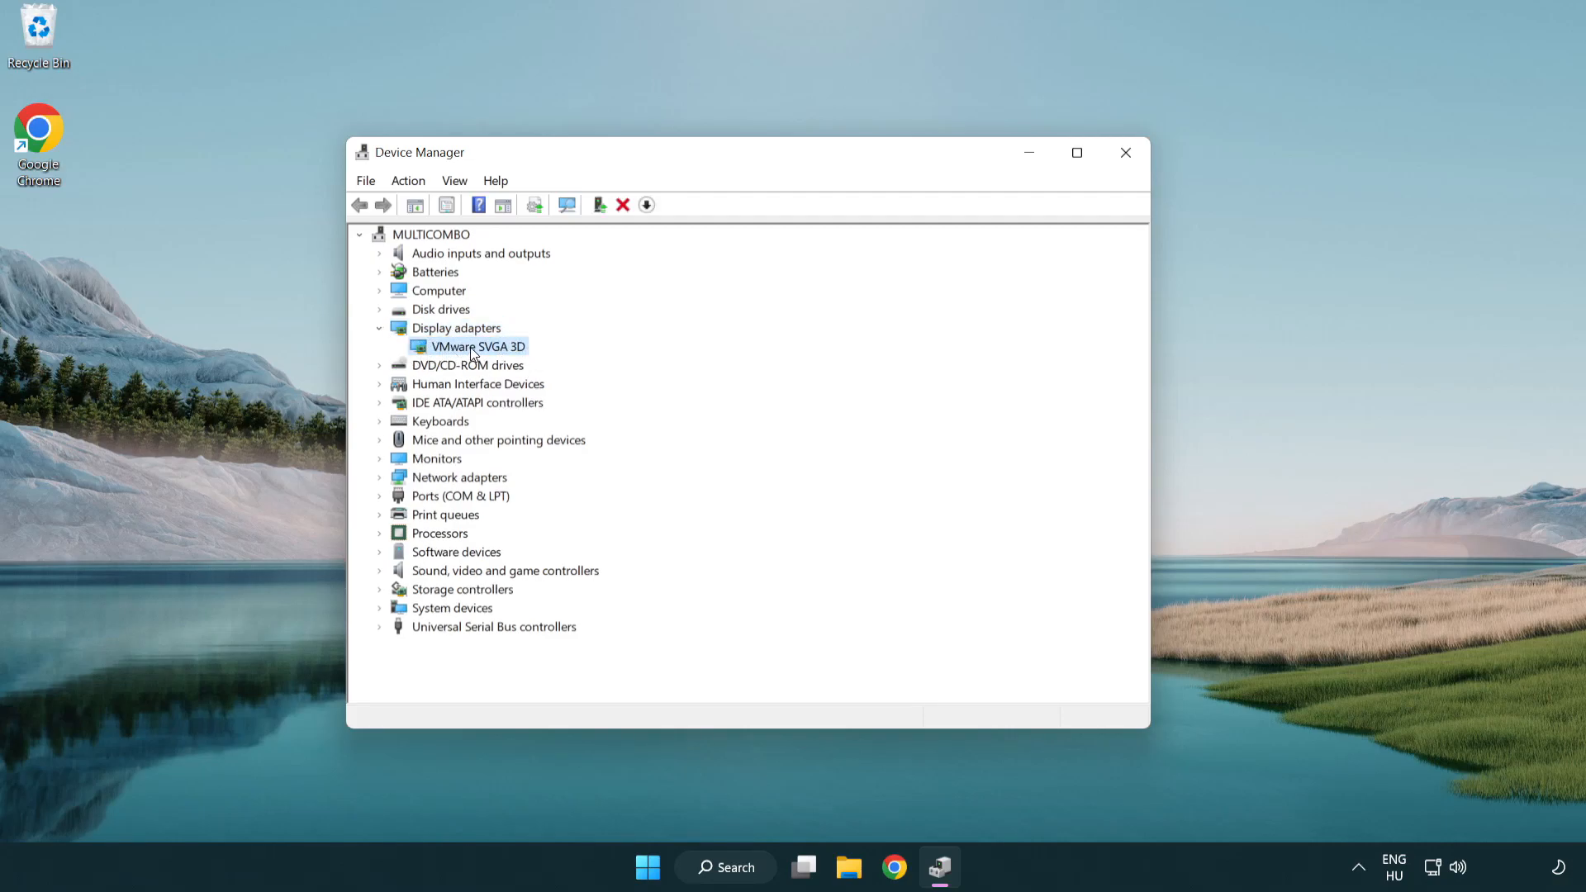
right_click(477, 346)
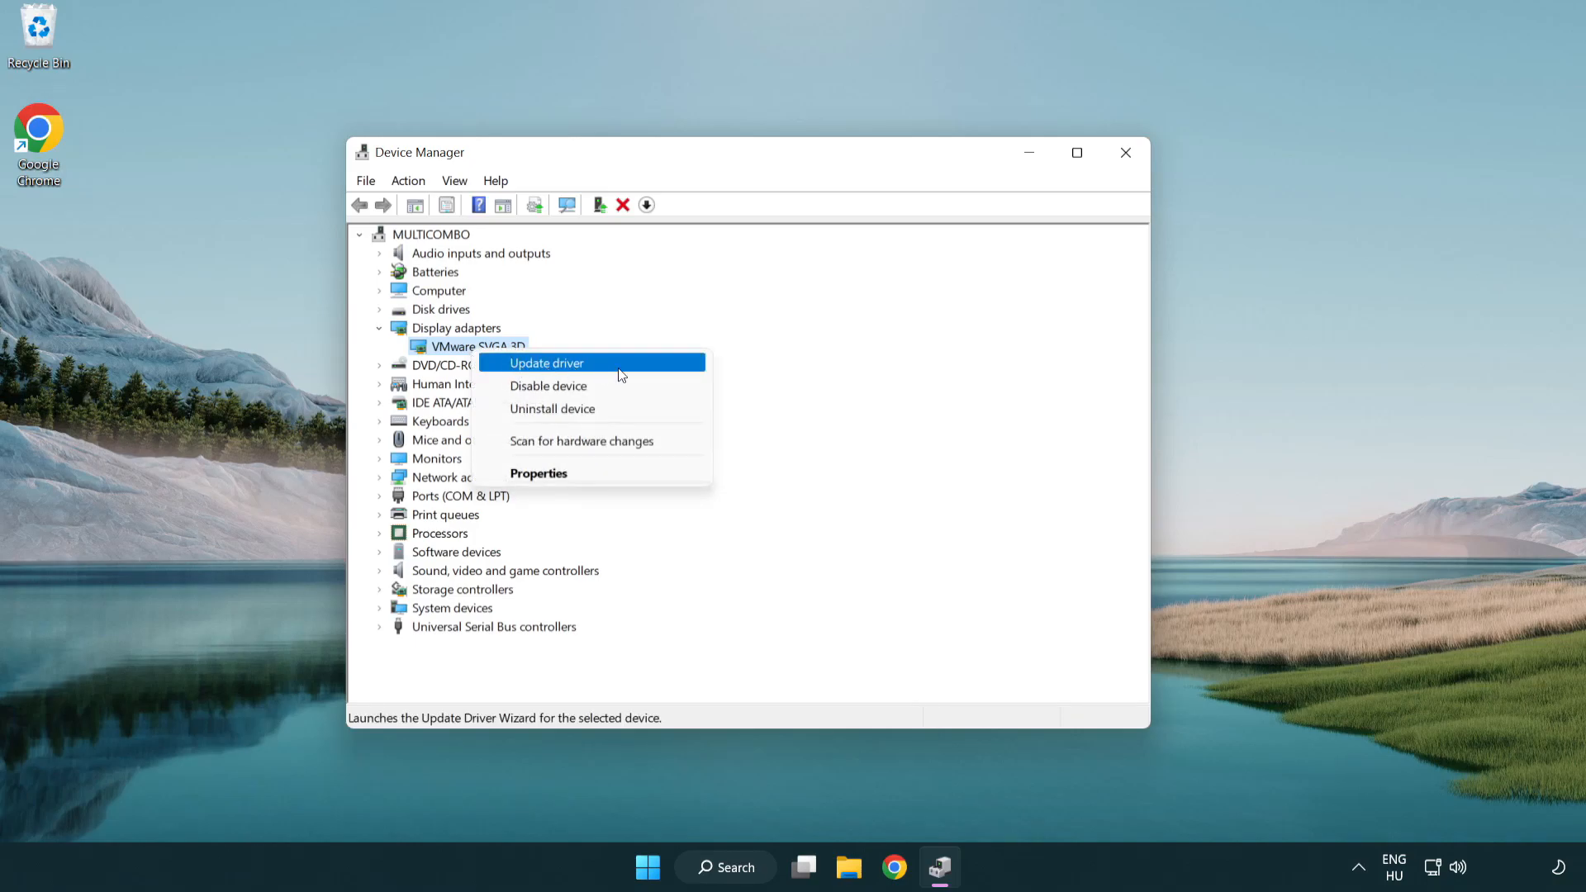
left_click(546, 362)
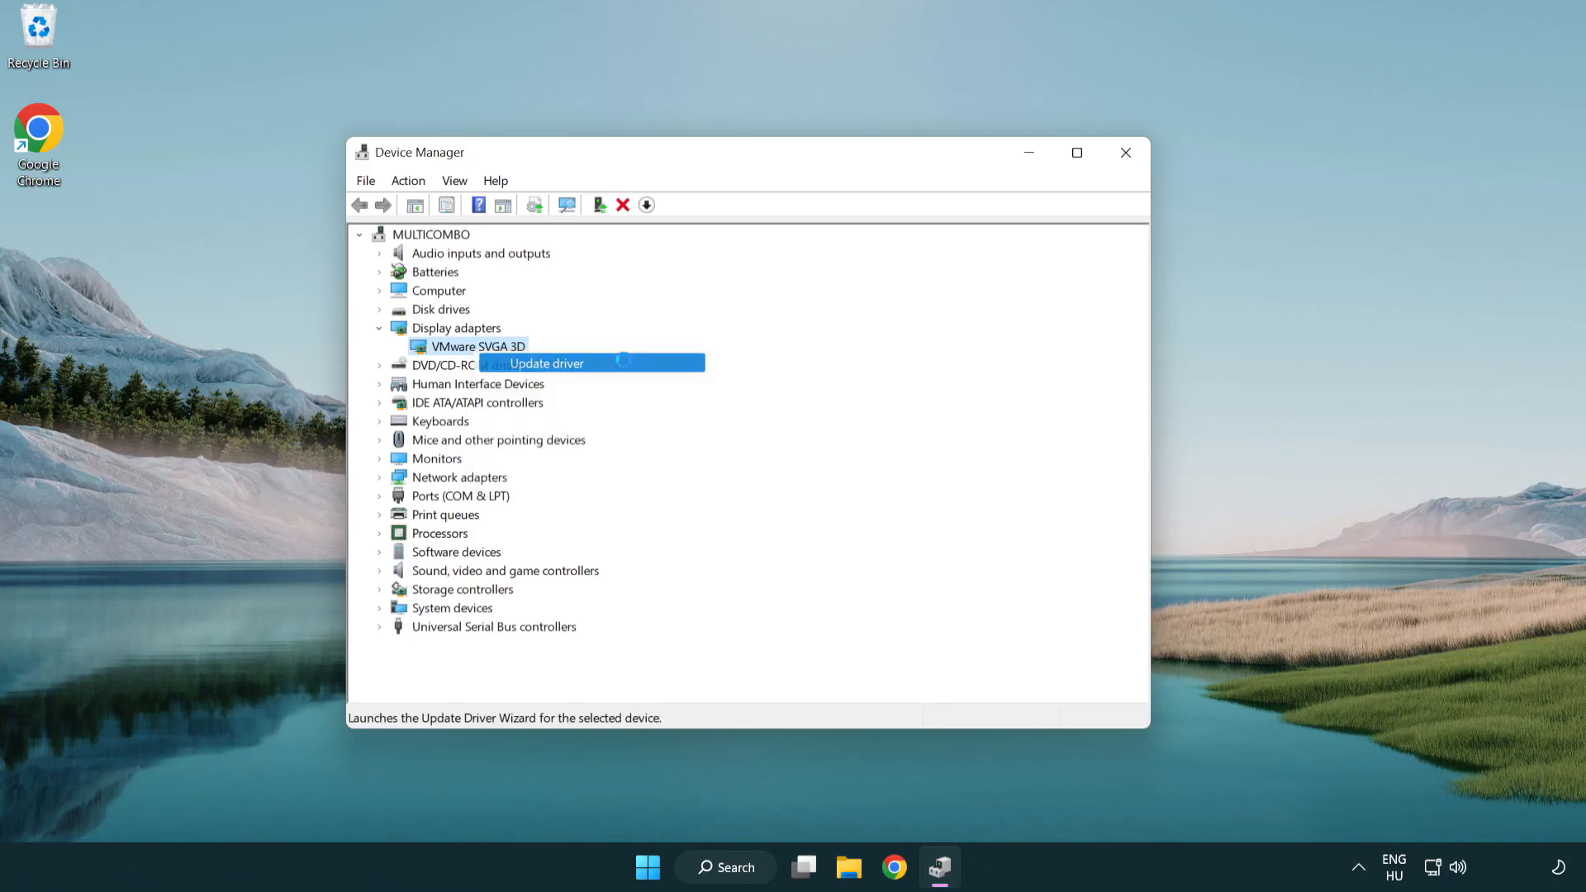
Search automatically for the VMware SVGA 3D driver, dismiss the result, and close Device Manager.
left_click(546, 364)
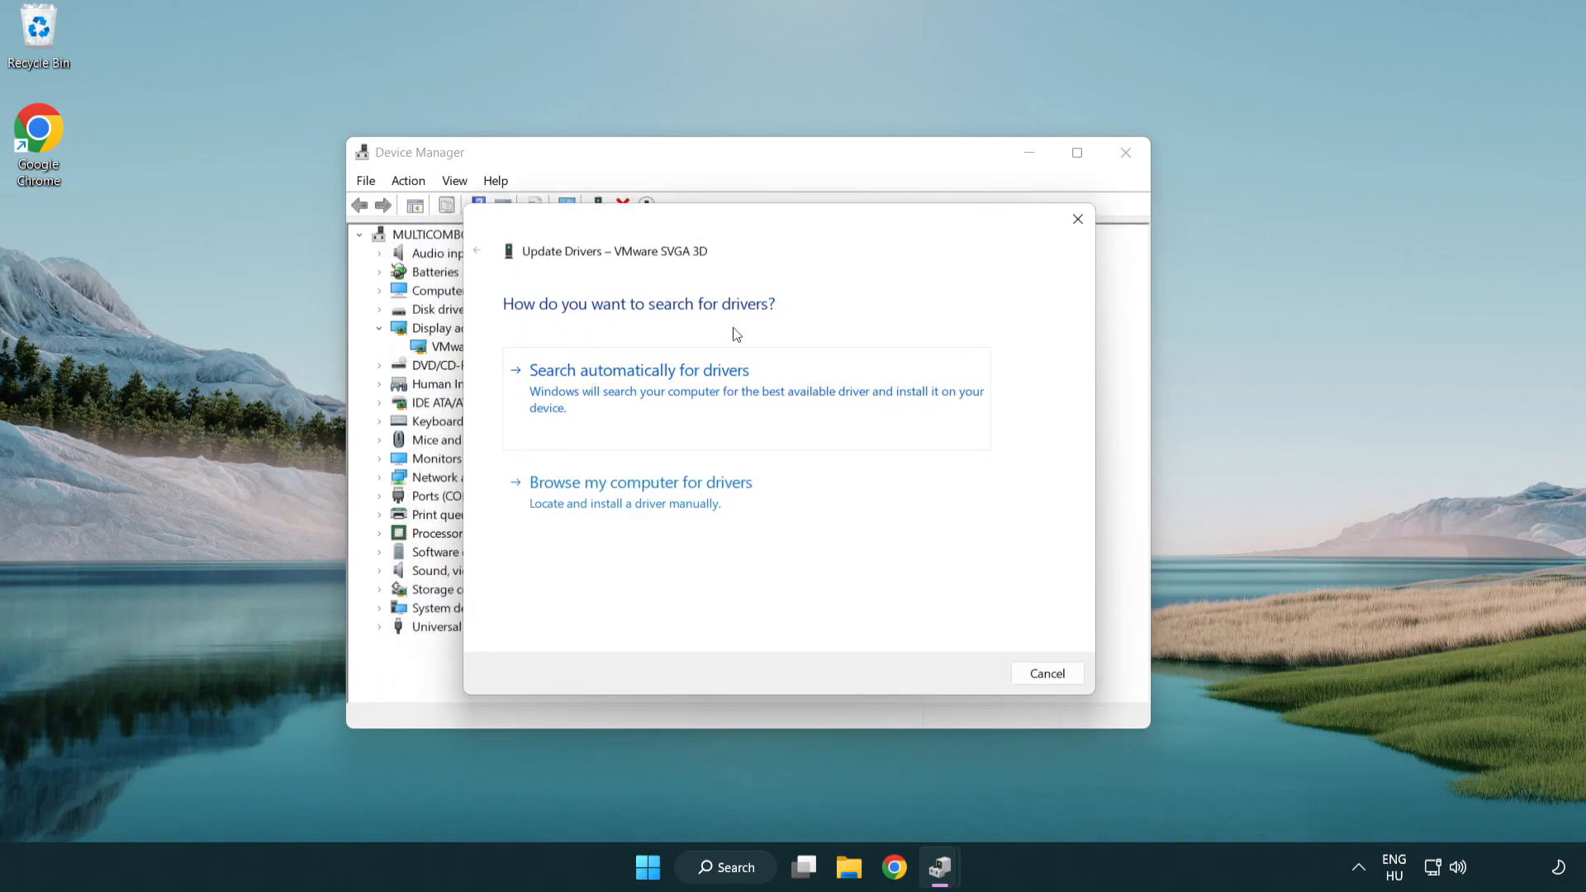
mouse_move(720, 395)
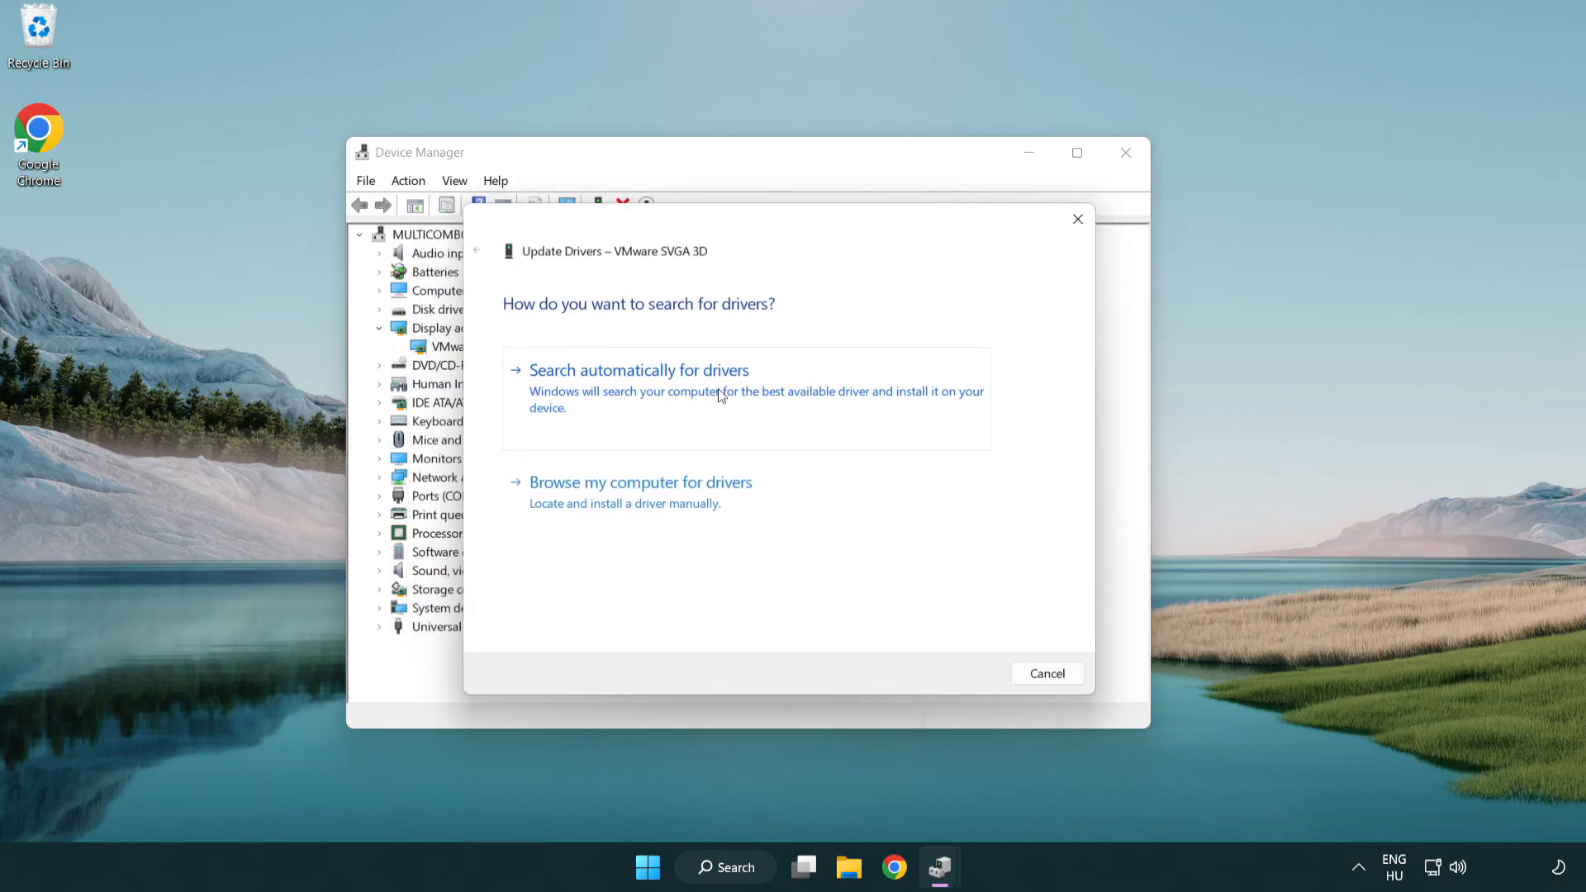
left_click(639, 369)
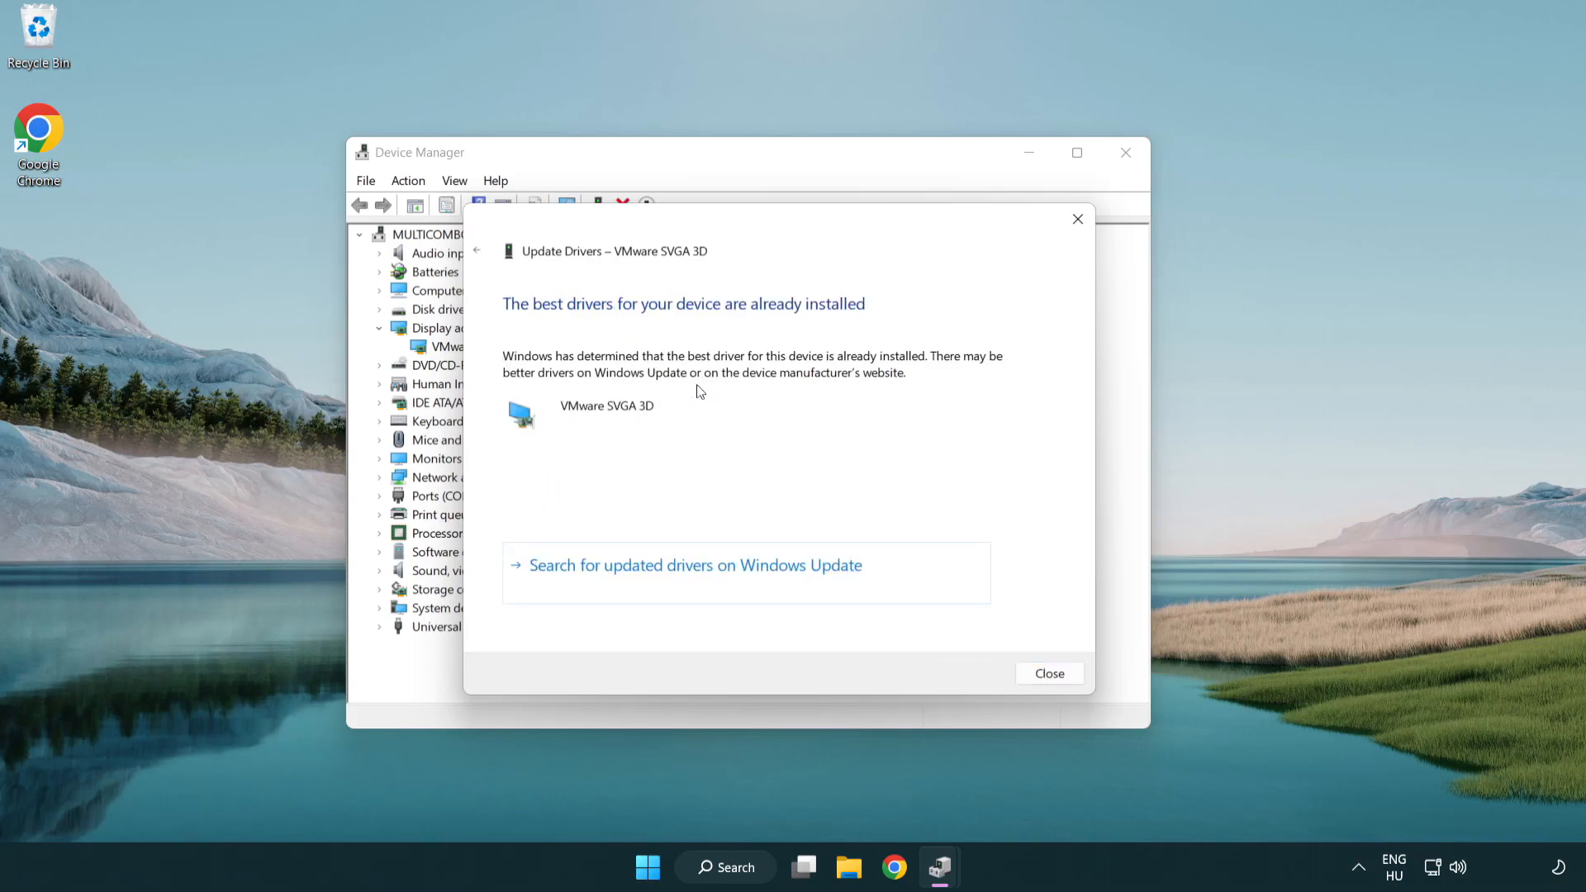
mouse_move(540, 320)
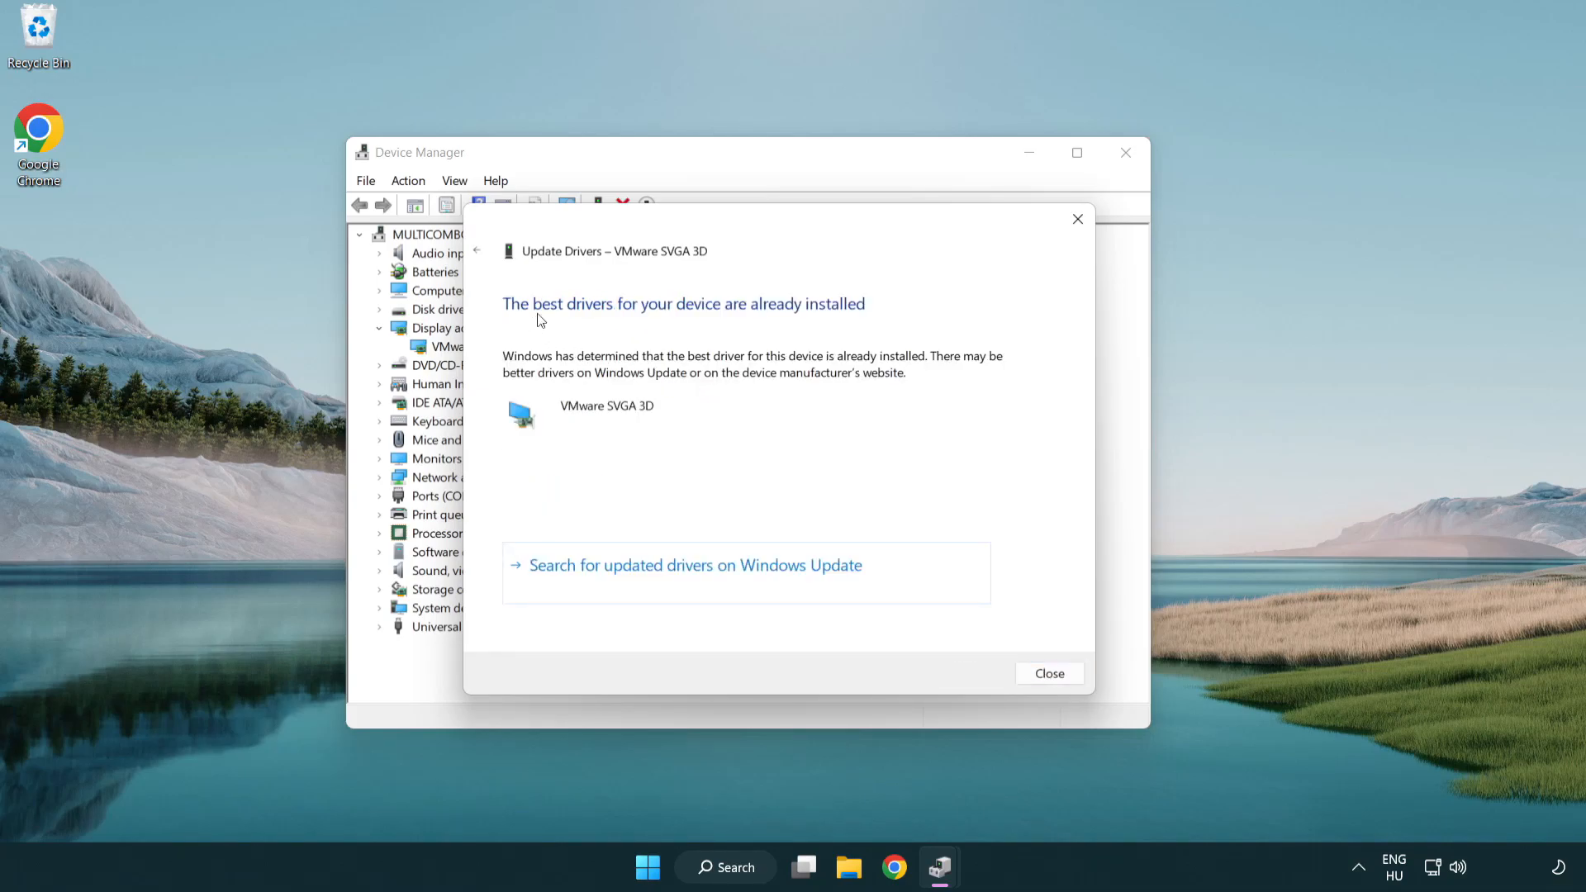
mouse_move(716, 416)
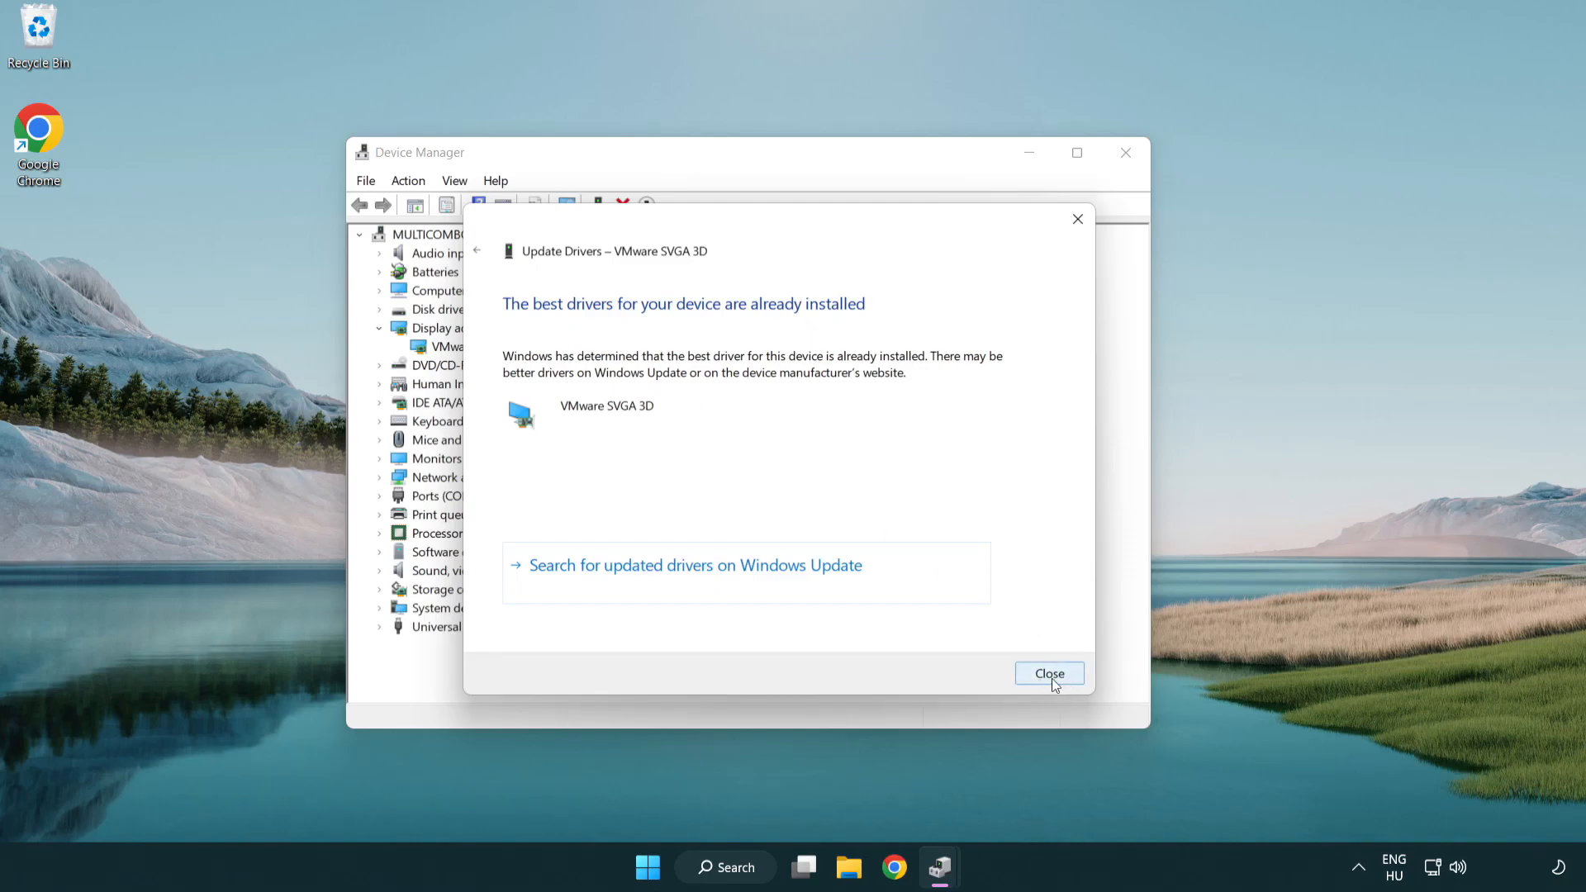
left_click(1049, 674)
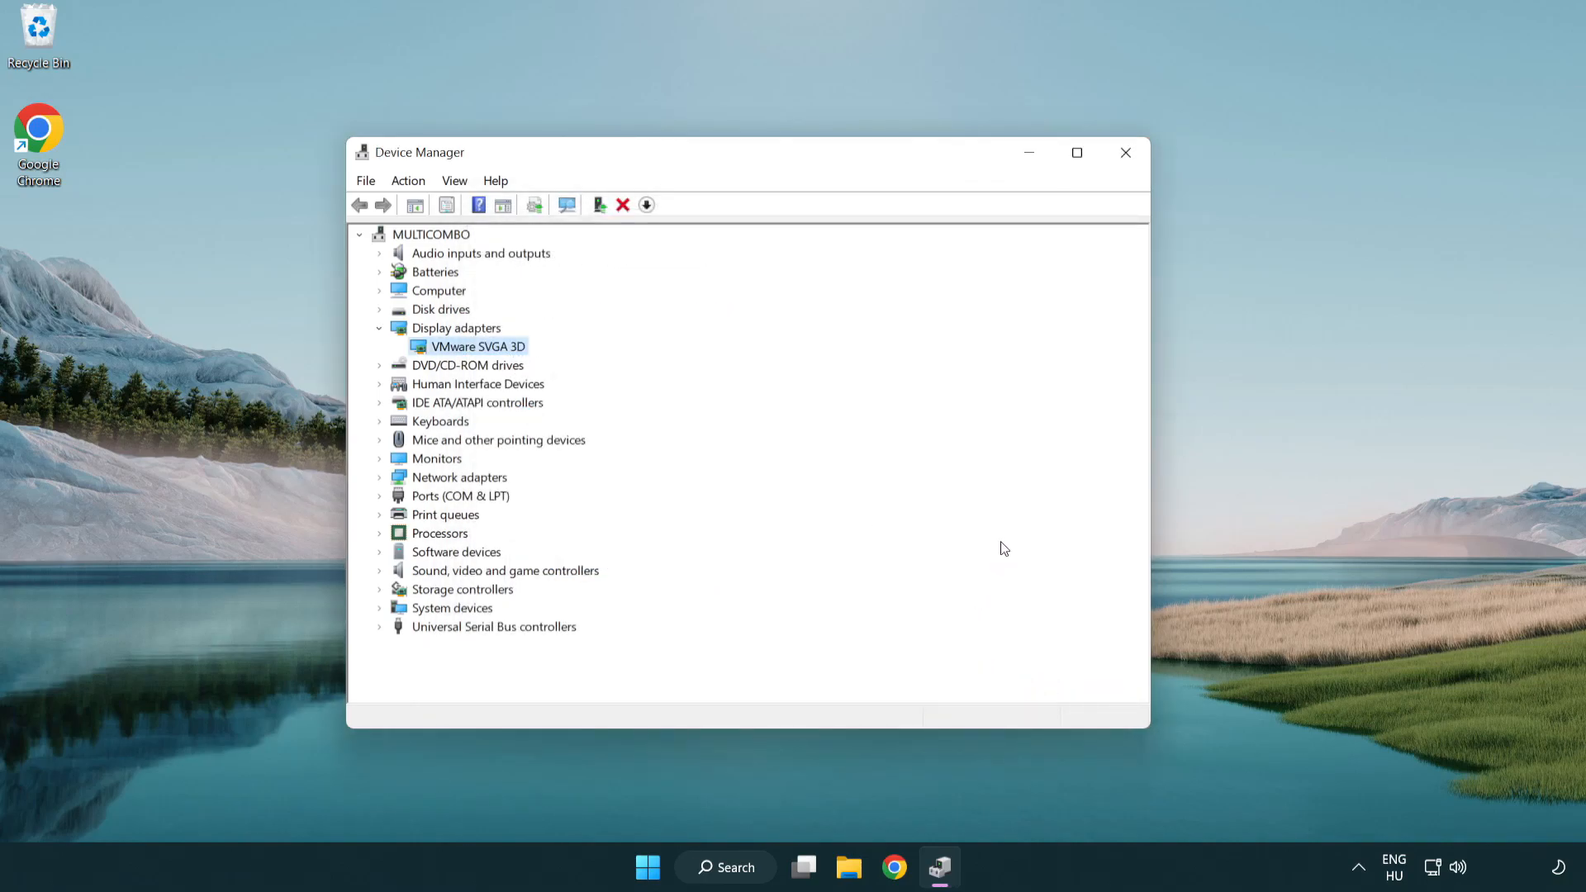
mouse_move(1126, 153)
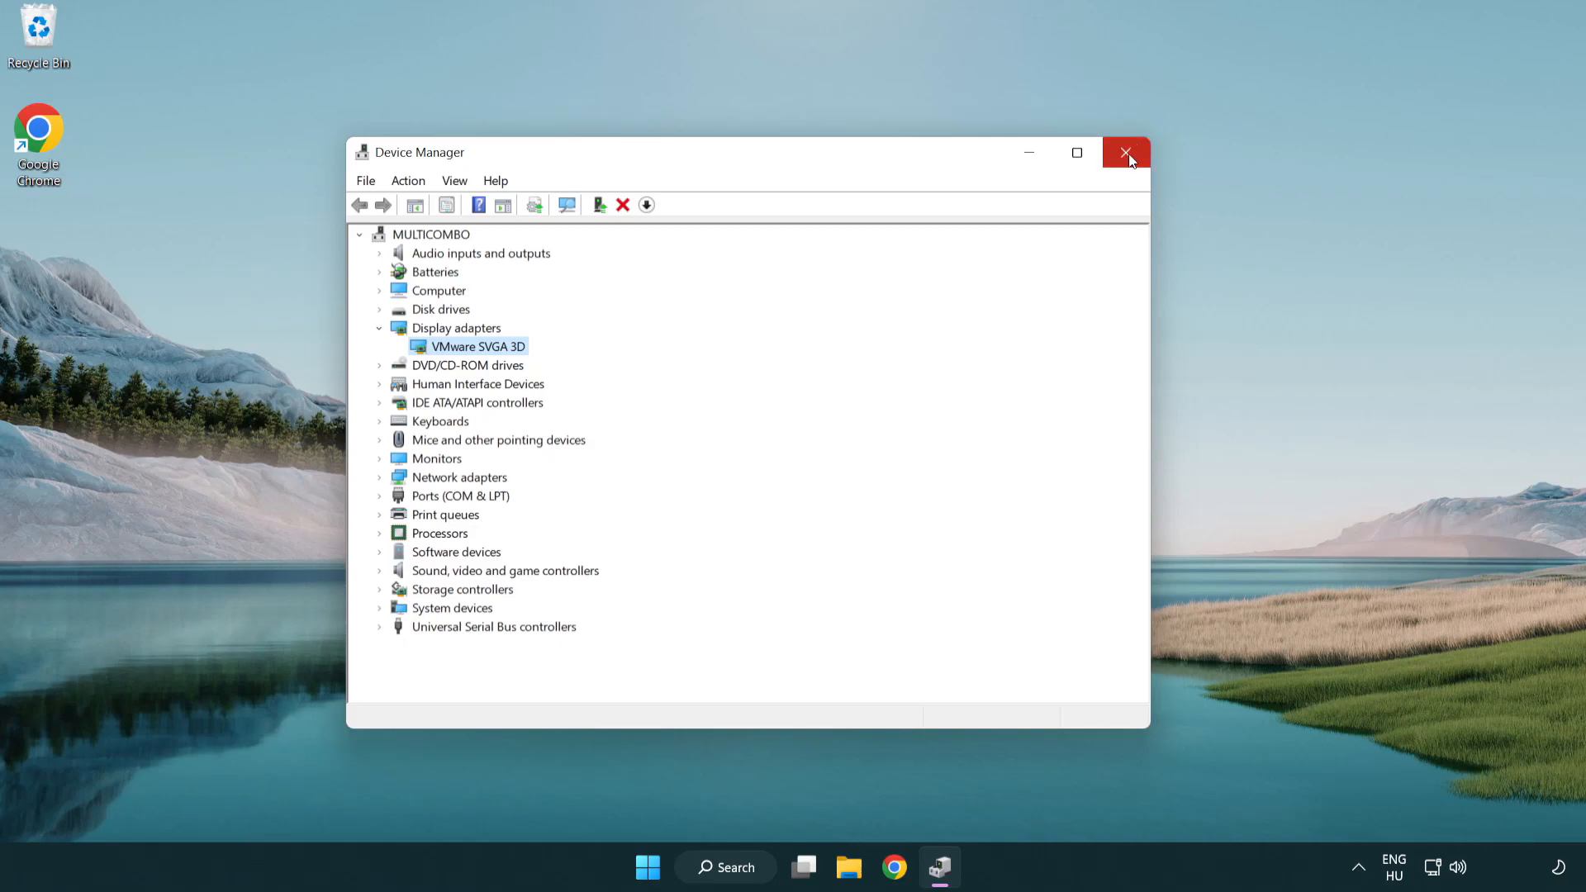
left_click(1127, 153)
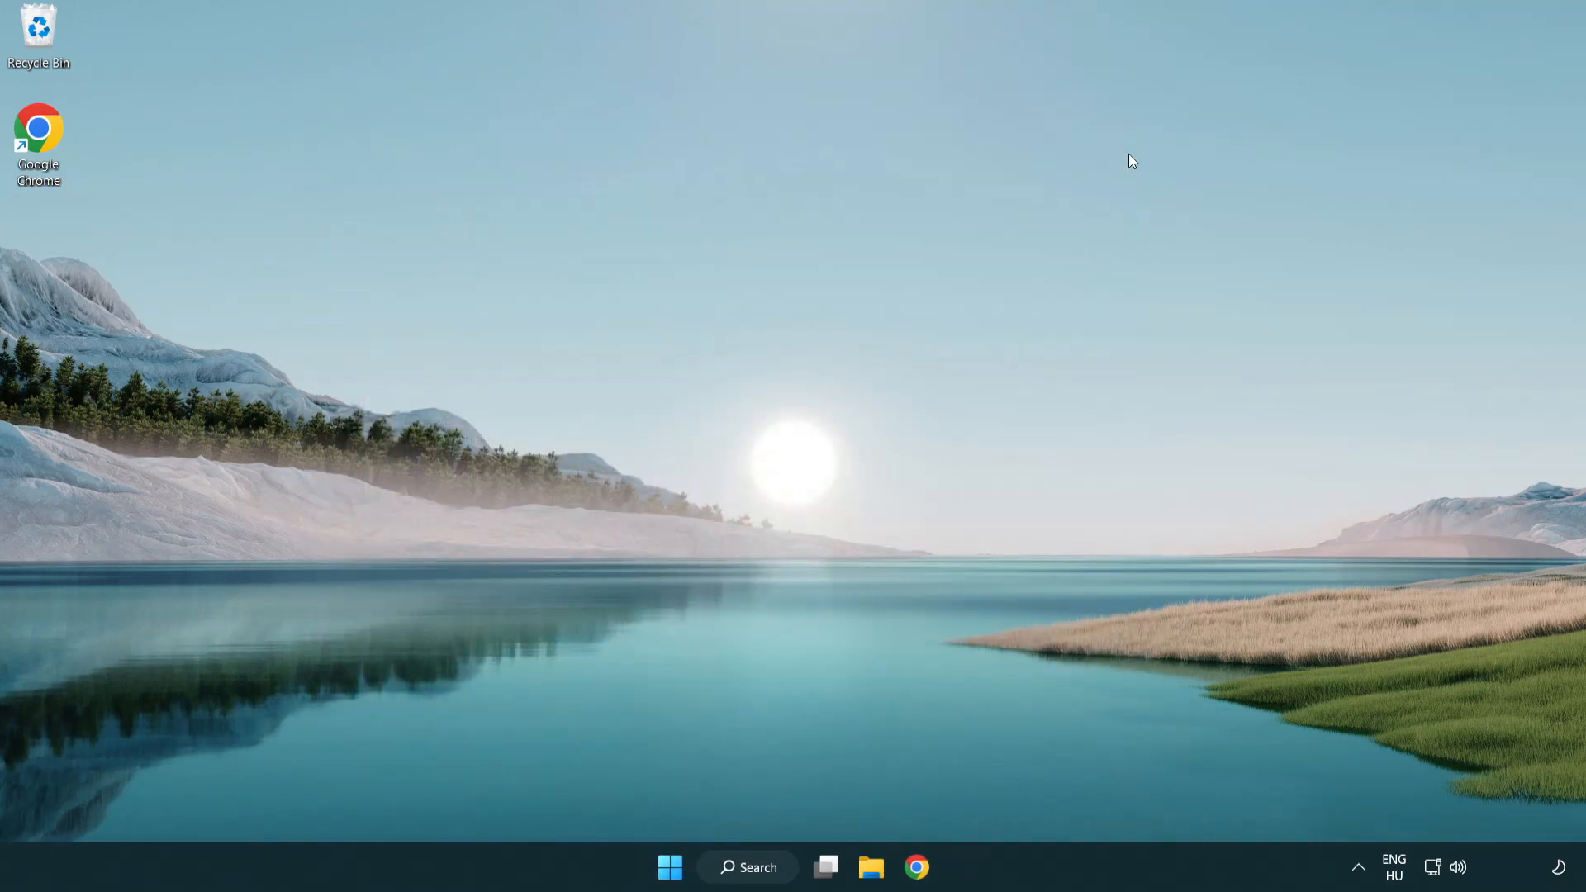
mouse_move(761, 866)
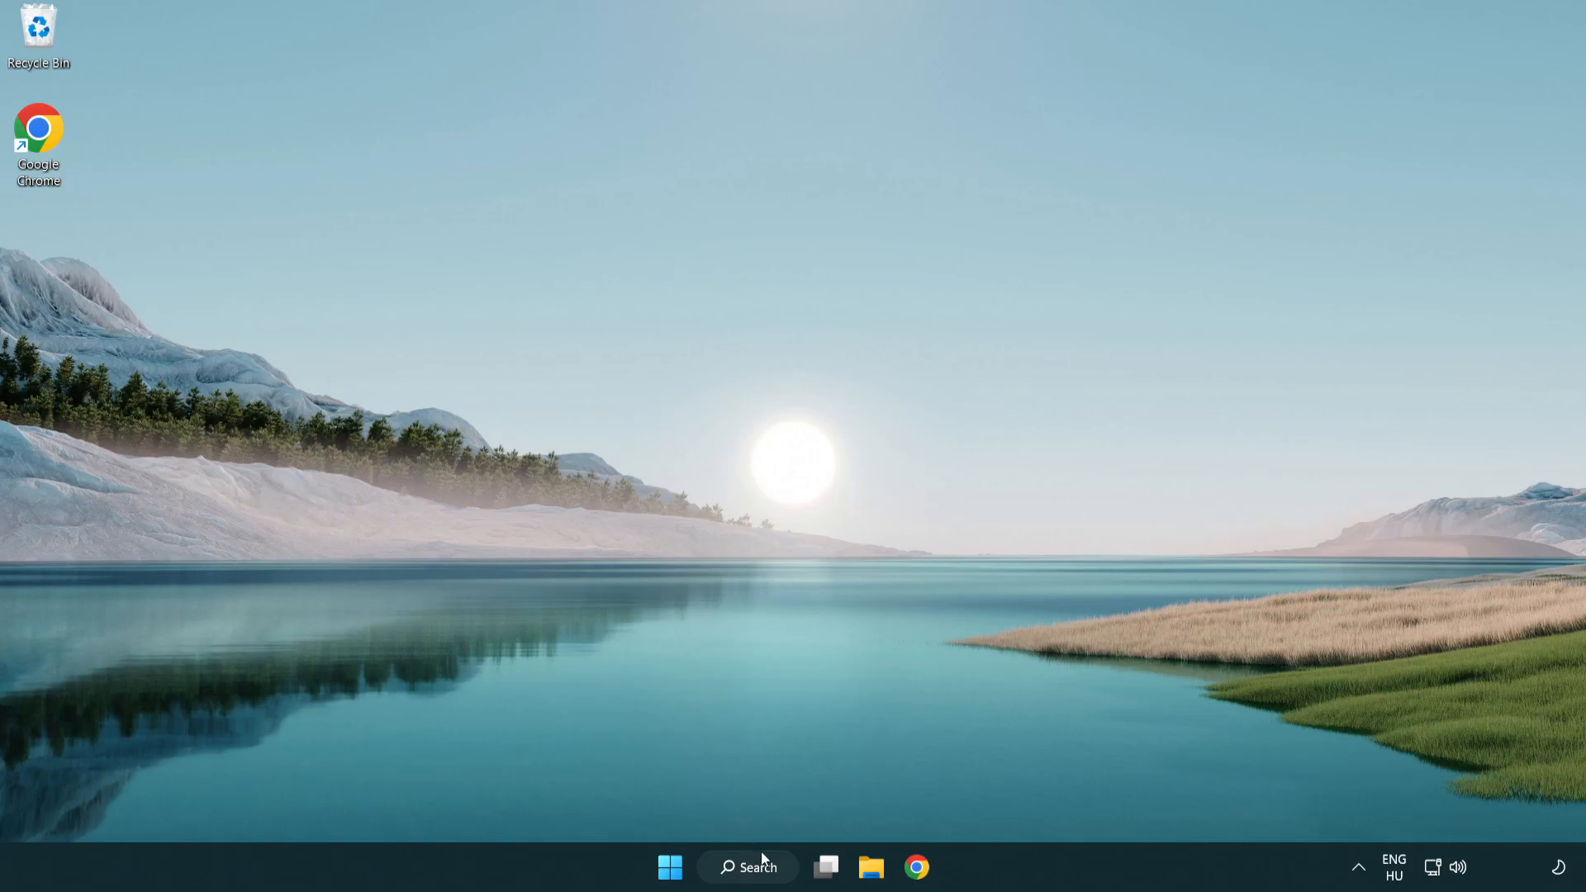
Search Windows for 'update' to find Windows Update settings.
left_click(748, 867)
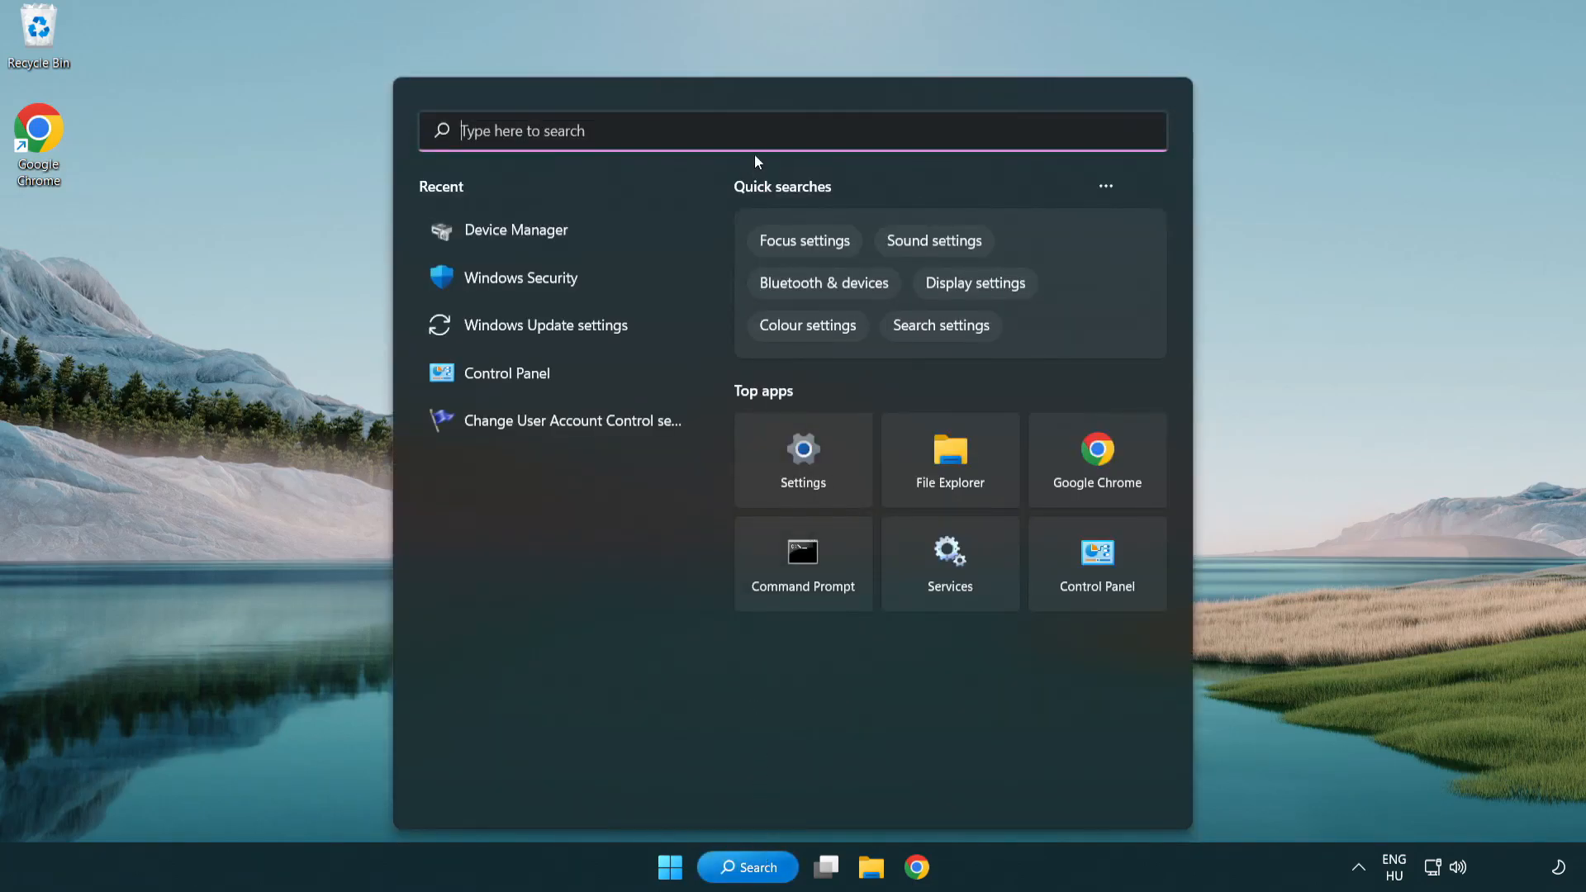
type("u")
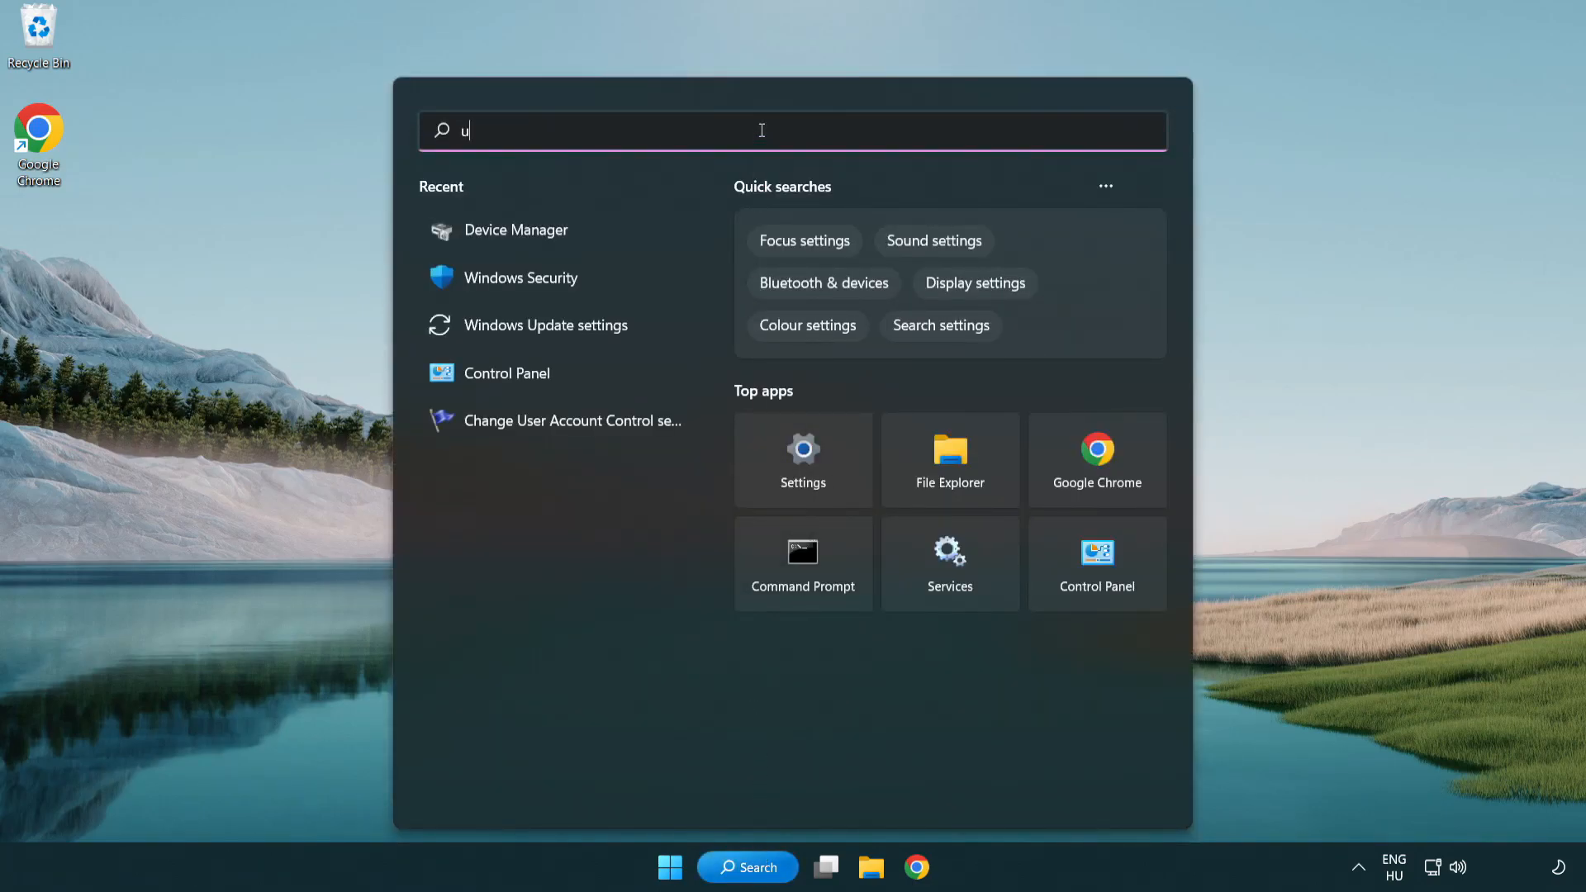
type("pdate")
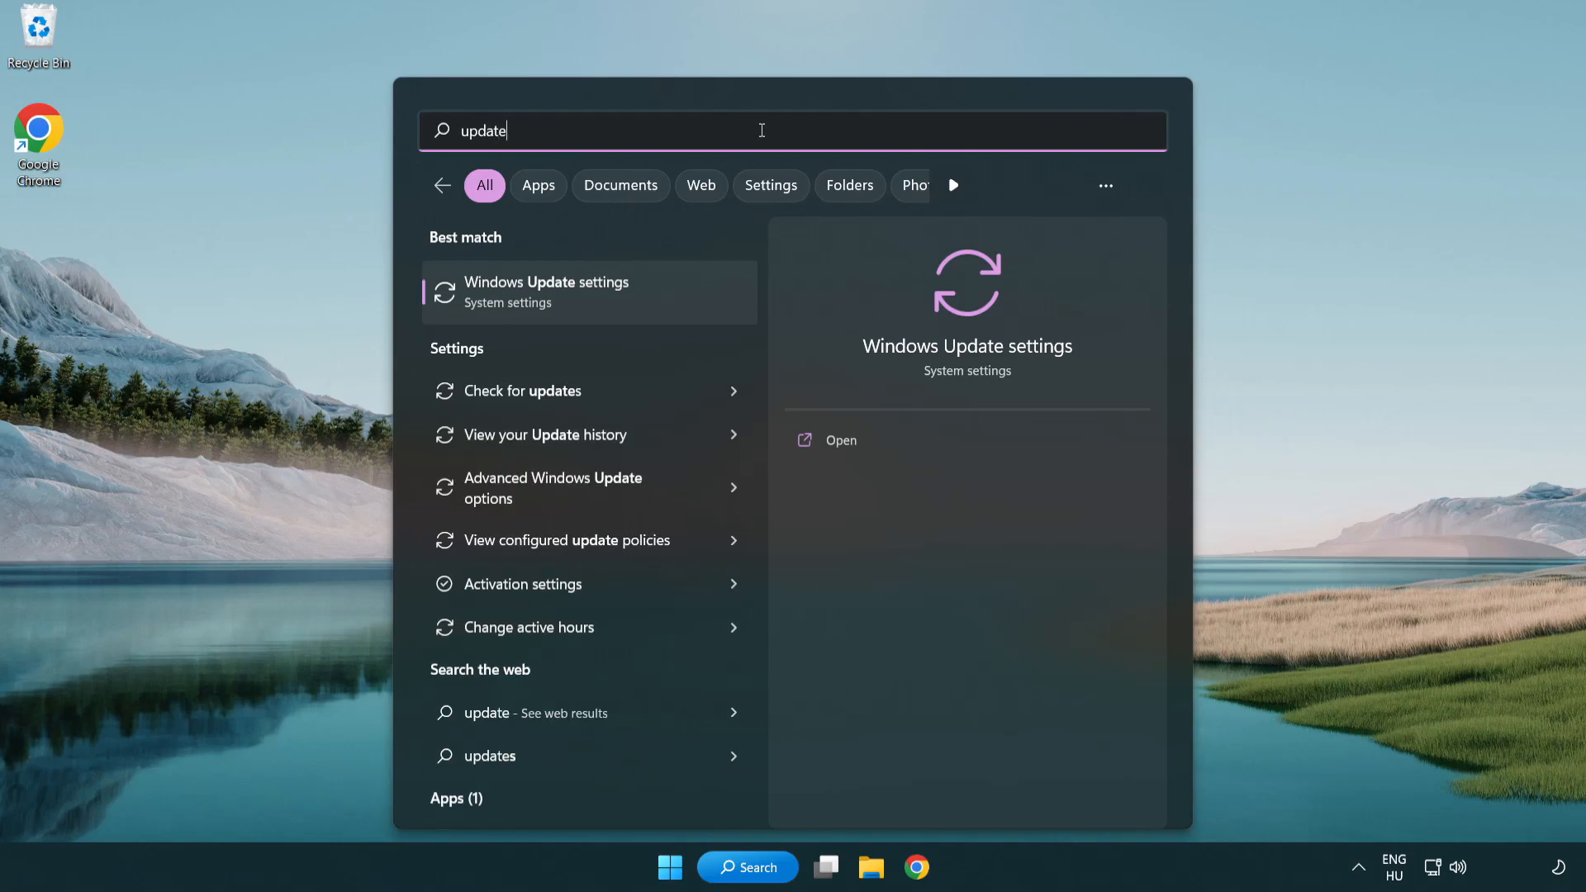
mouse_move(620, 305)
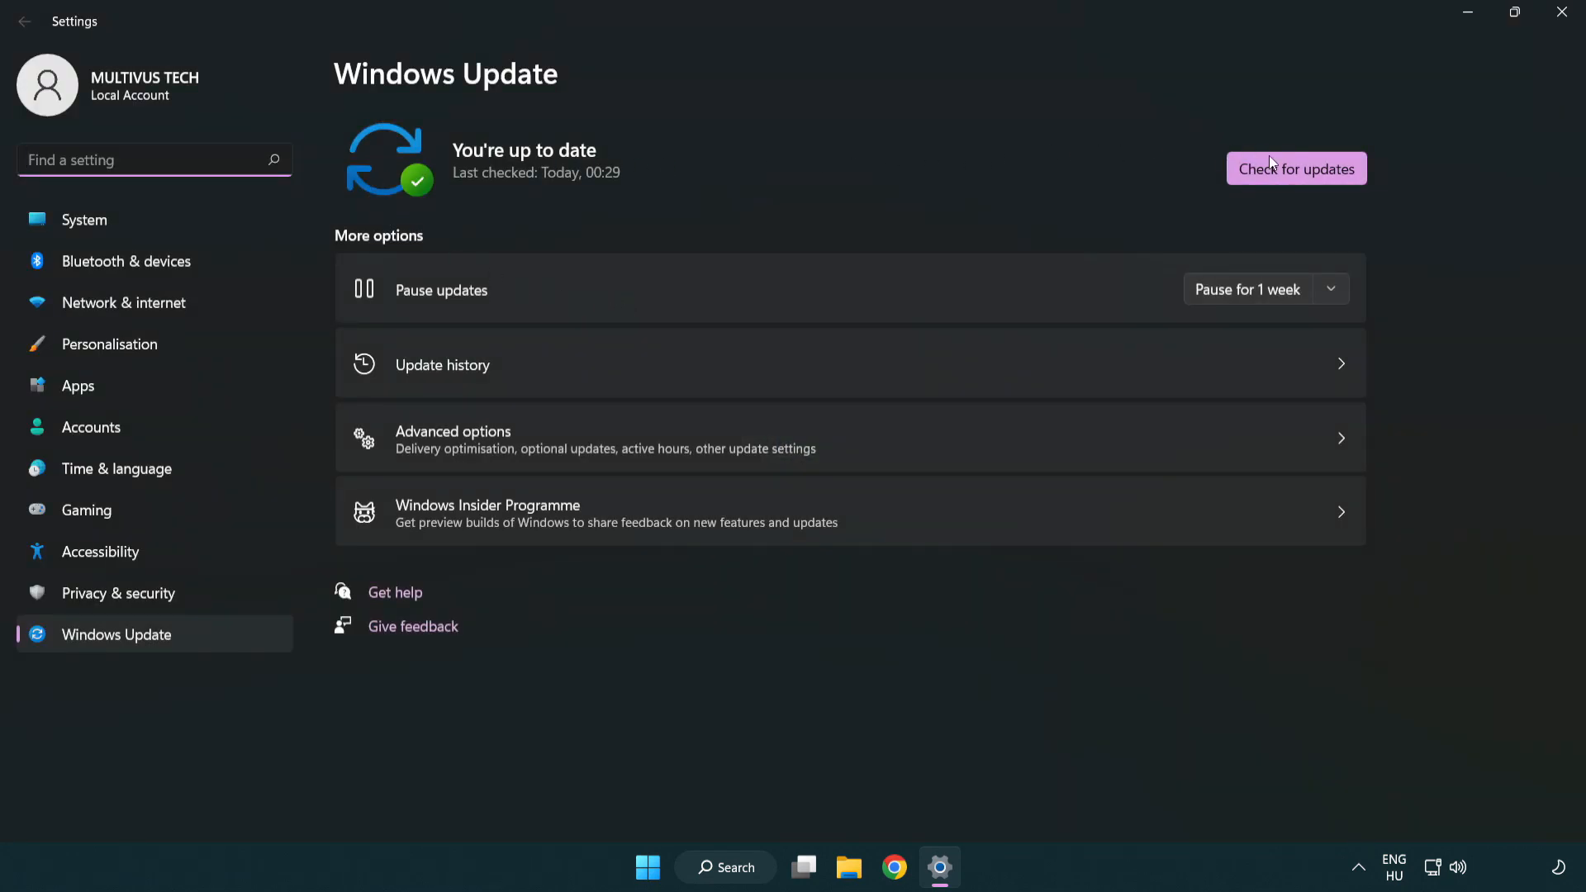
Run Check for updates on the Windows Update page.
left_click(1296, 167)
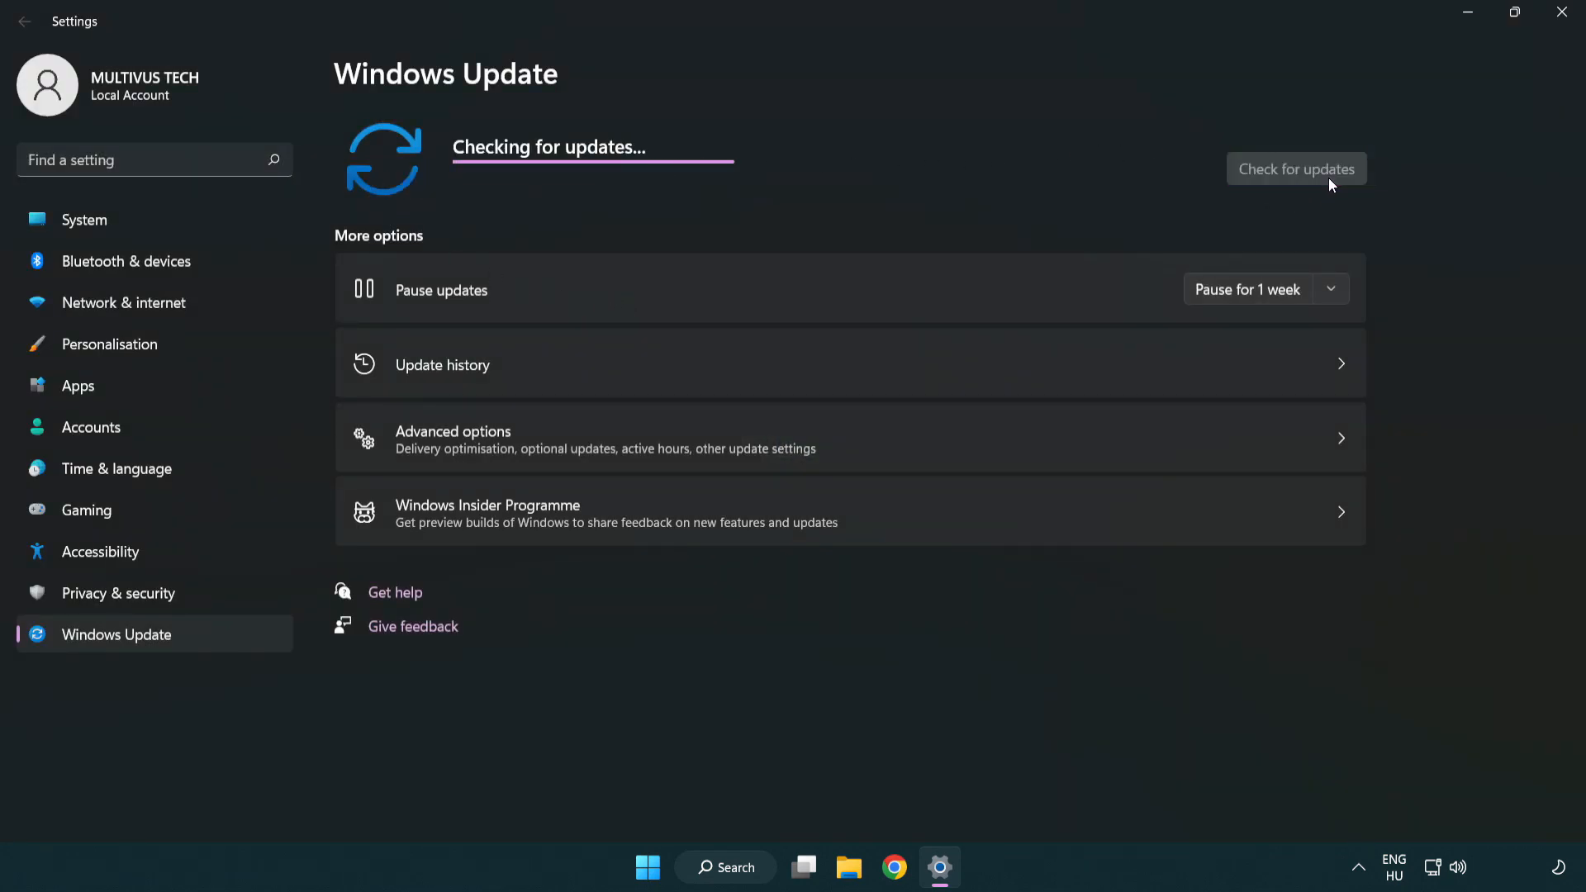
mouse_move(854, 211)
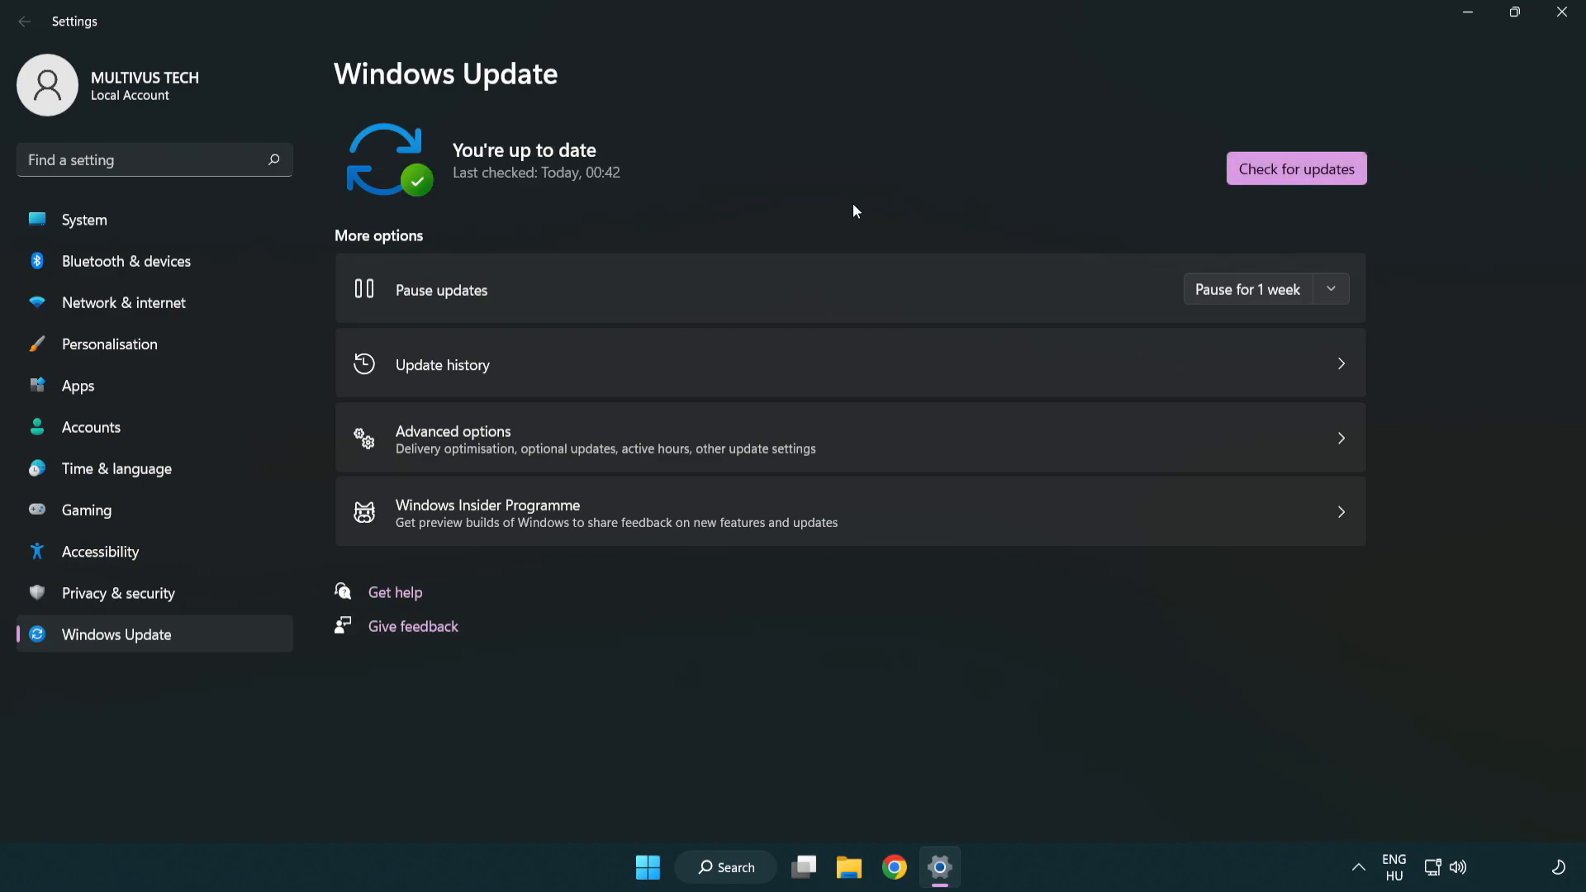
mouse_move(1348, 103)
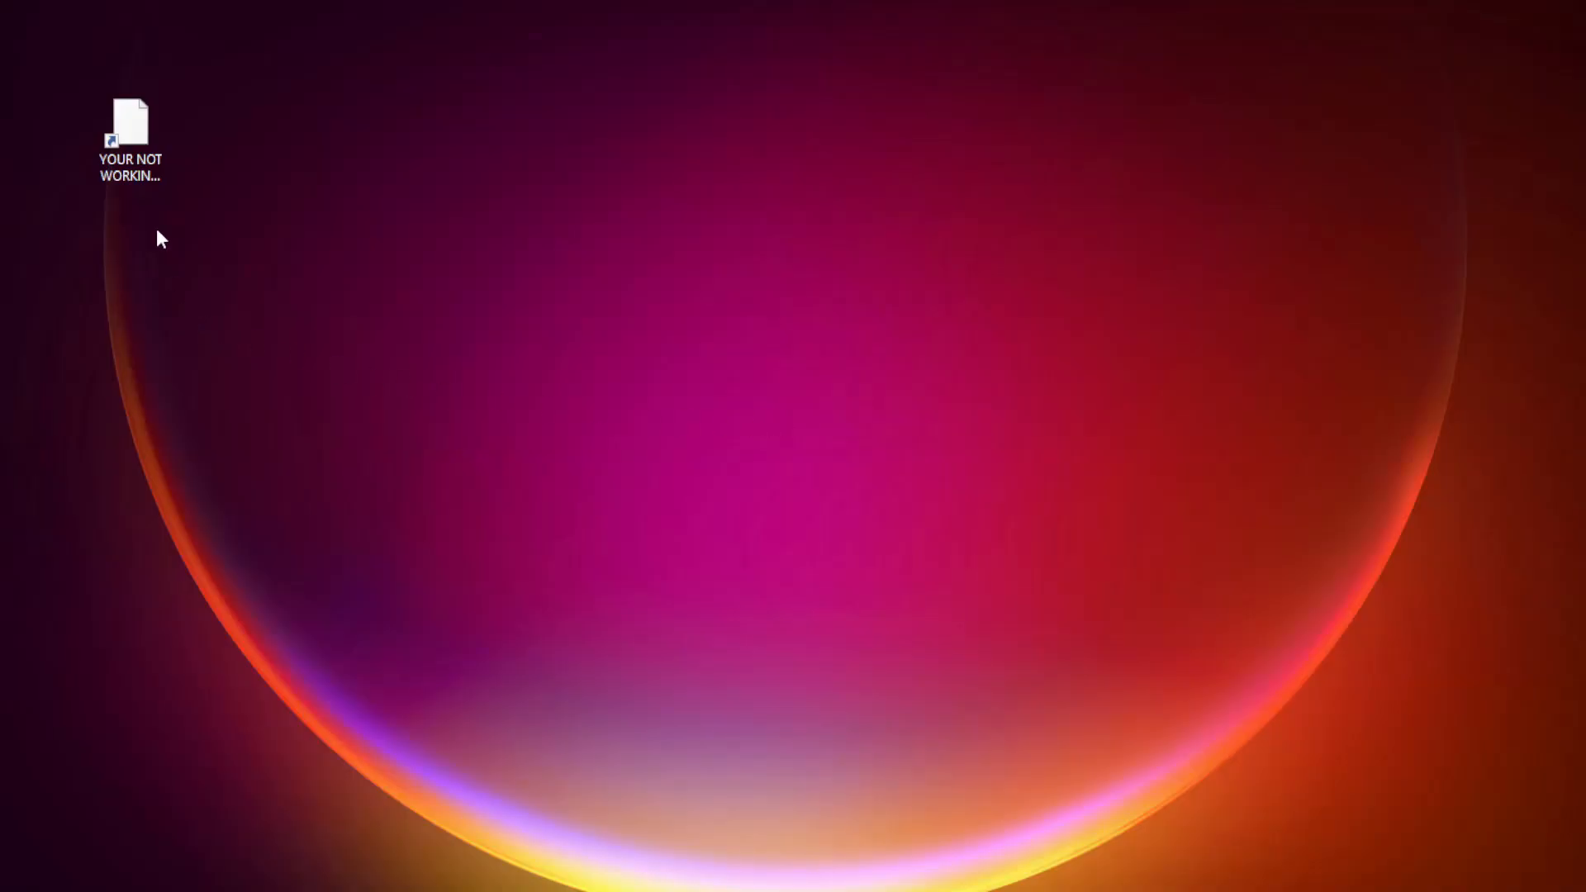
Open Properties for the 'YOUR NOT WORKING APP' desktop shortcut.
right_click(129, 132)
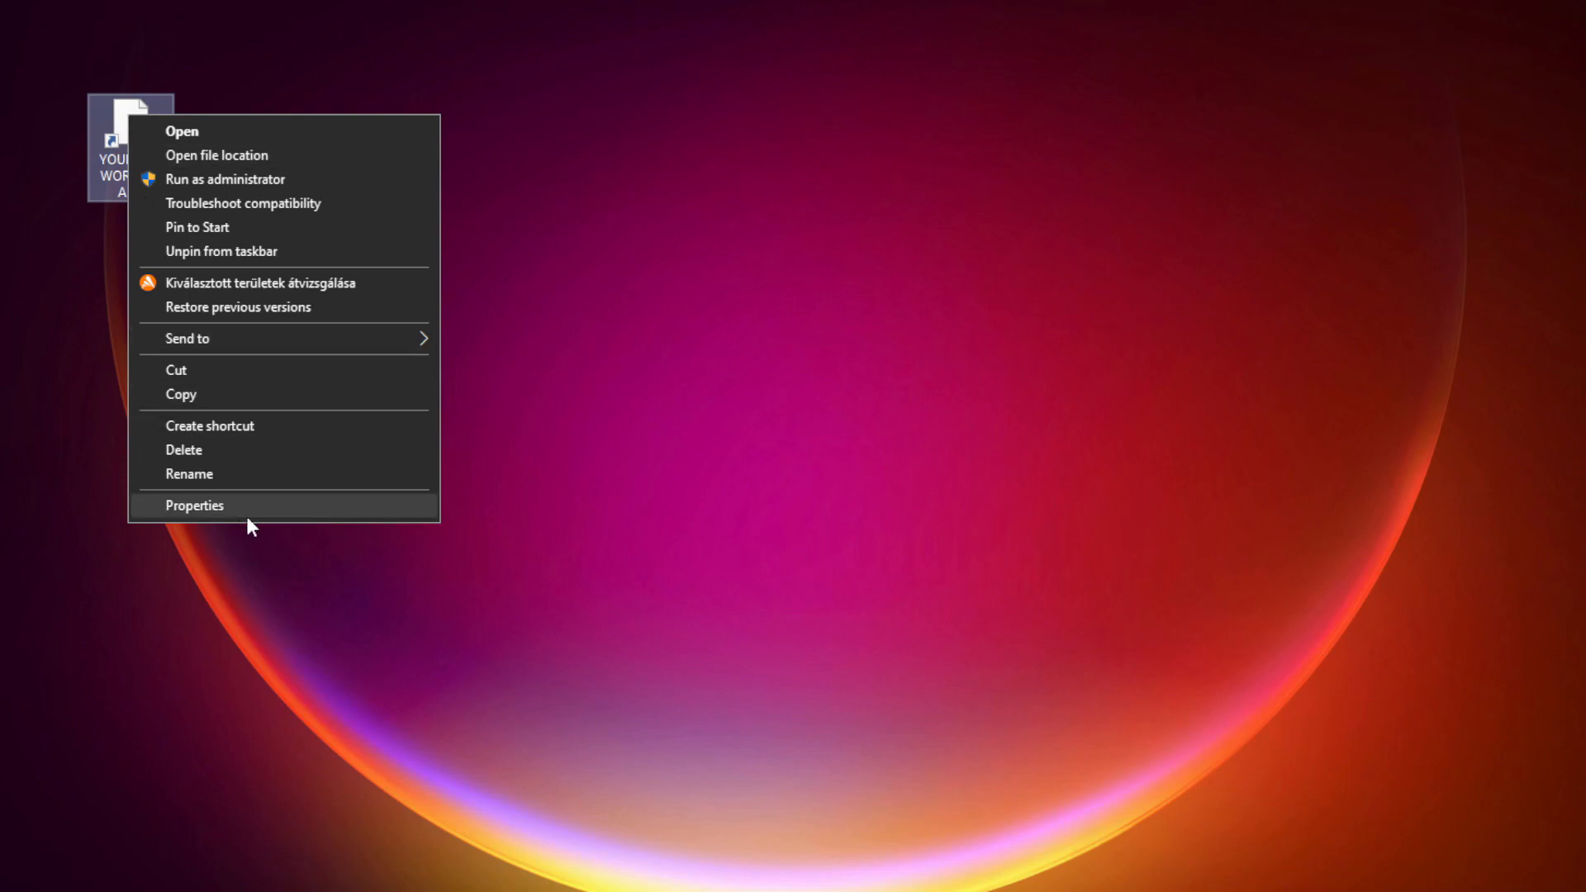
mouse_move(320, 511)
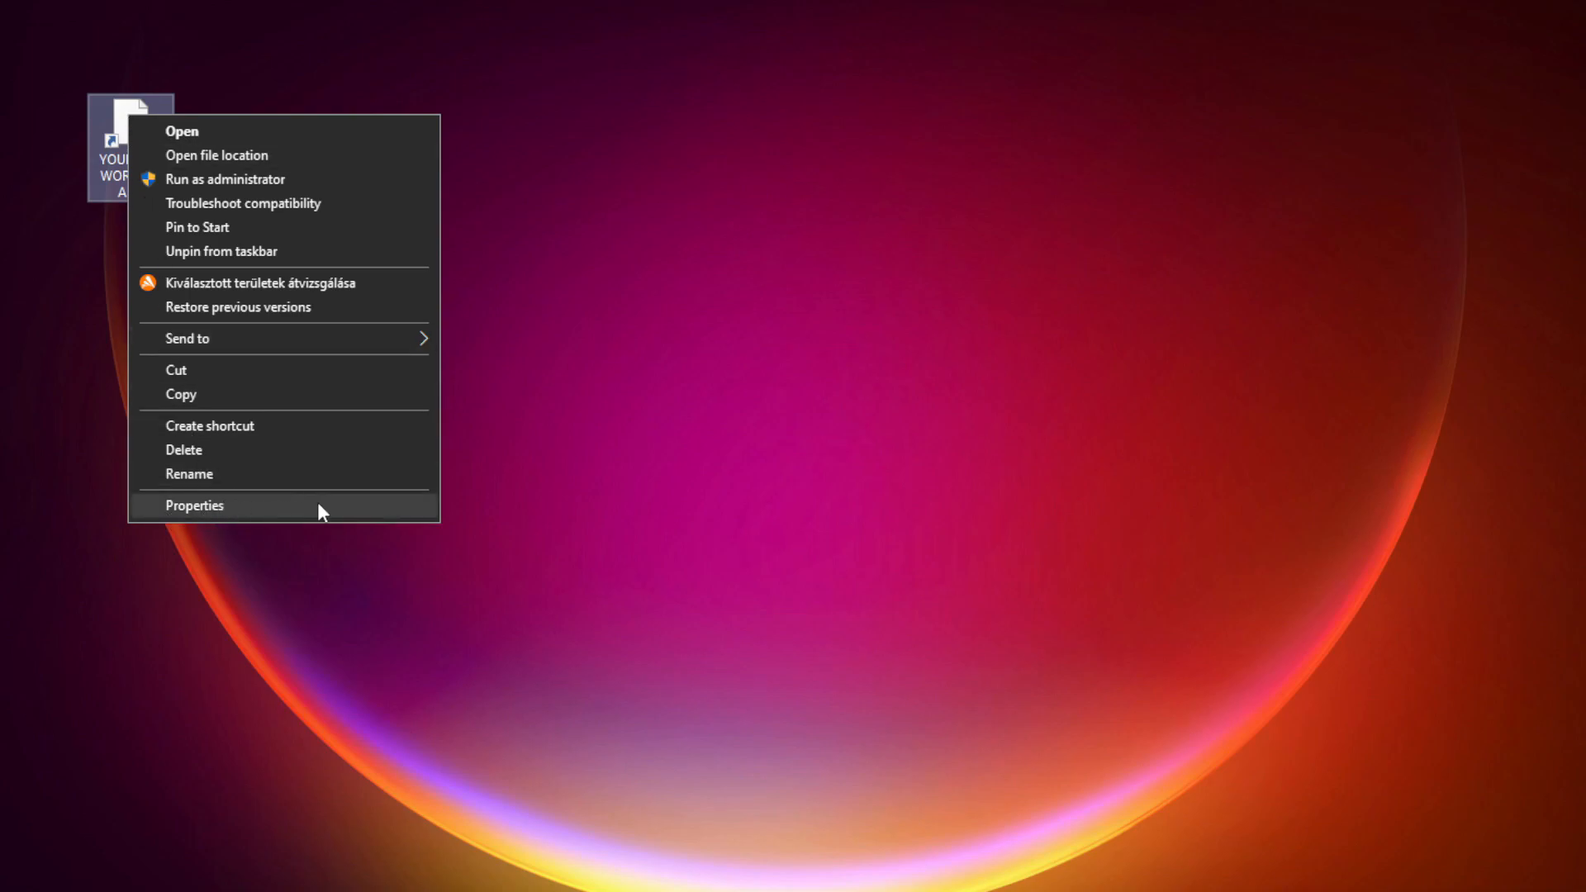
left_click(194, 504)
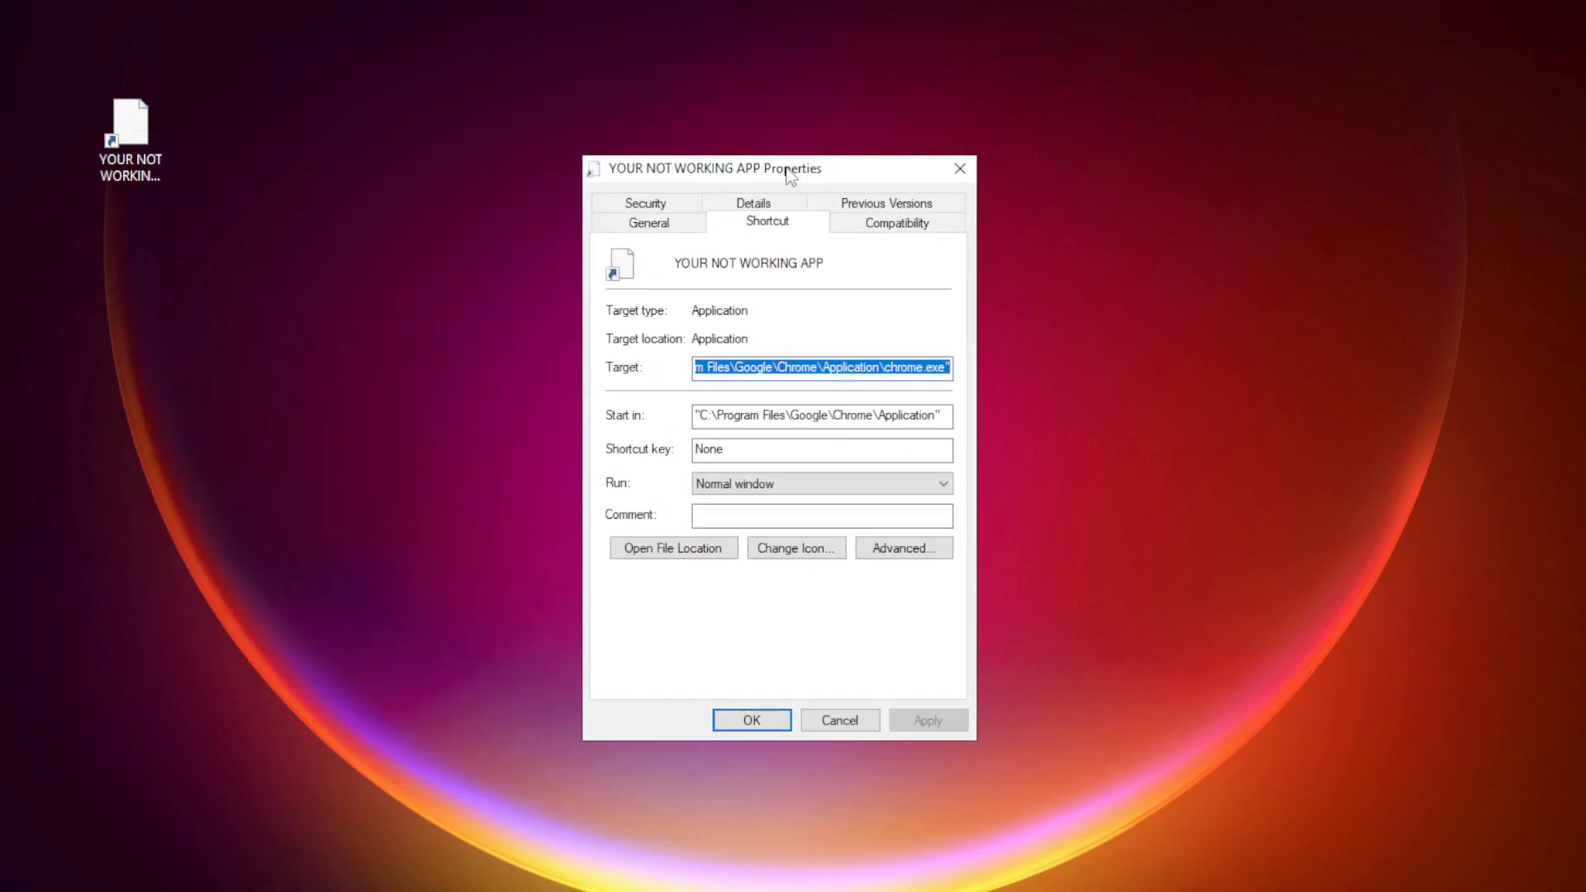
mouse_move(897, 224)
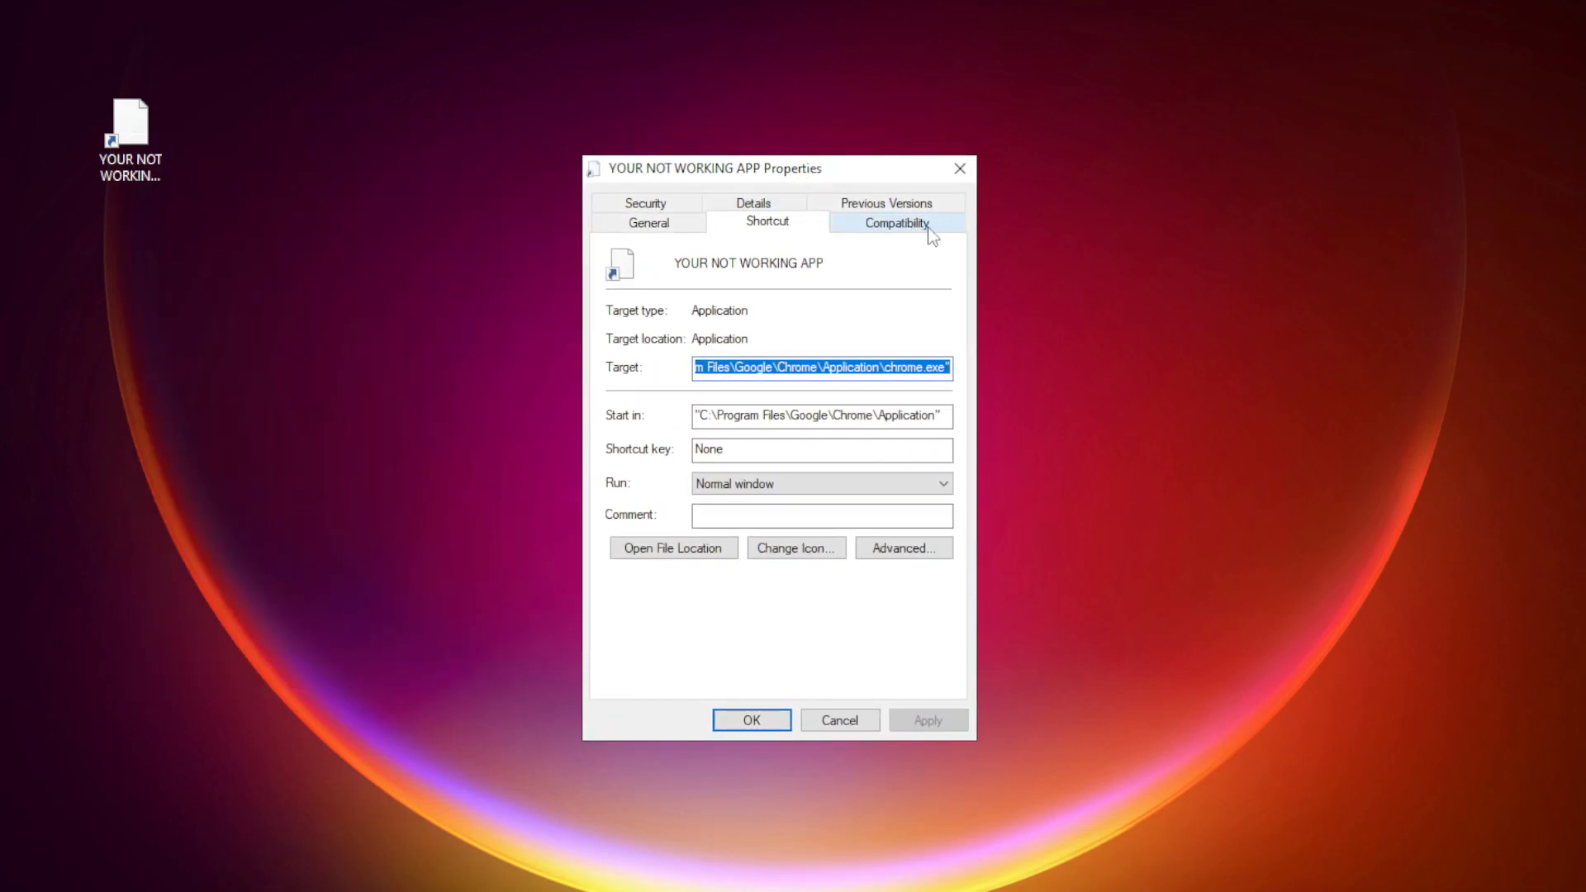
Set Windows 8 compatibility mode, disable fullscreen optimizations, run as administrator, and save.
left_click(897, 222)
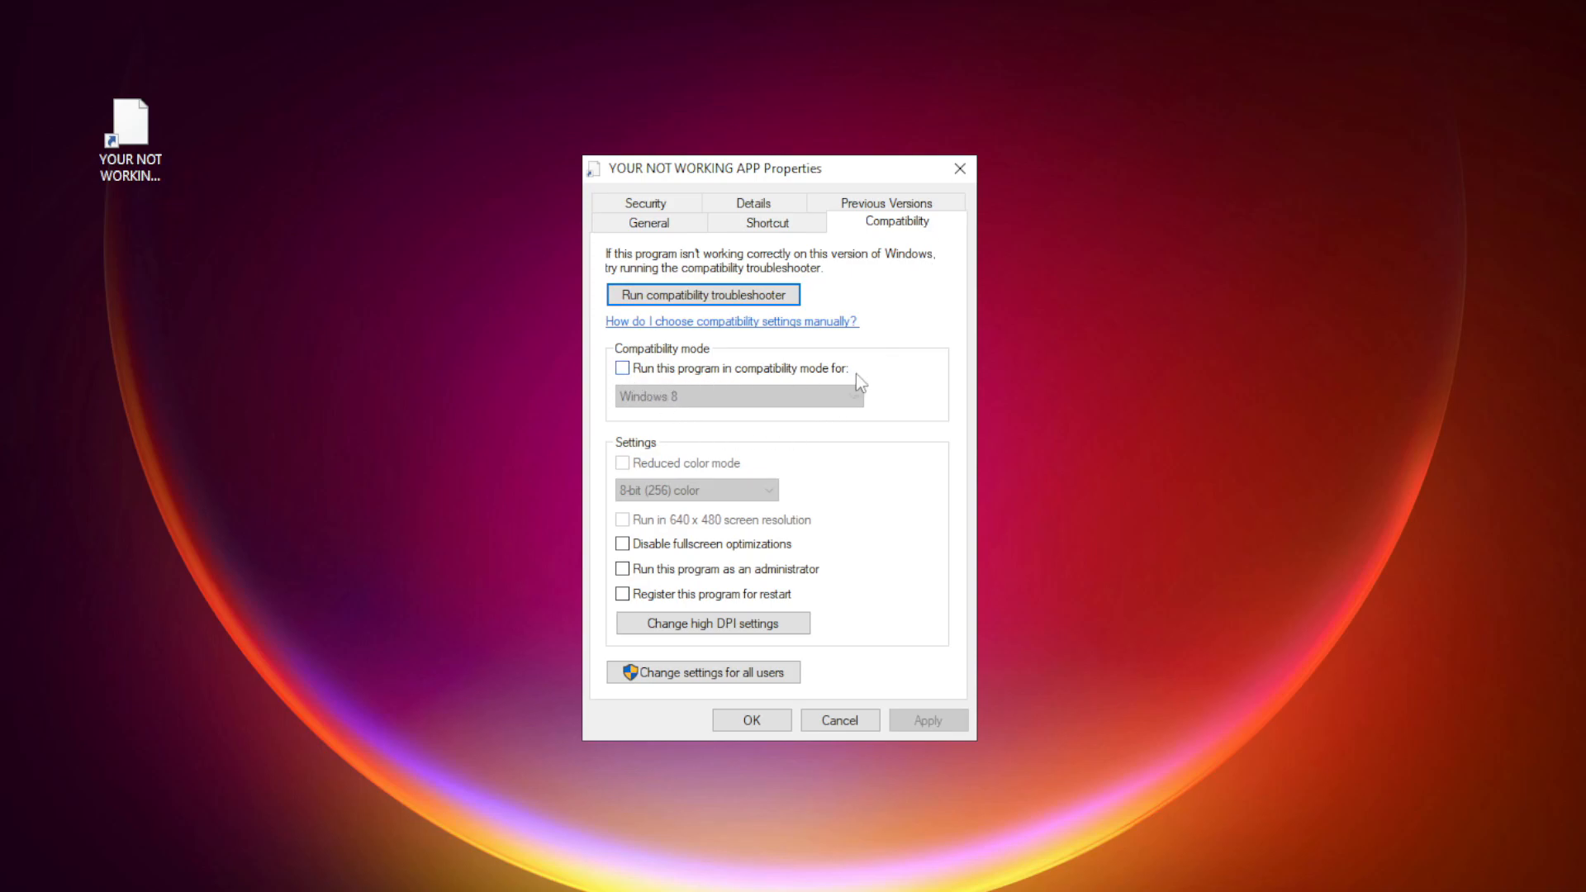
left_click(622, 368)
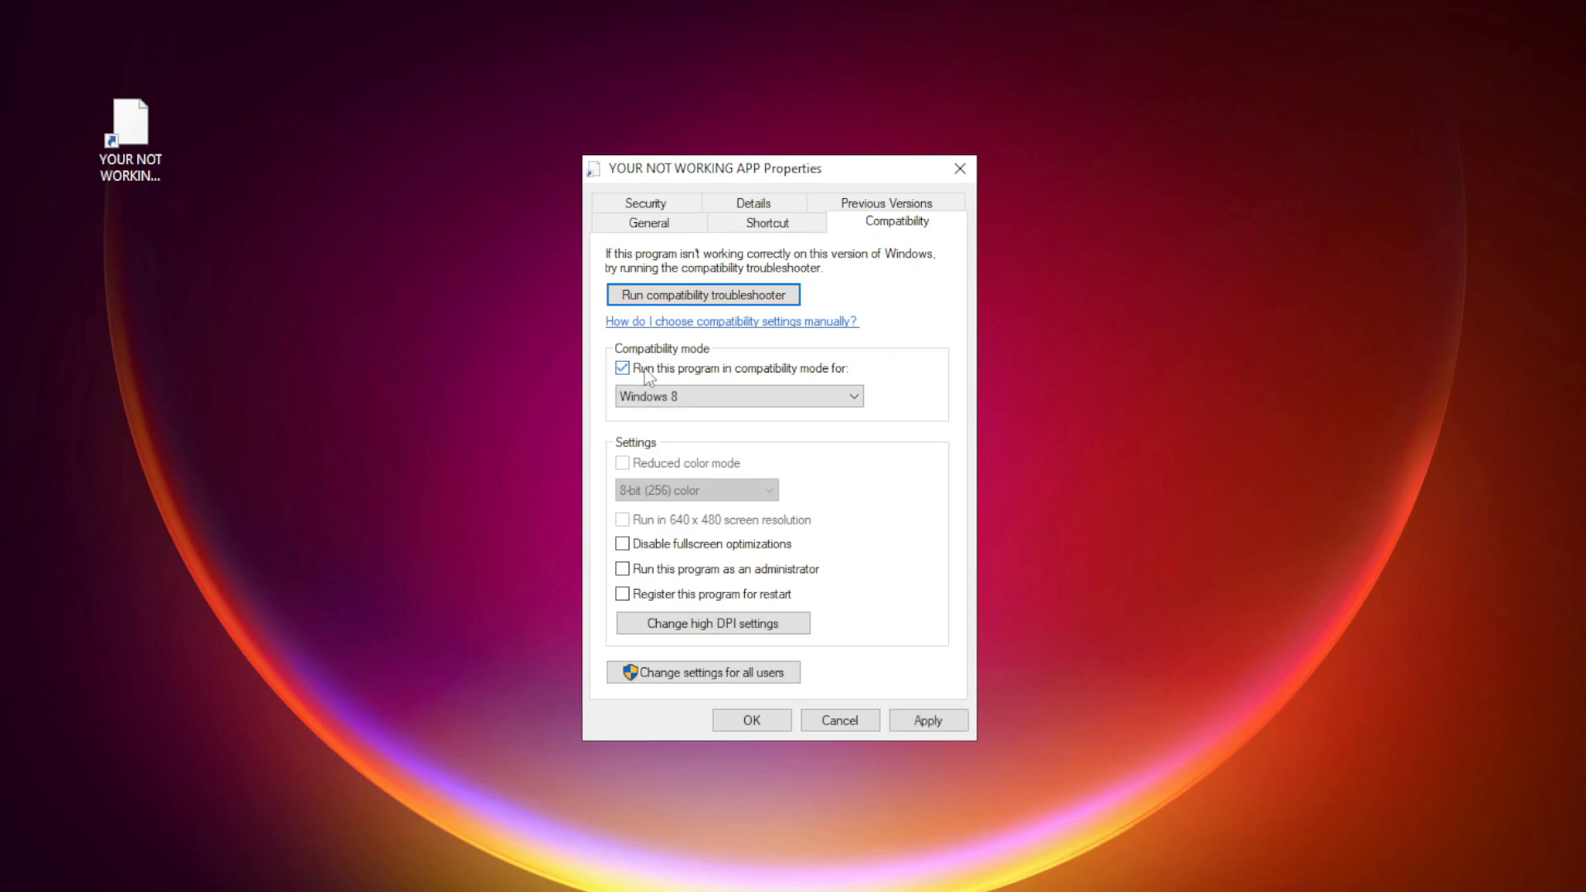
left_click(848, 396)
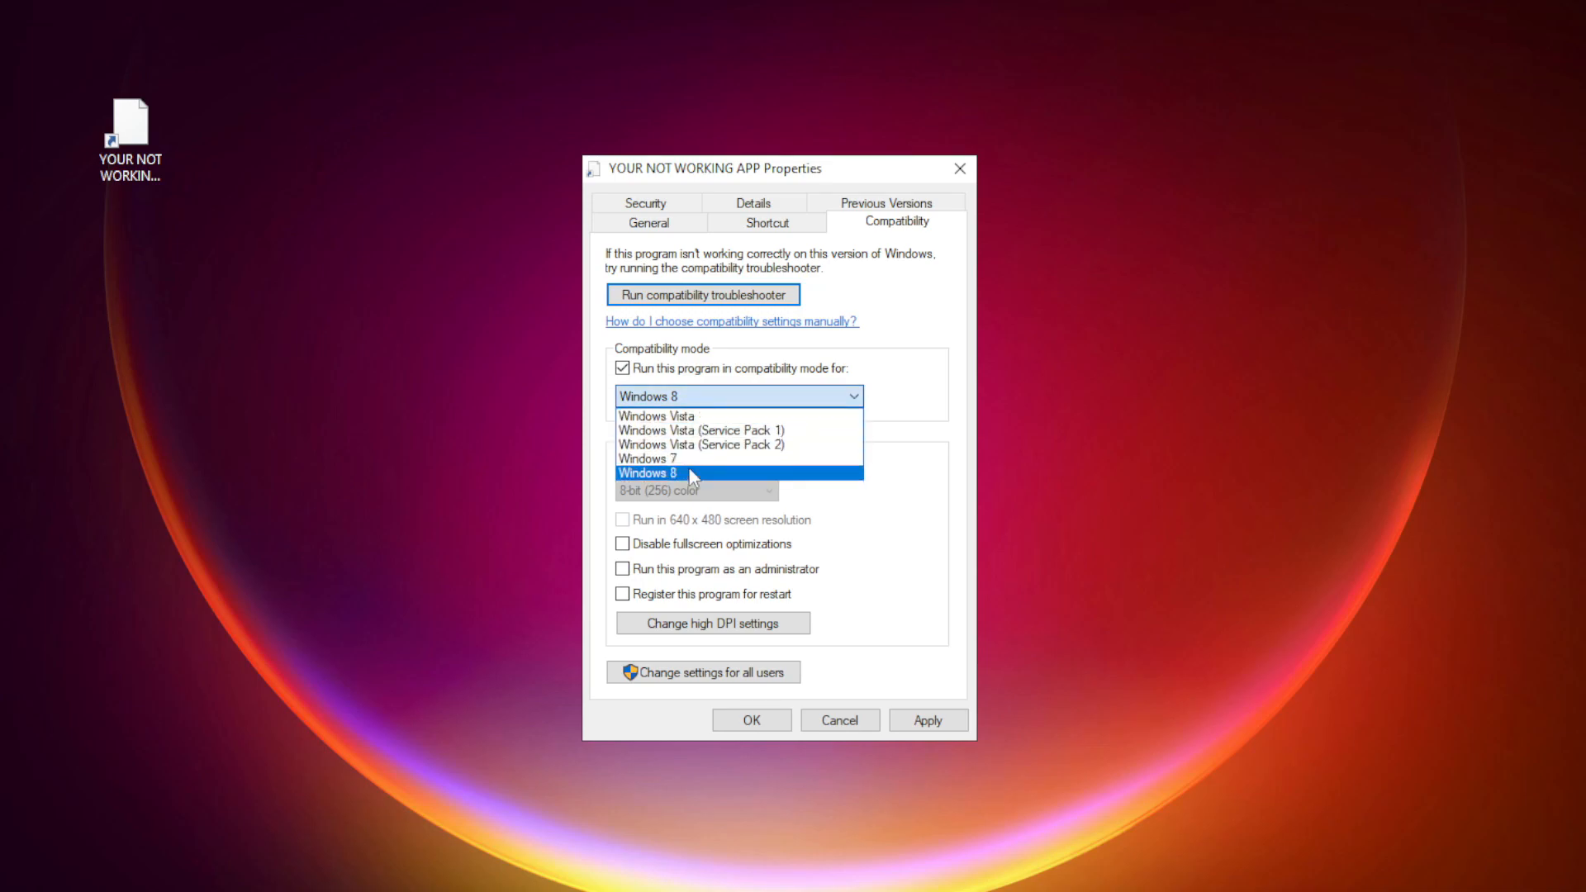
left_click(693, 473)
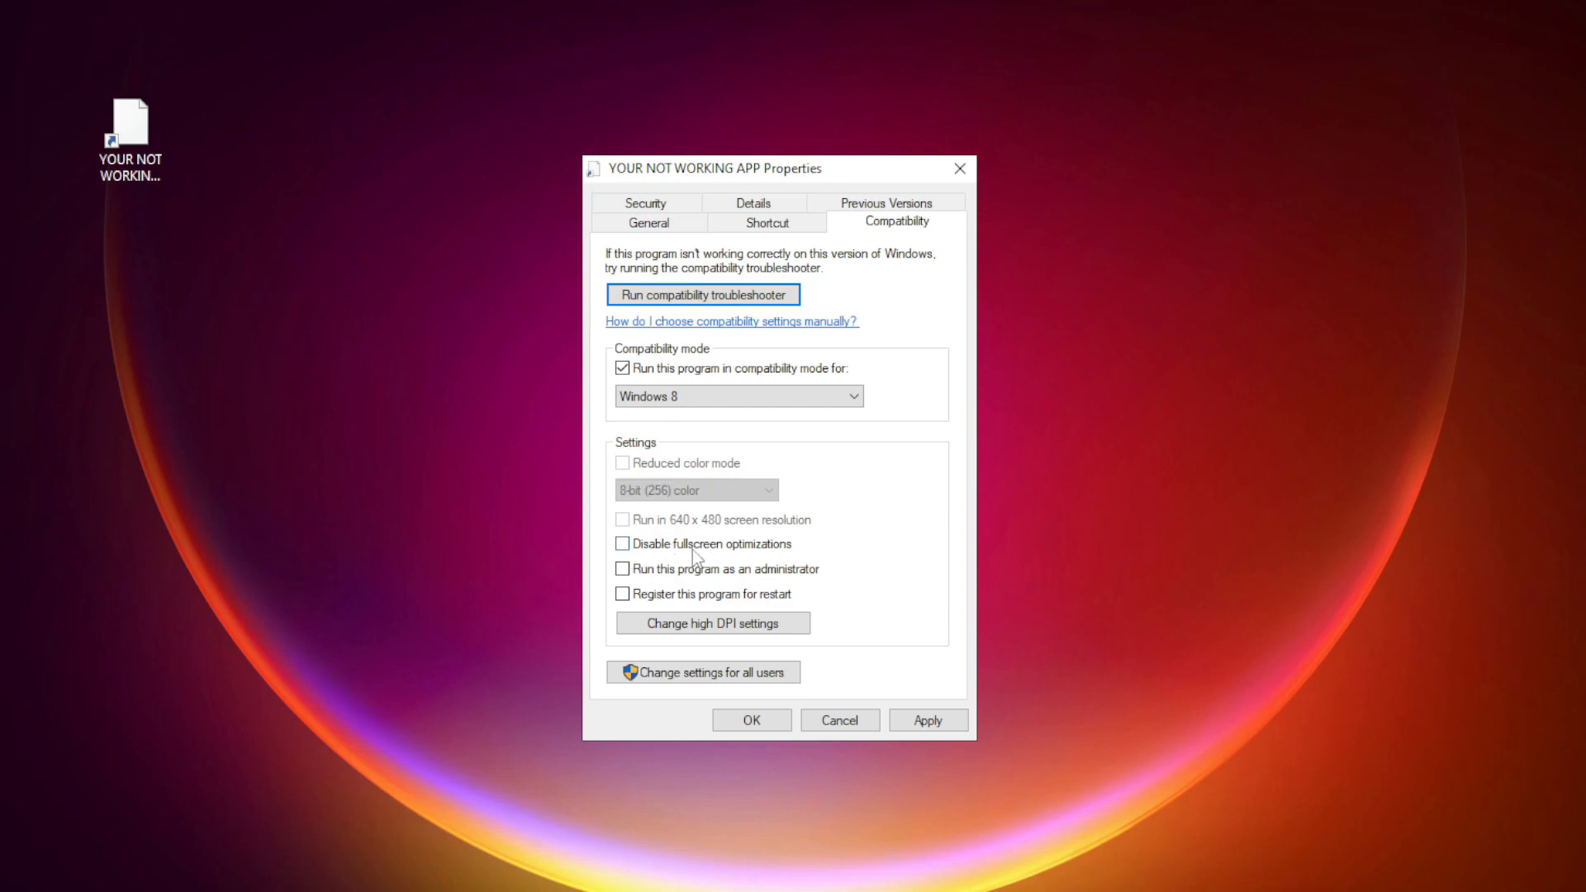
left_click(622, 544)
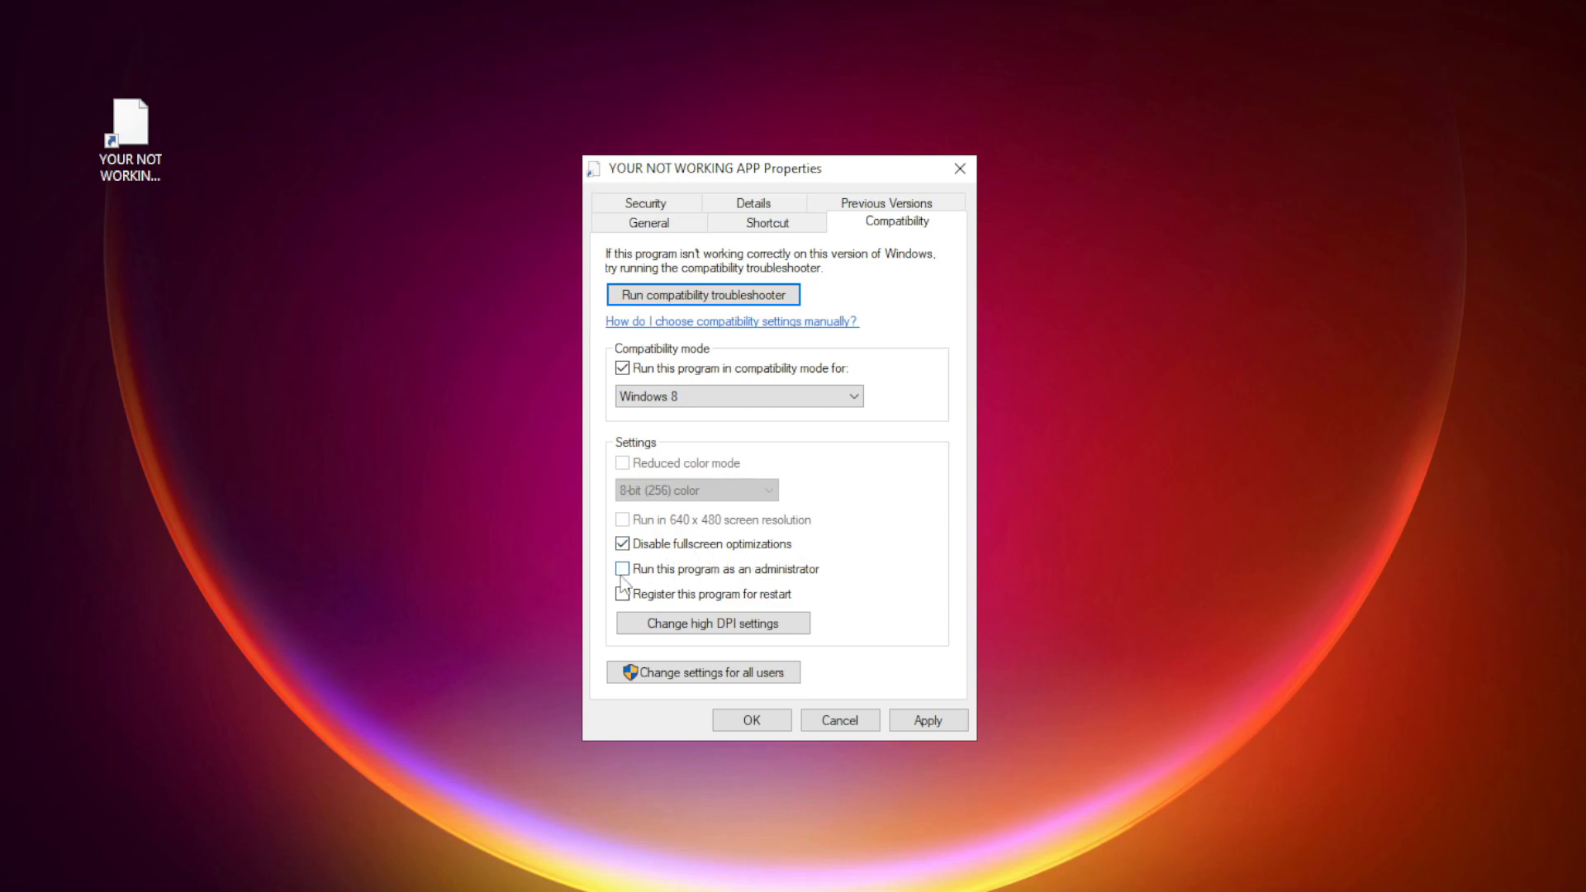
left_click(623, 569)
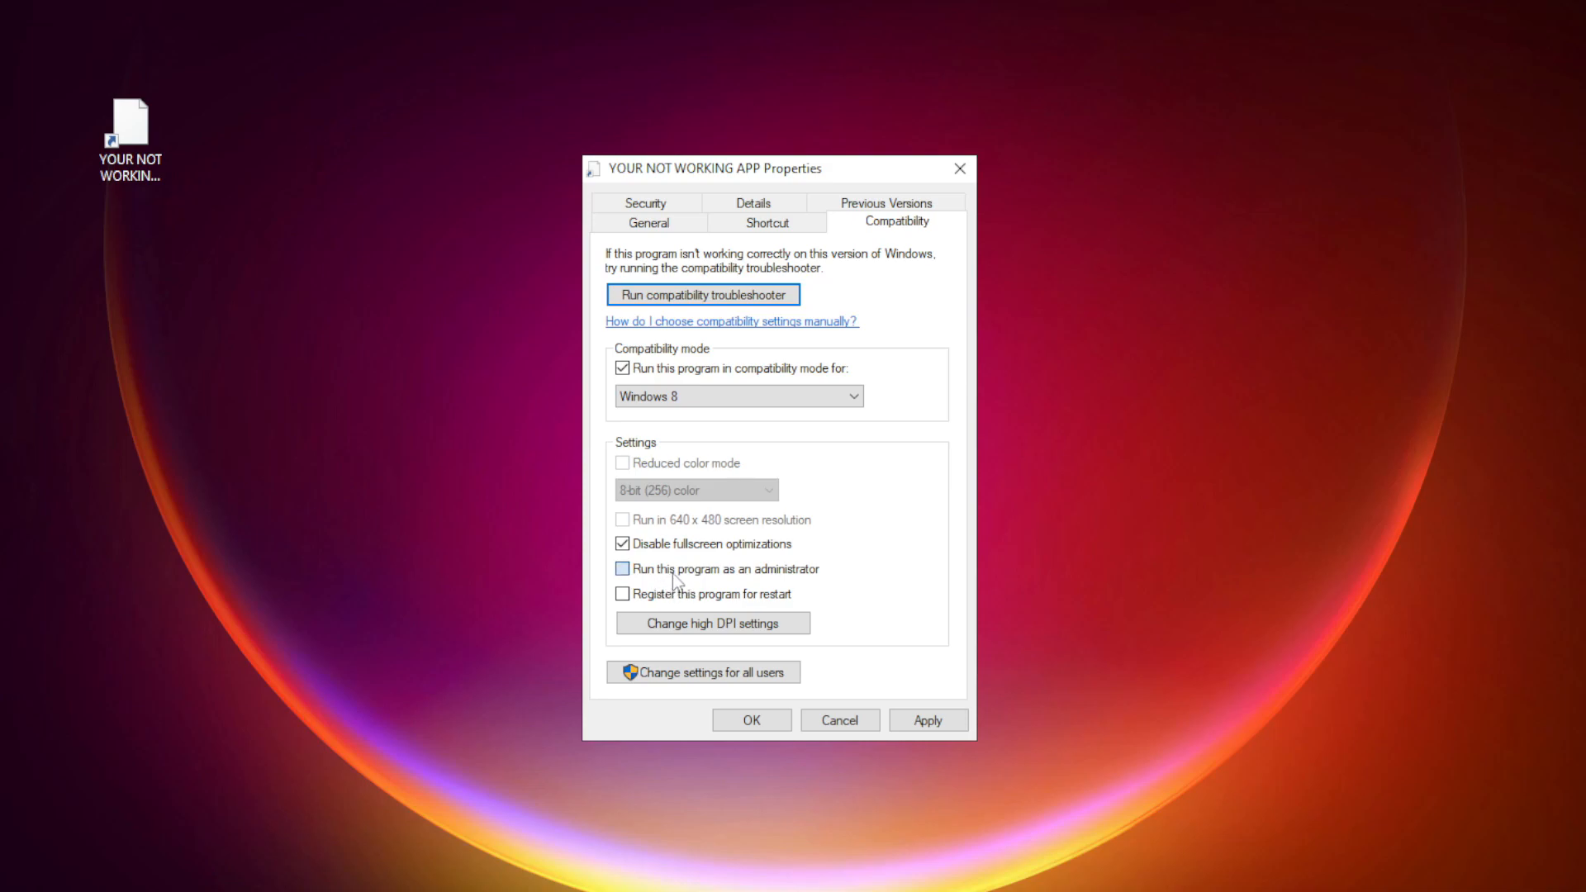
left_click(622, 568)
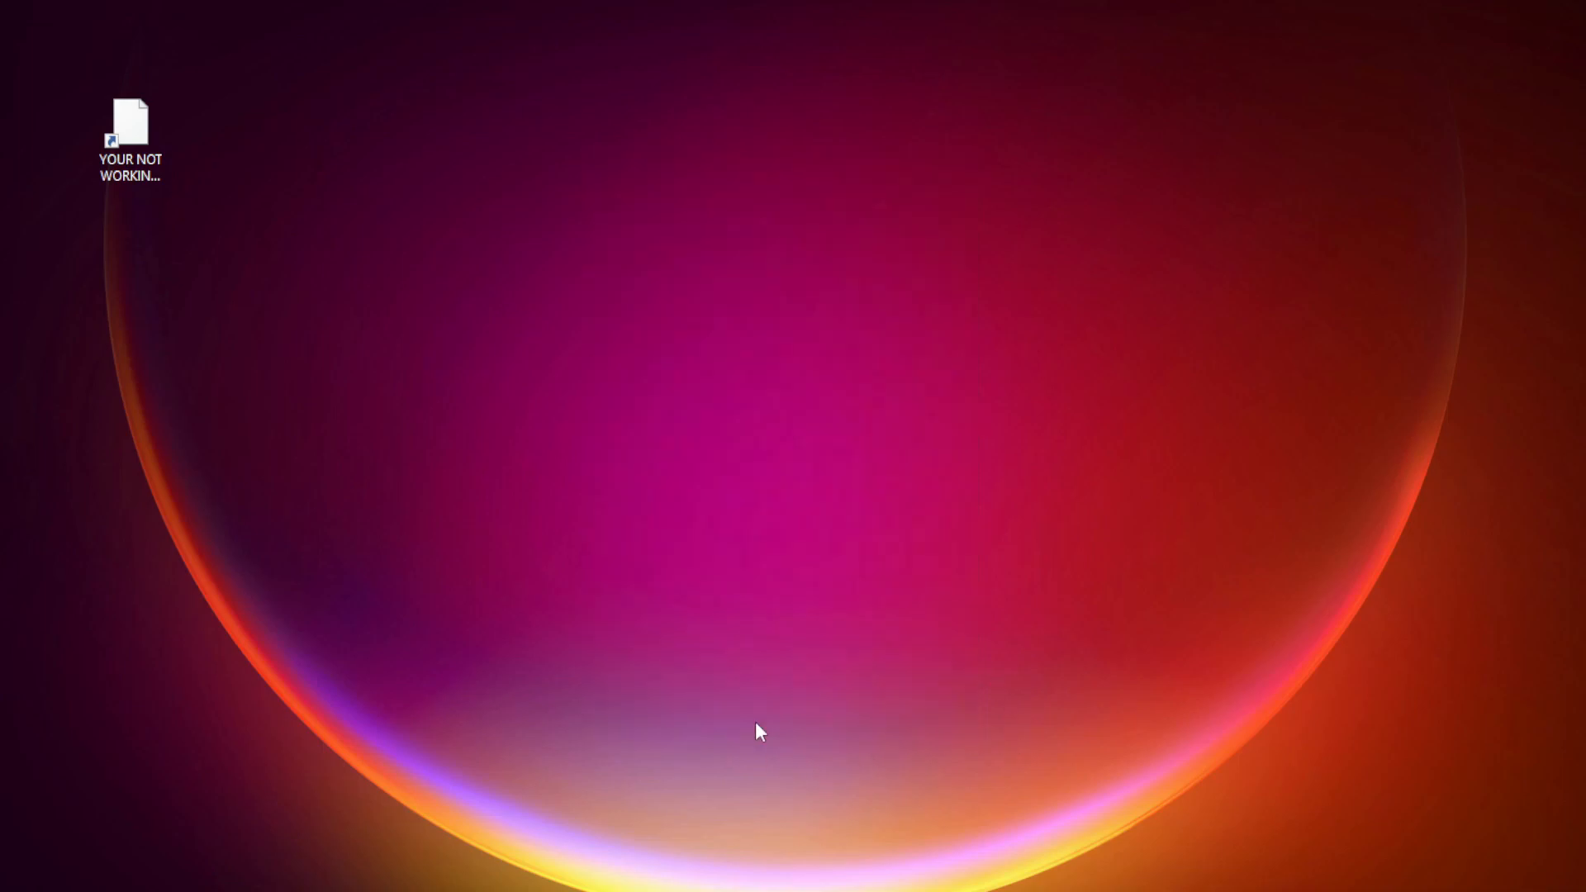
left_click(130, 131)
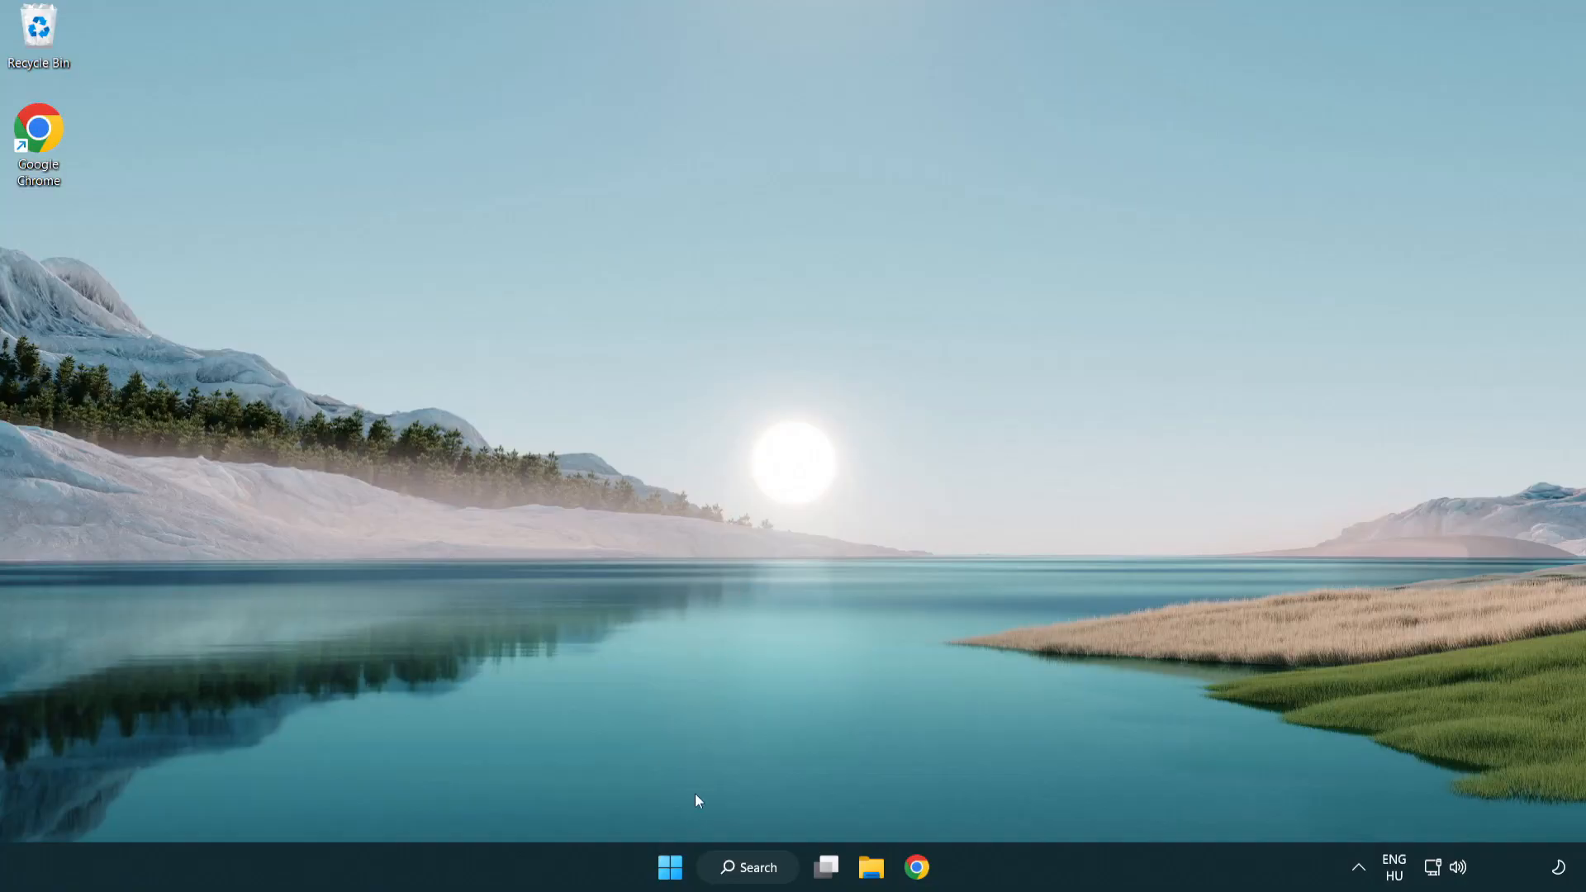
Launch Task Manager from the Start button's quick system tools menu.
right_click(671, 866)
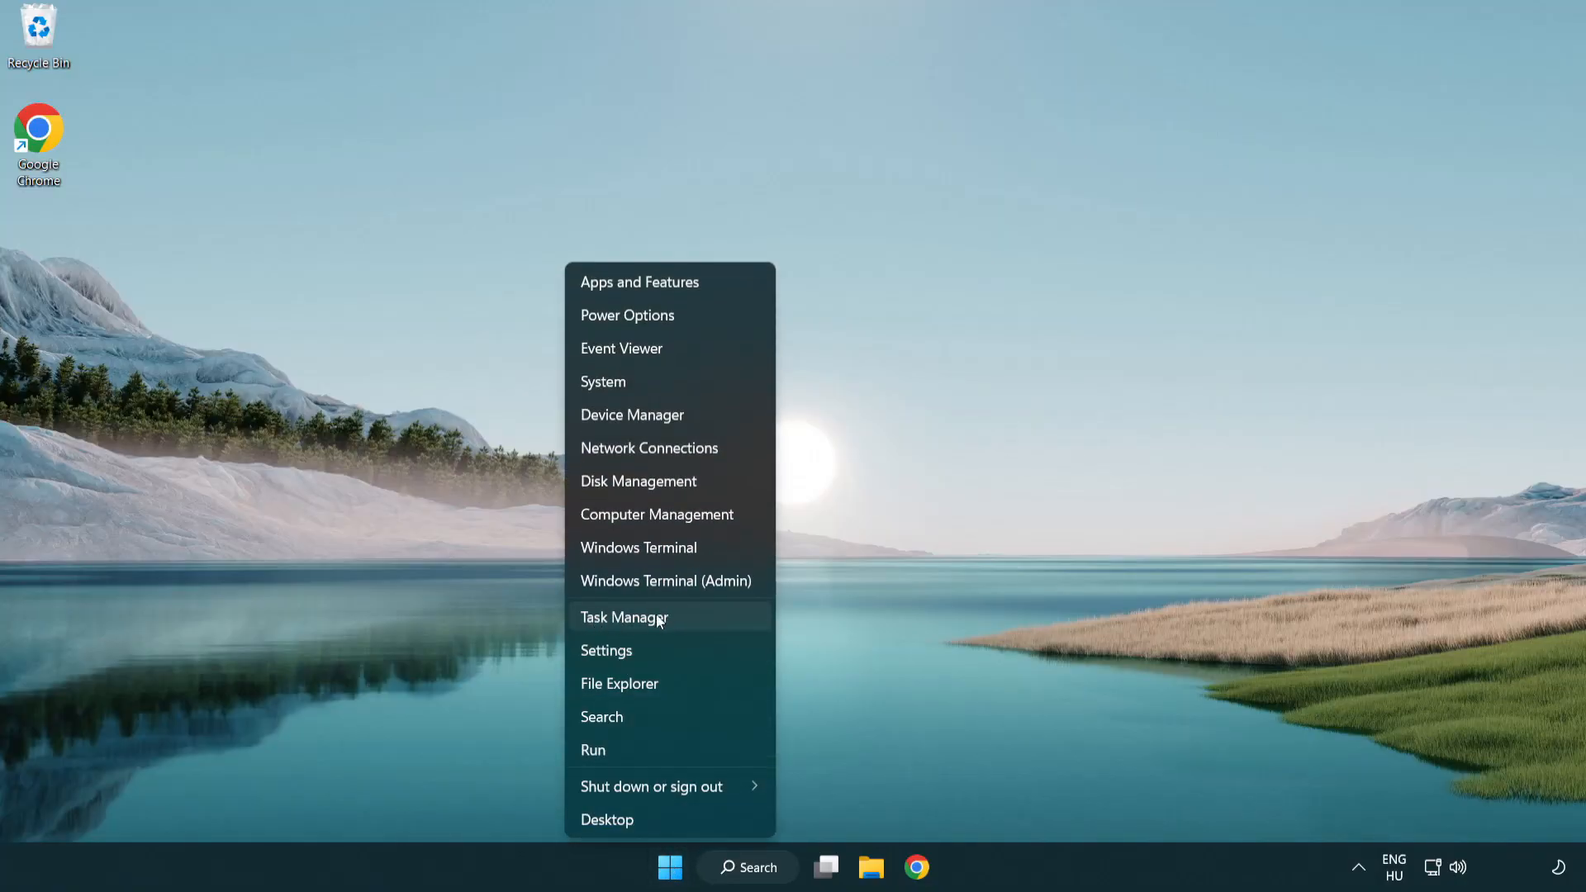
left_click(703, 626)
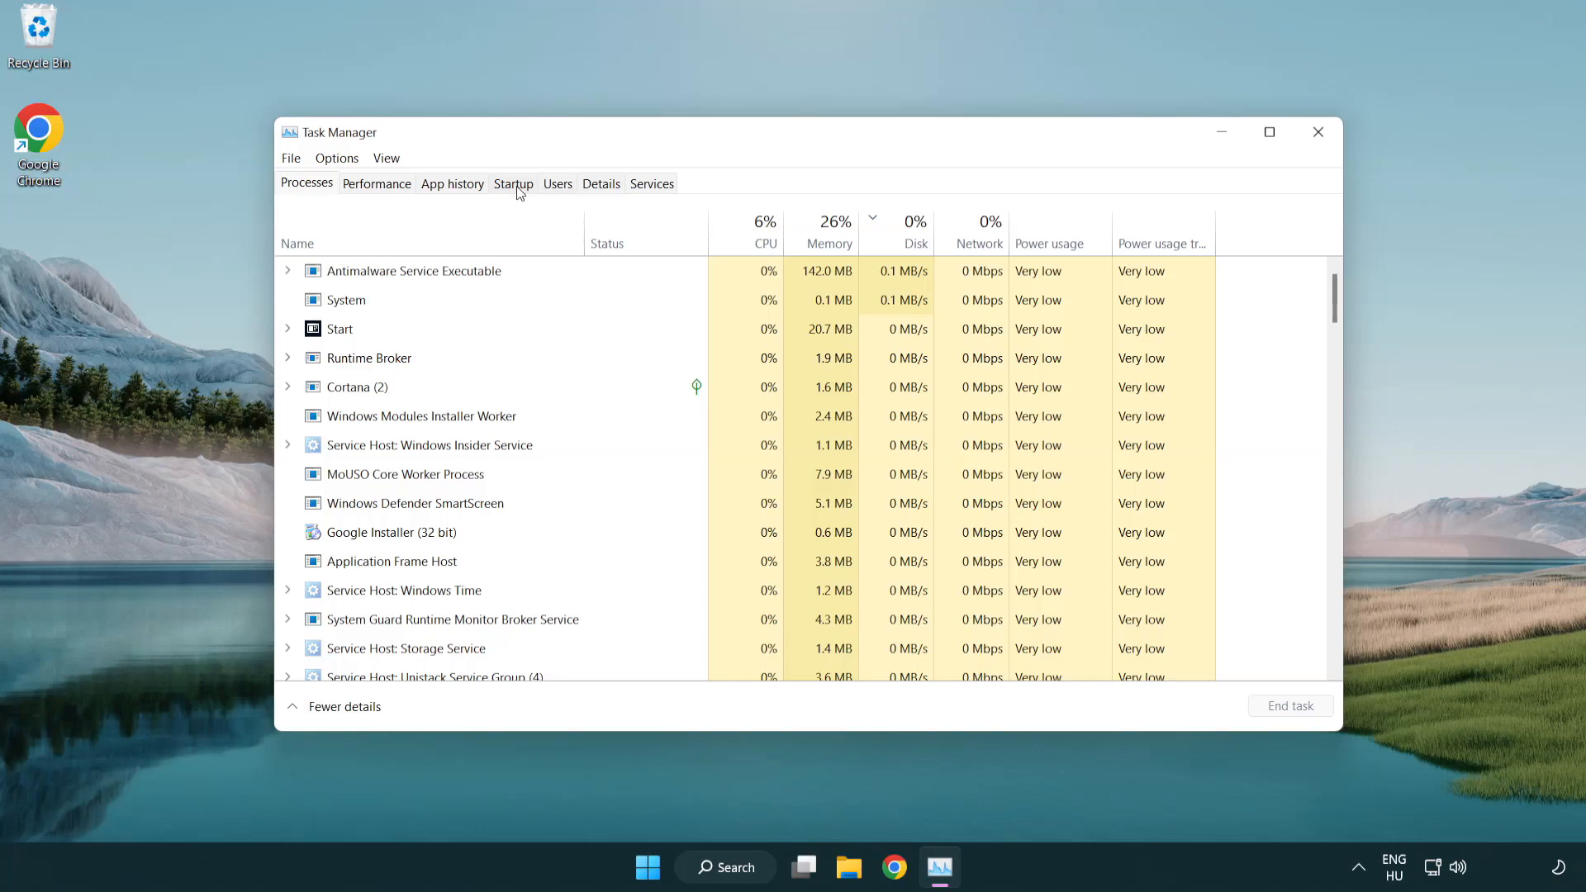
Disable Terminal, Phone Link, Cortana and Windows Security notifications at startup, then close Task Manager.
left_click(513, 184)
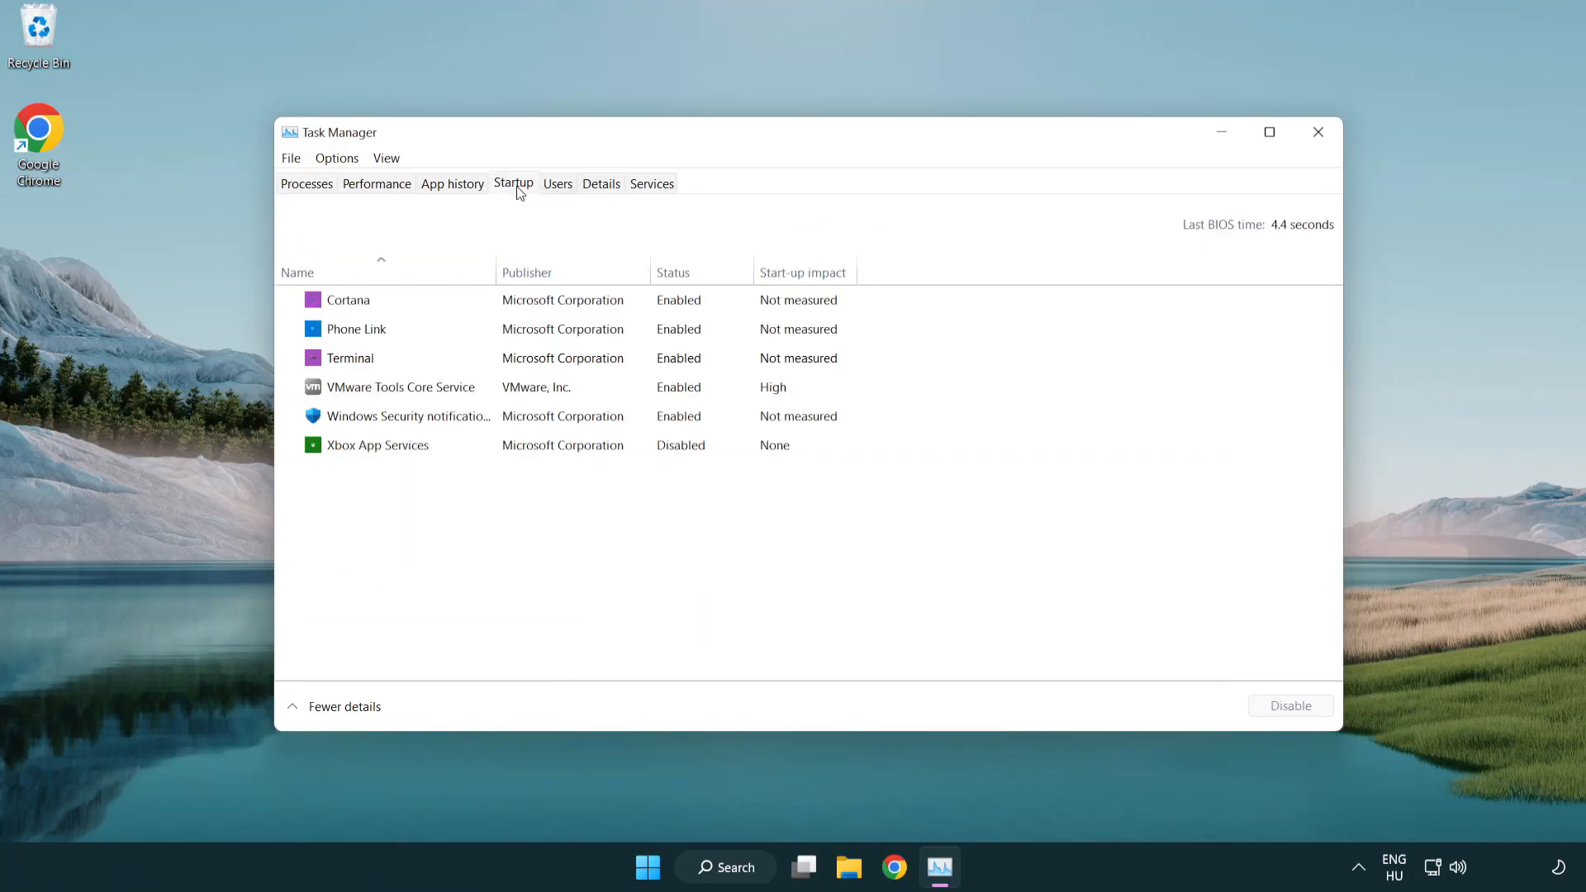
left_click(347, 299)
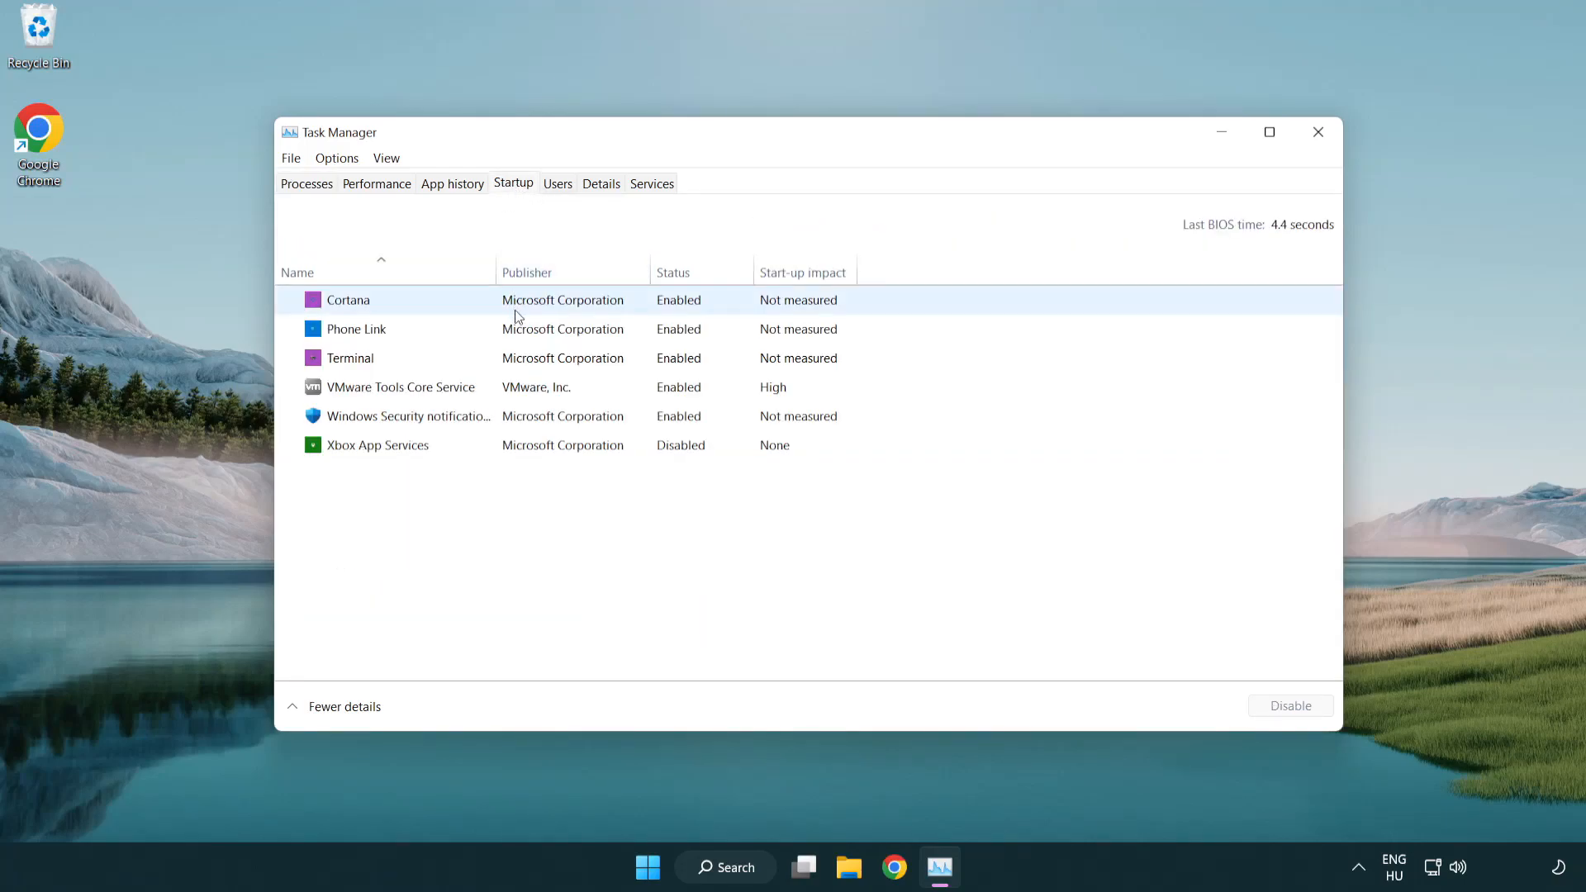
left_click(350, 357)
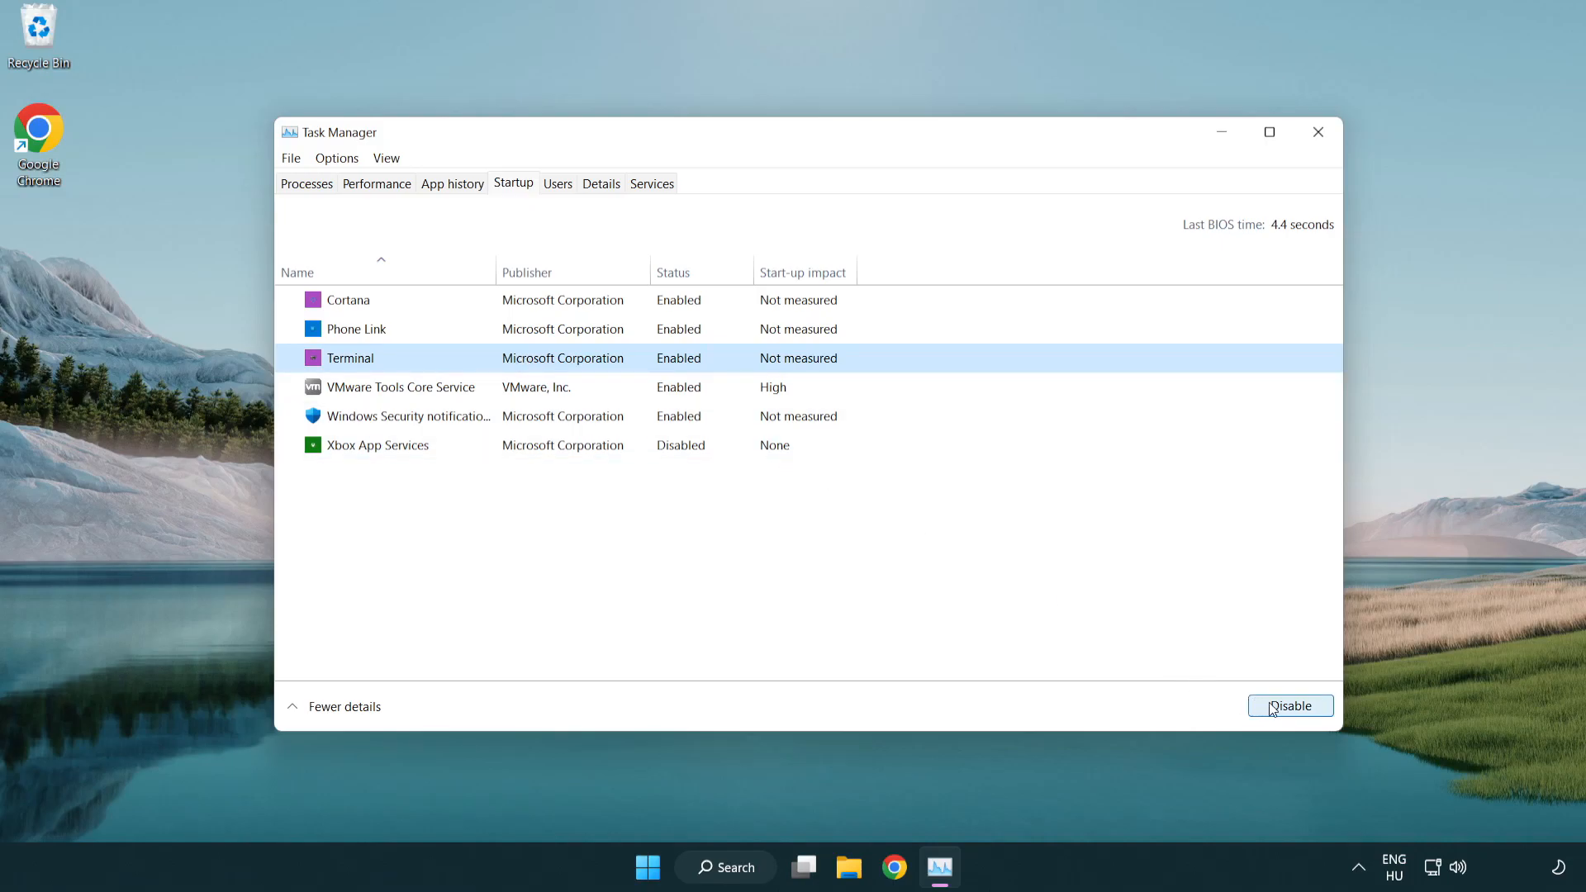
left_click(1290, 705)
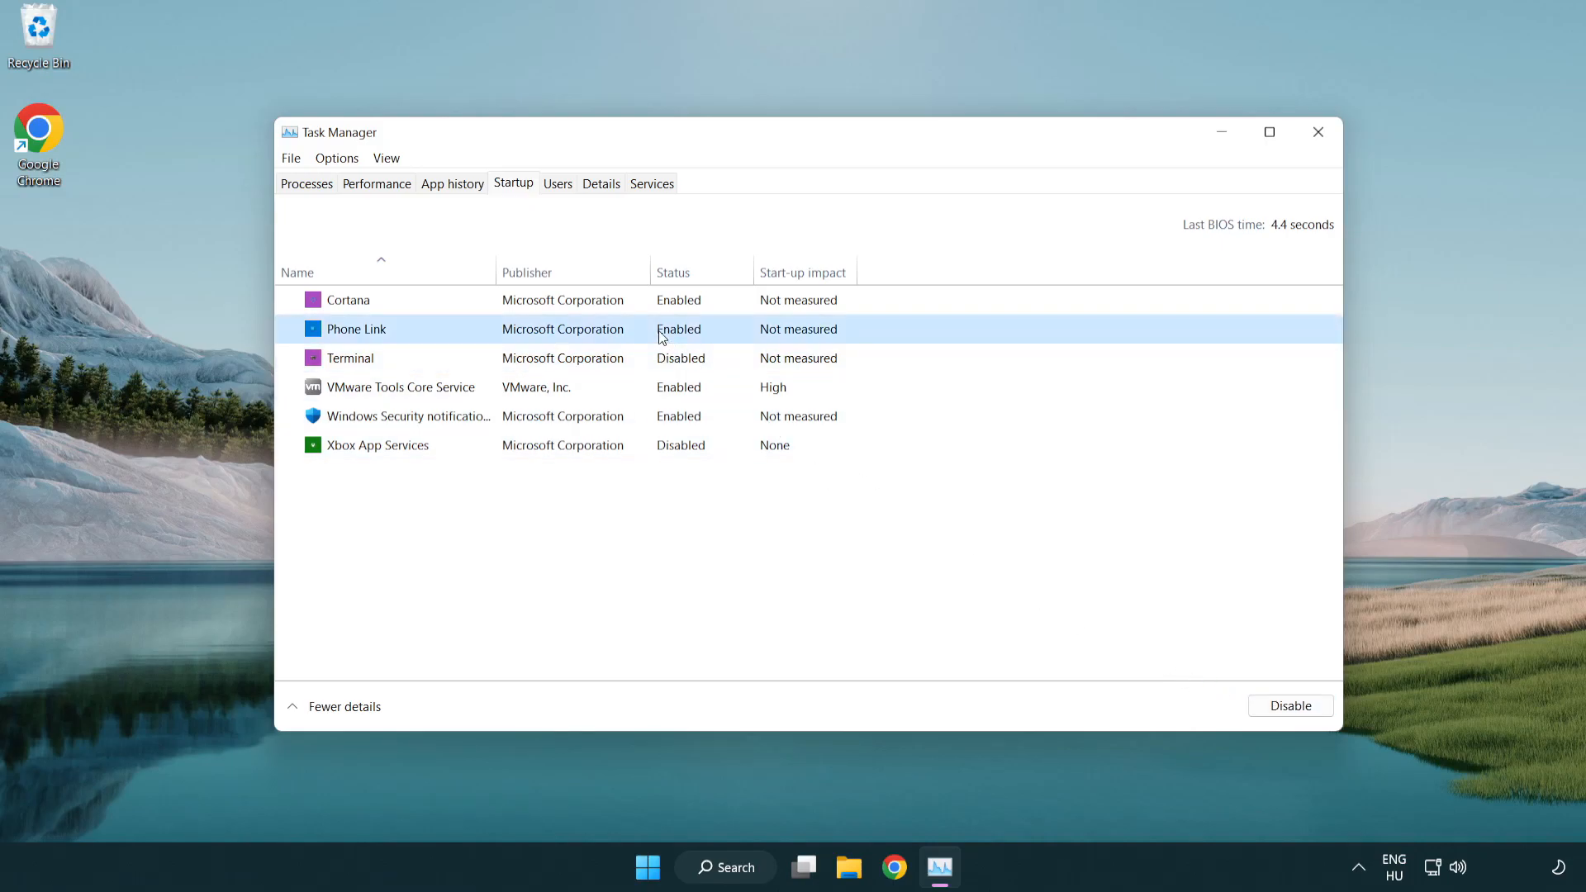
left_click(1290, 705)
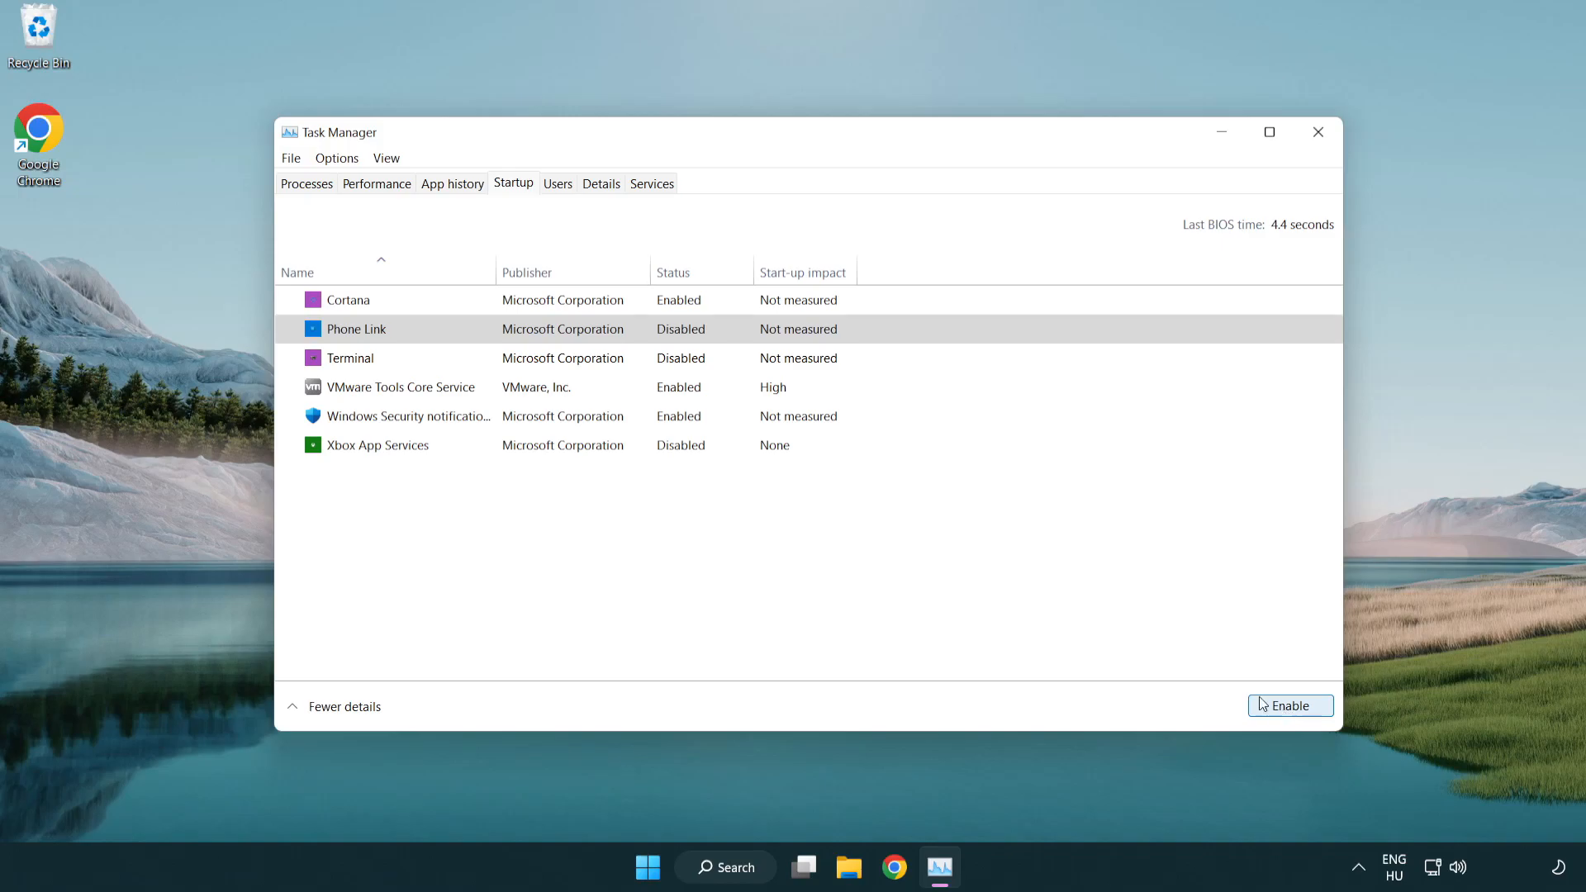
left_click(347, 300)
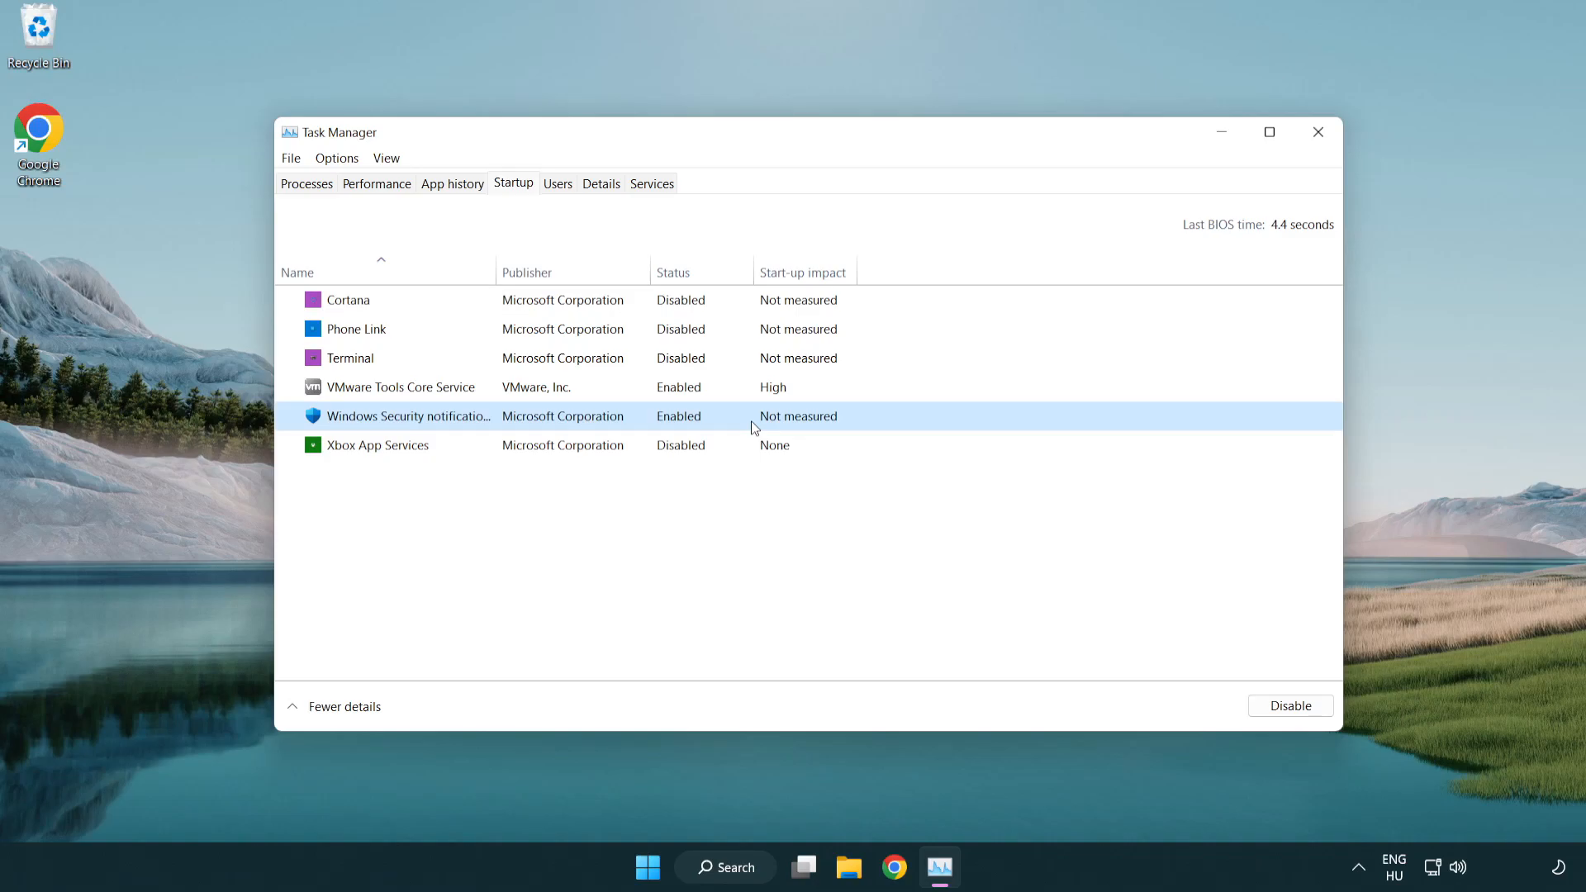
left_click(1289, 704)
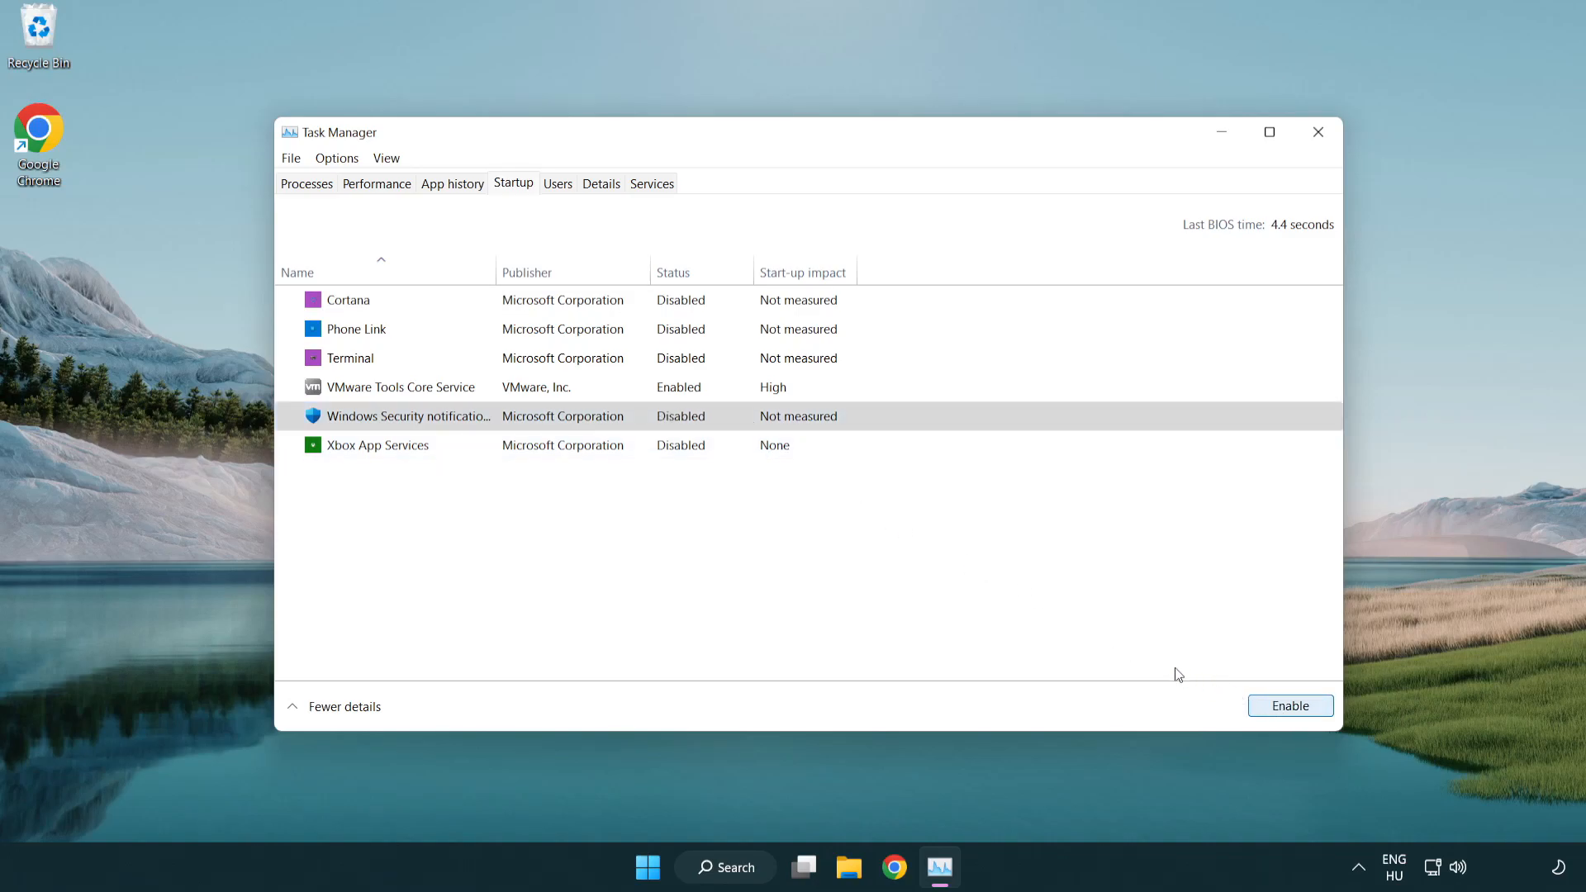
mouse_move(1317, 165)
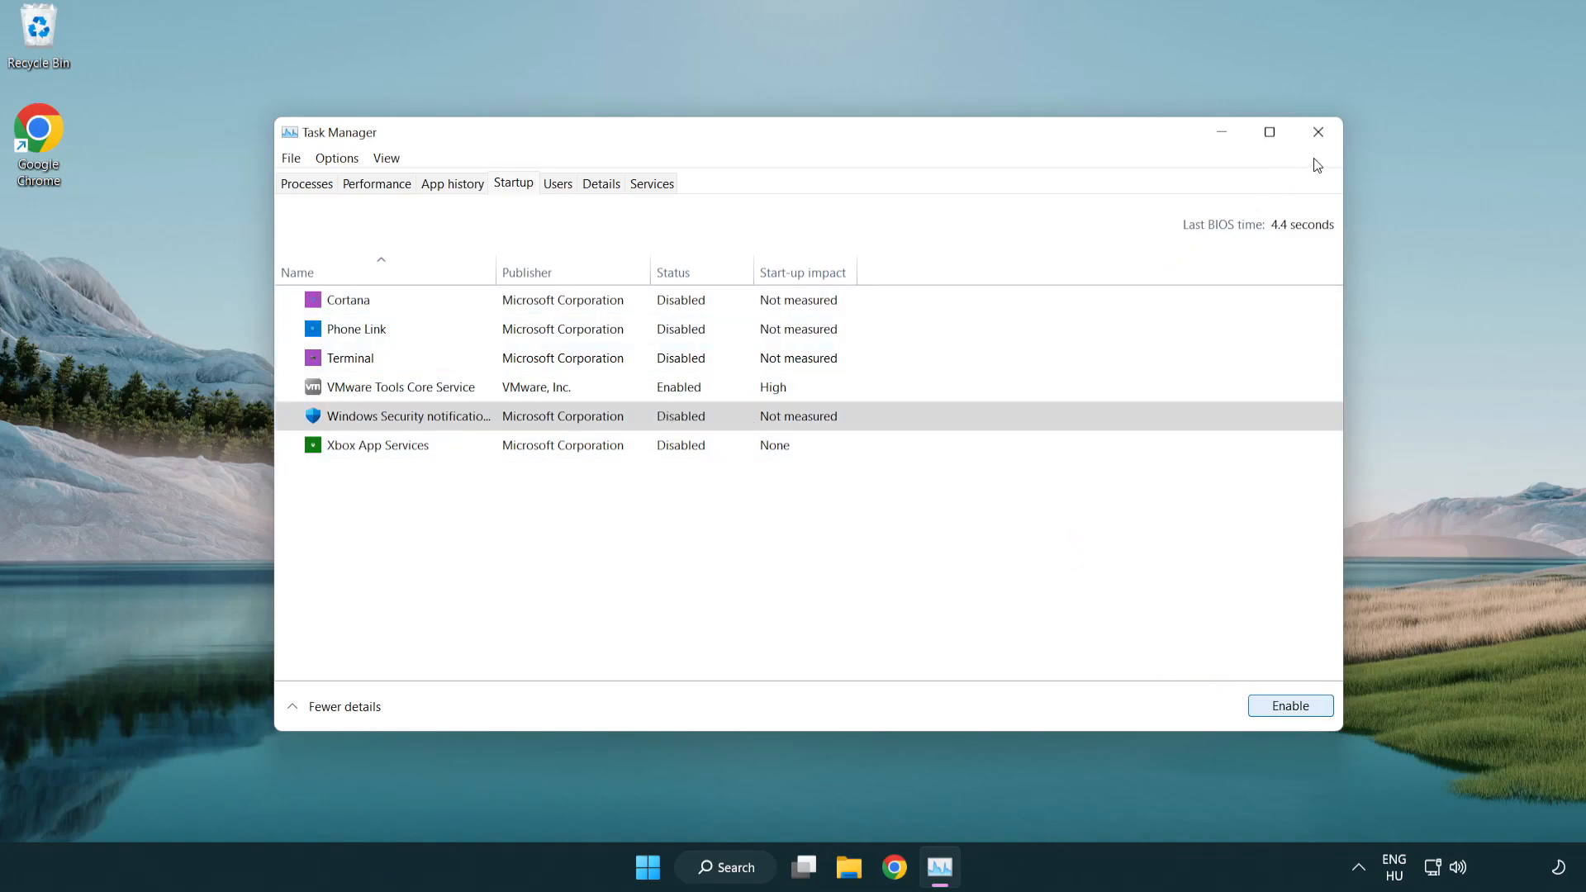
mouse_move(1319, 133)
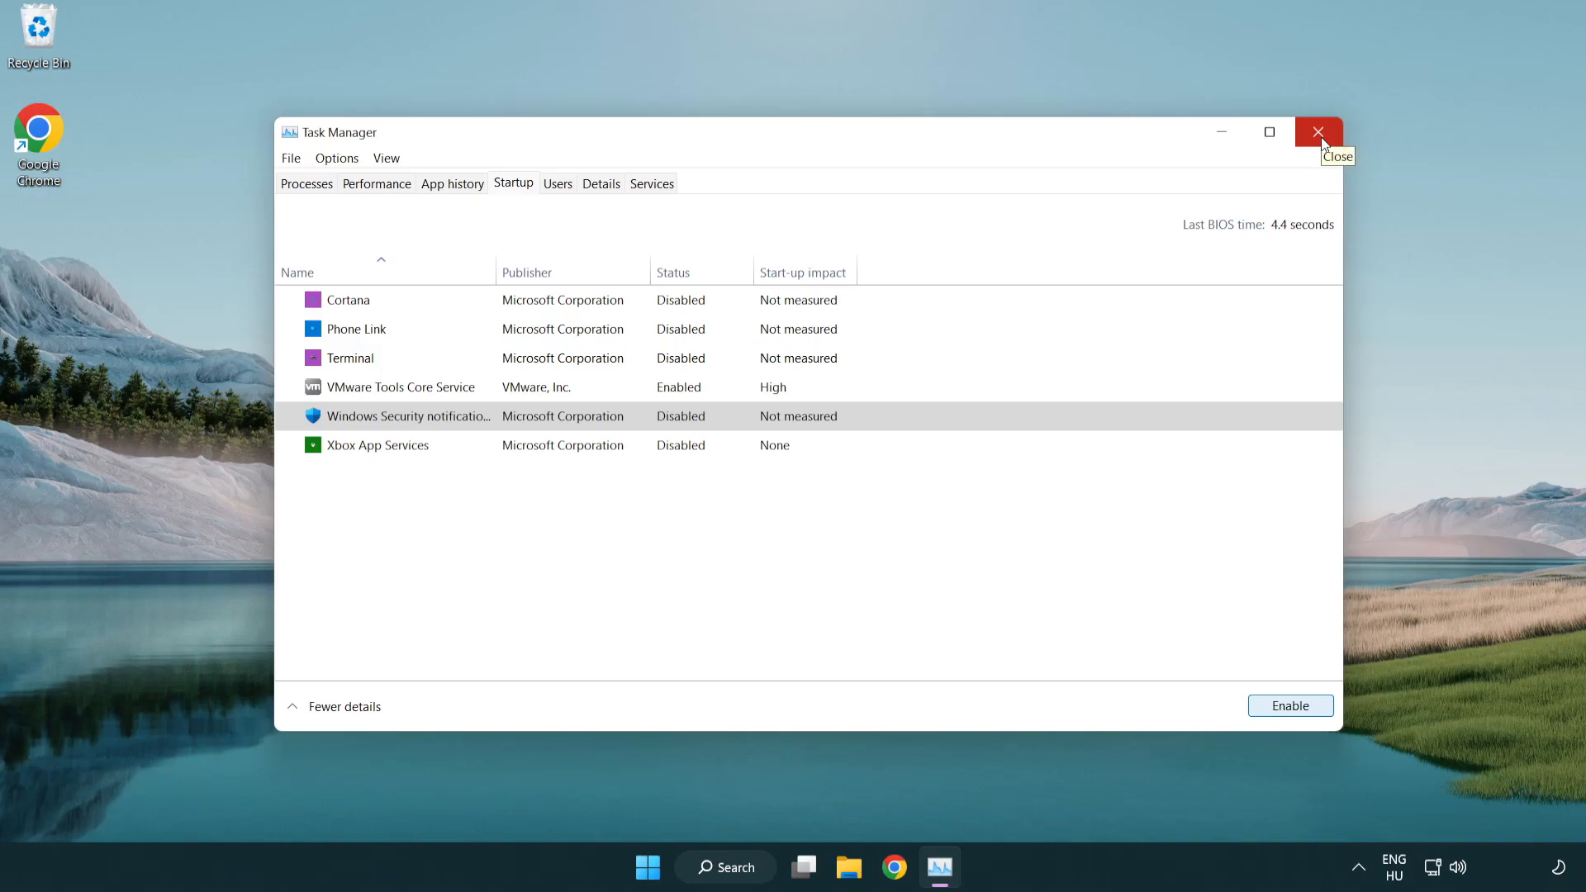
left_click(1319, 132)
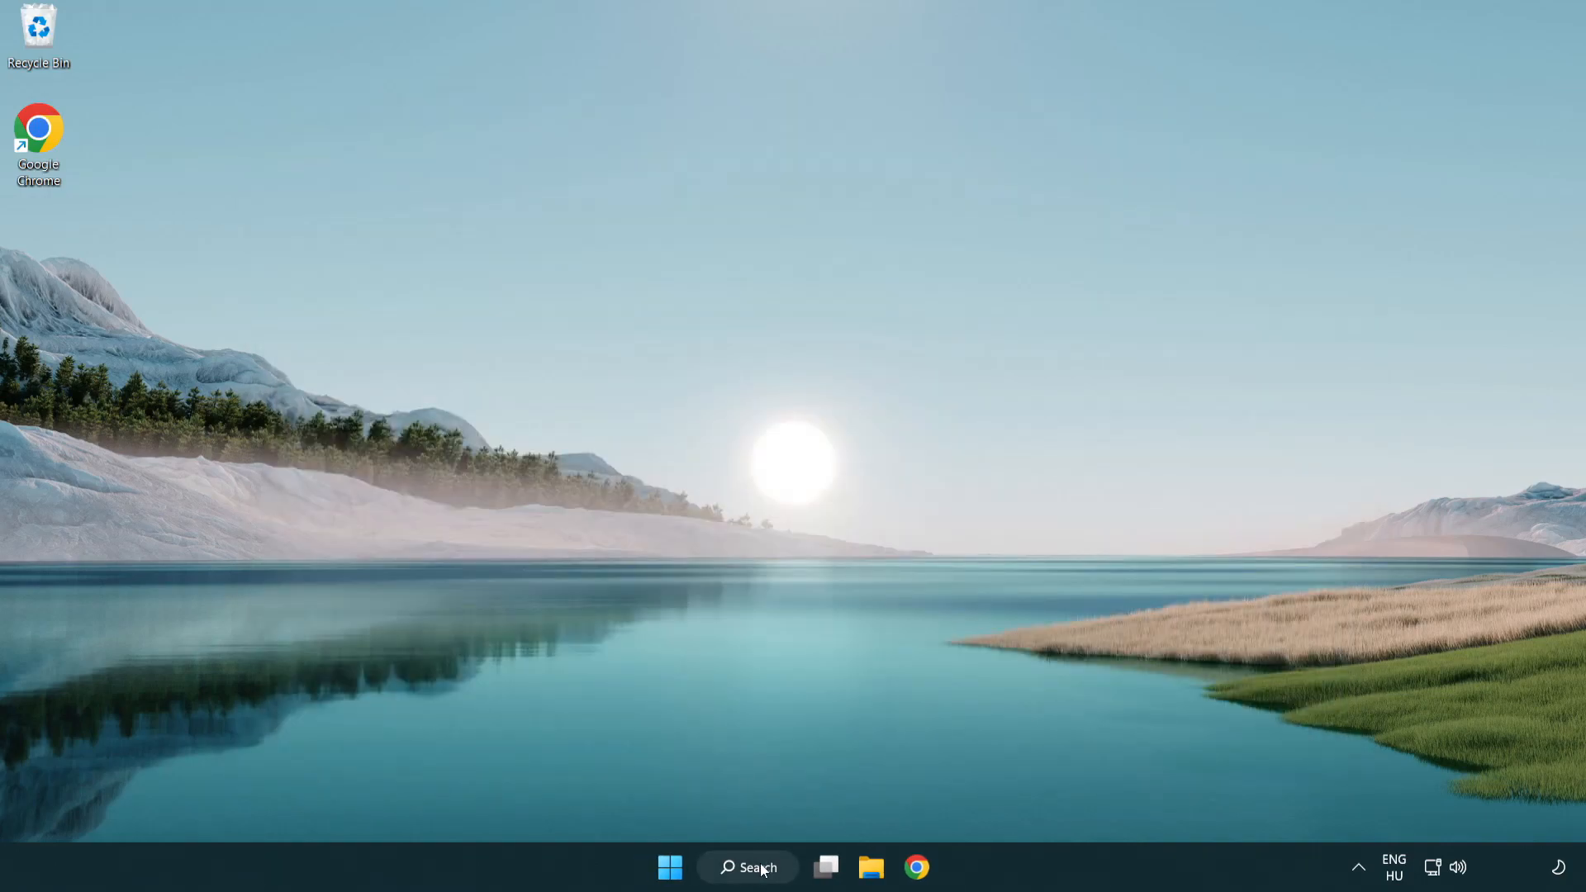
Search Windows for 'security' to find the Windows Security app.
left_click(748, 866)
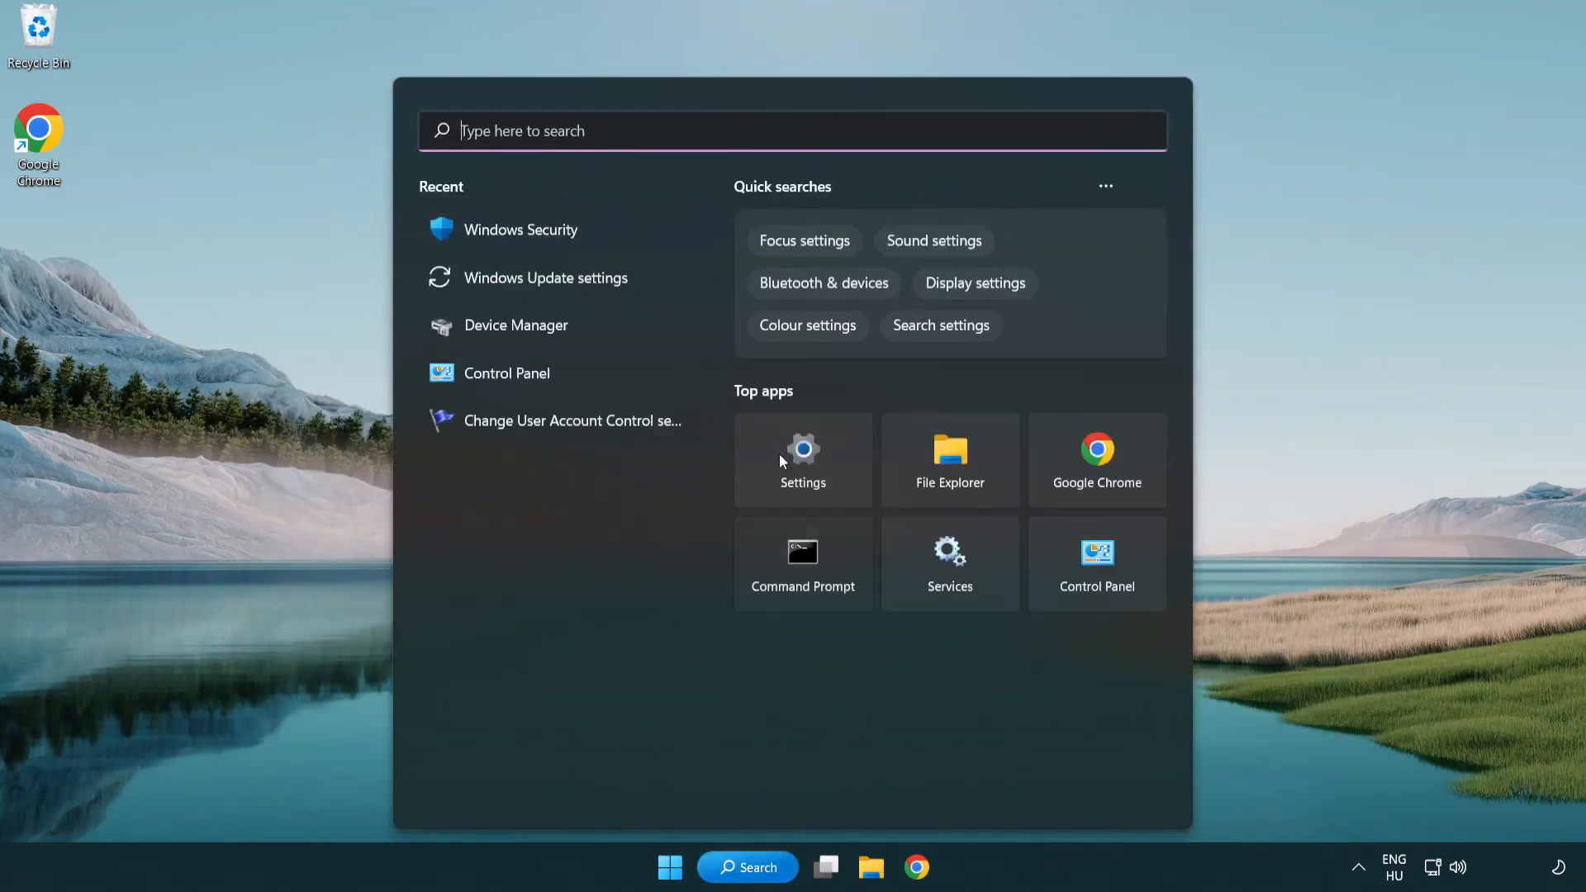
type("securi")
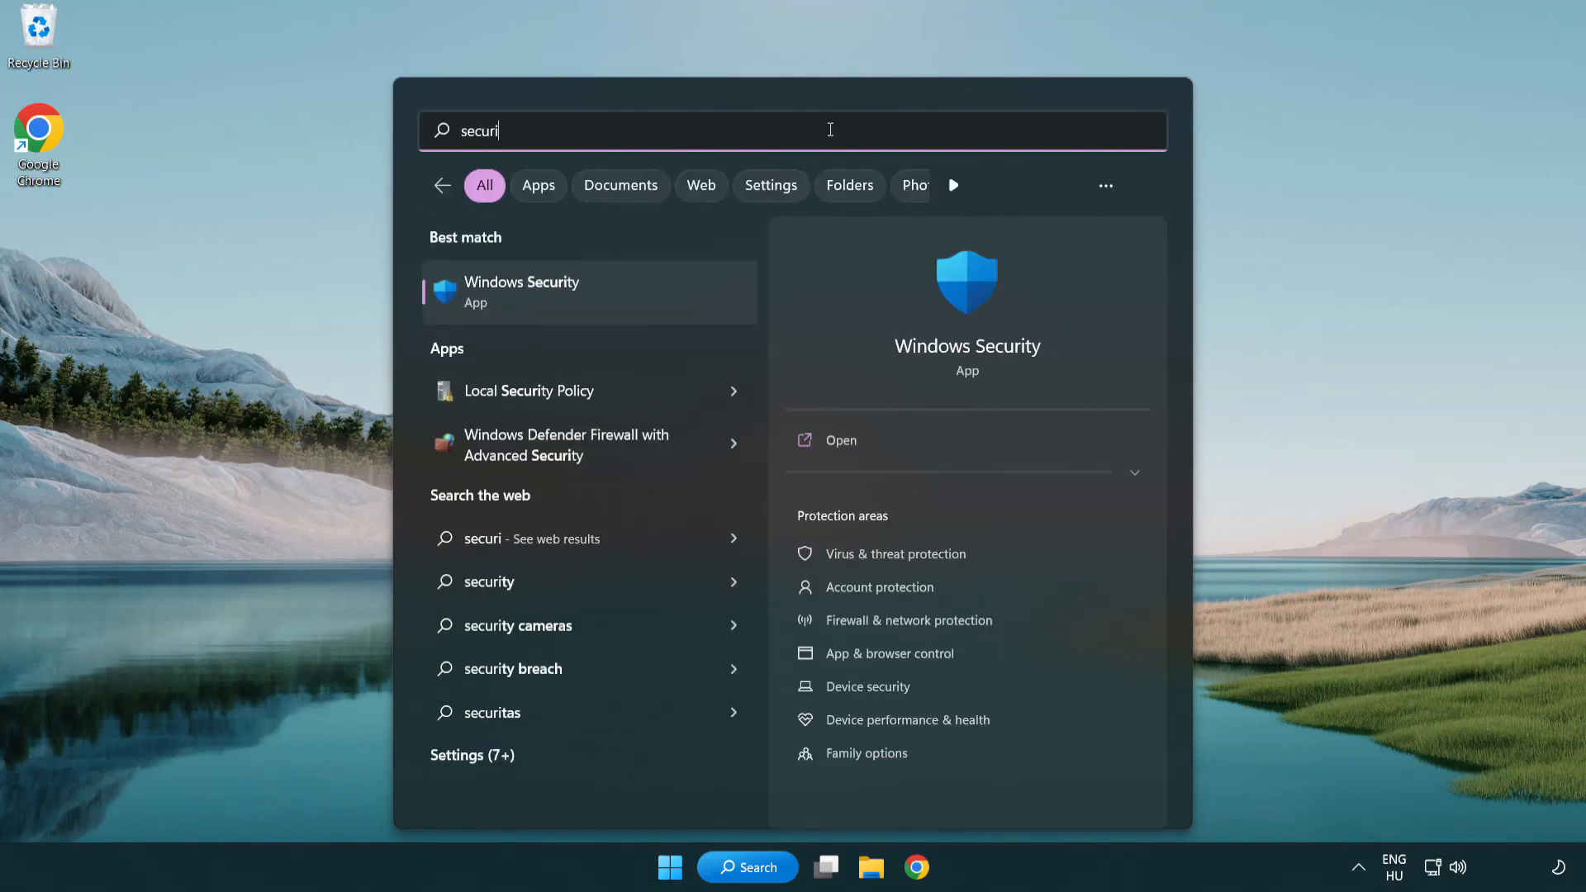
type("ty")
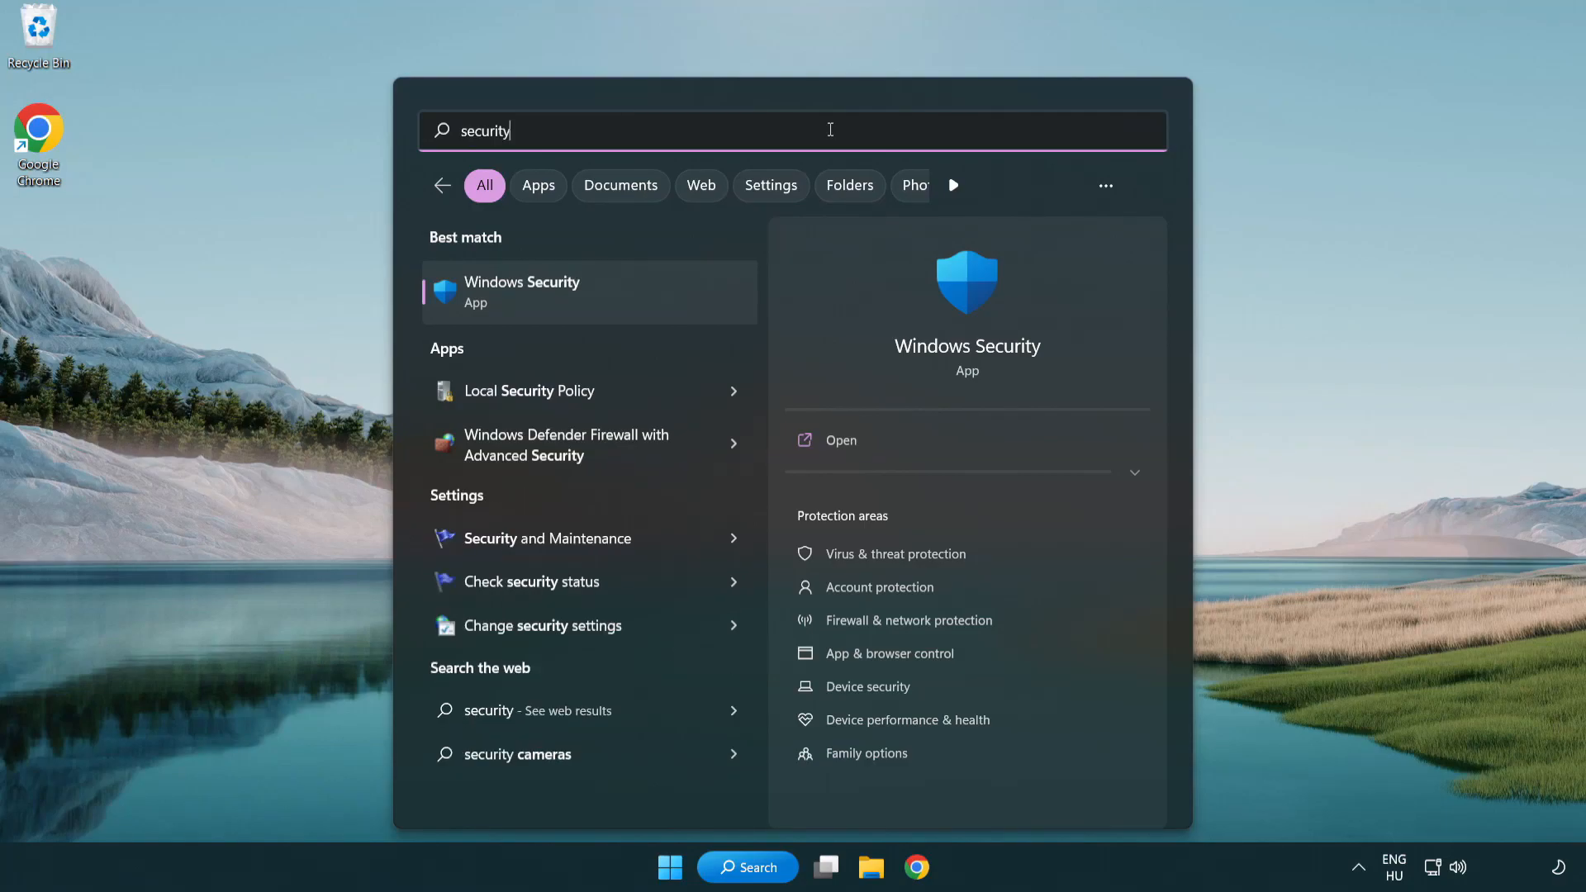
mouse_move(541, 308)
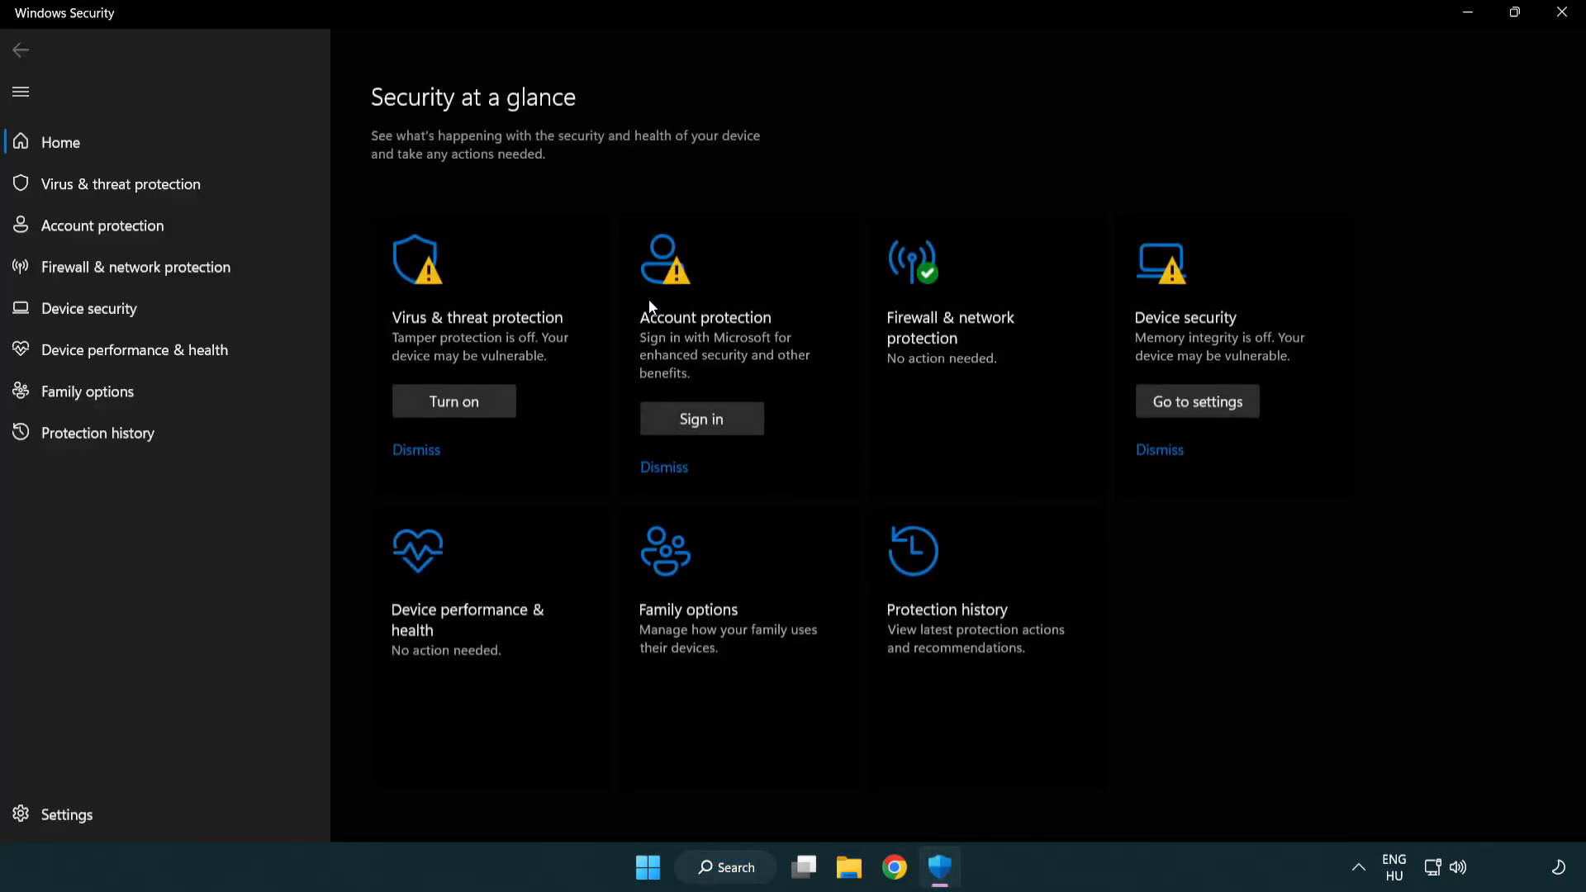
mouse_move(119, 183)
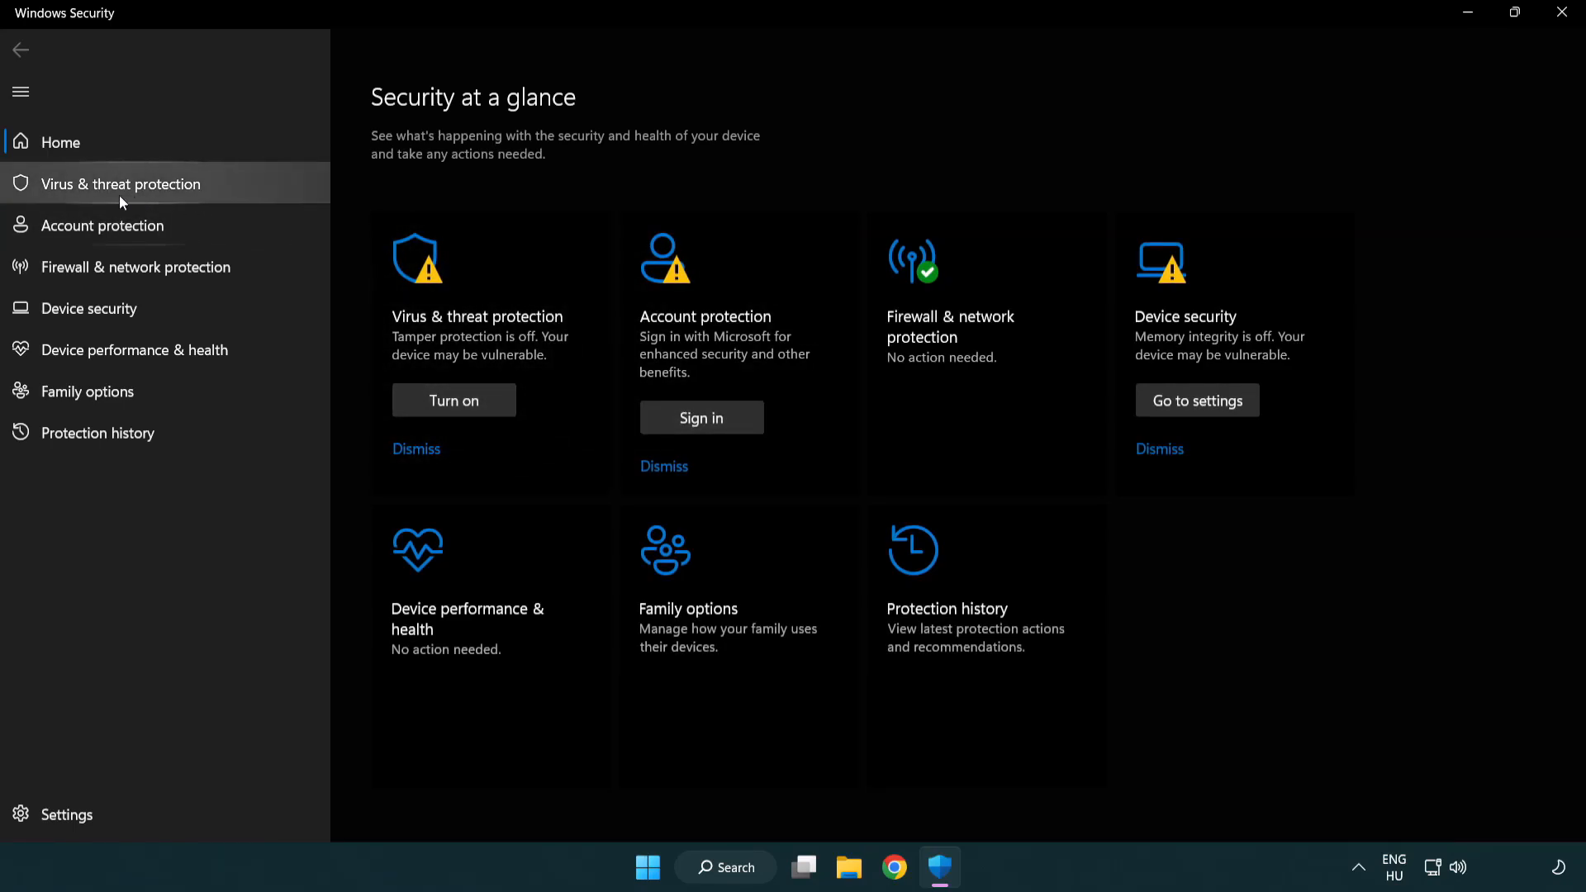
mouse_move(225, 191)
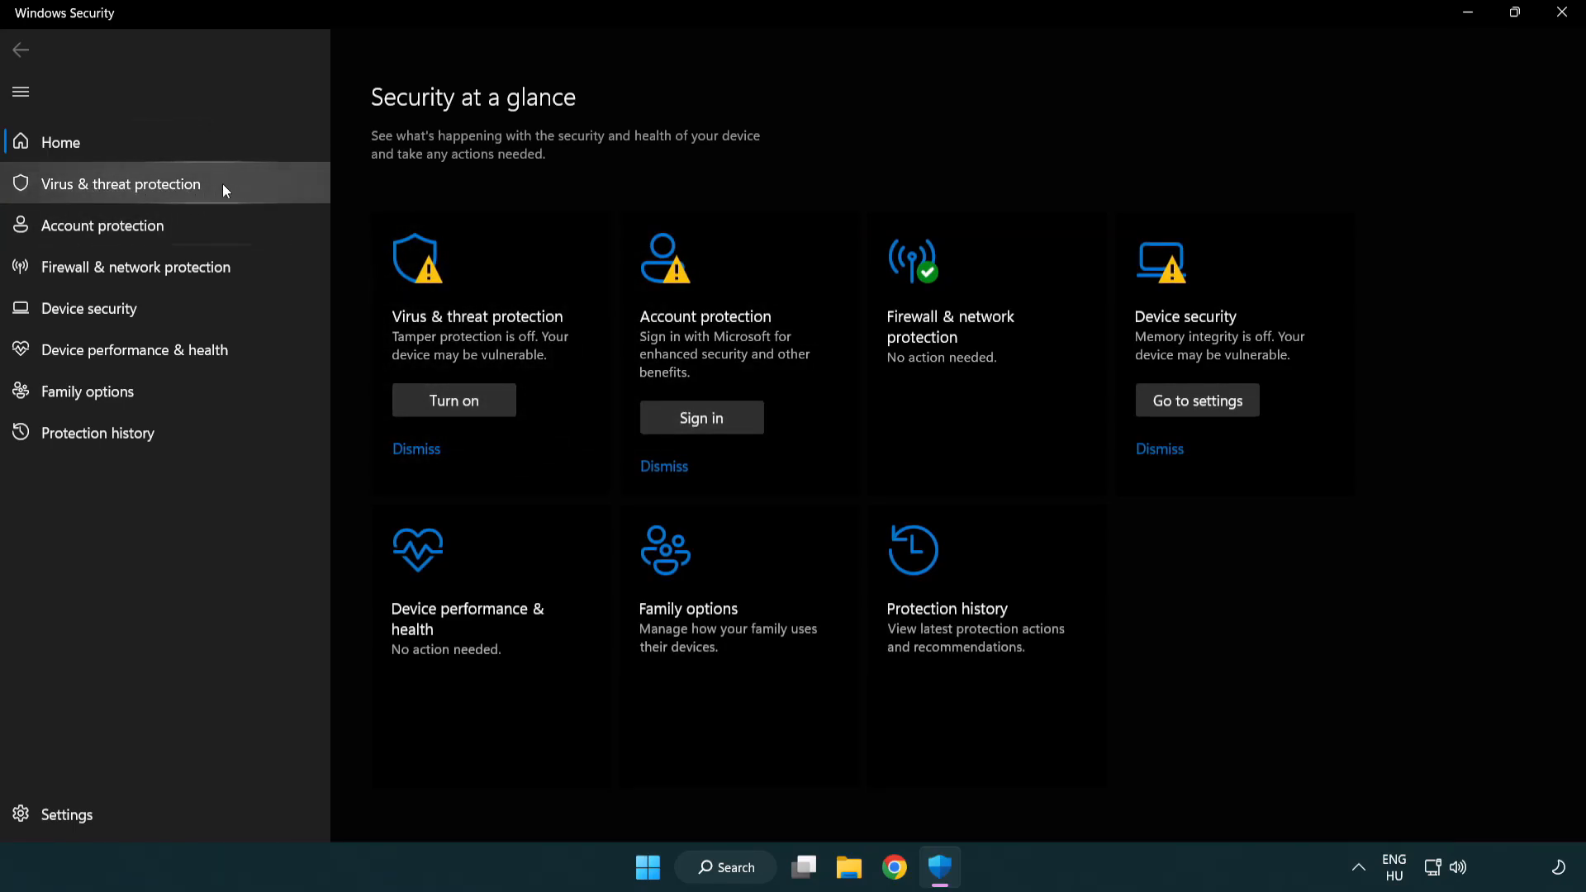
Open Defender's Virus & threat protection settings and scroll to the Exclusions section.
left_click(119, 183)
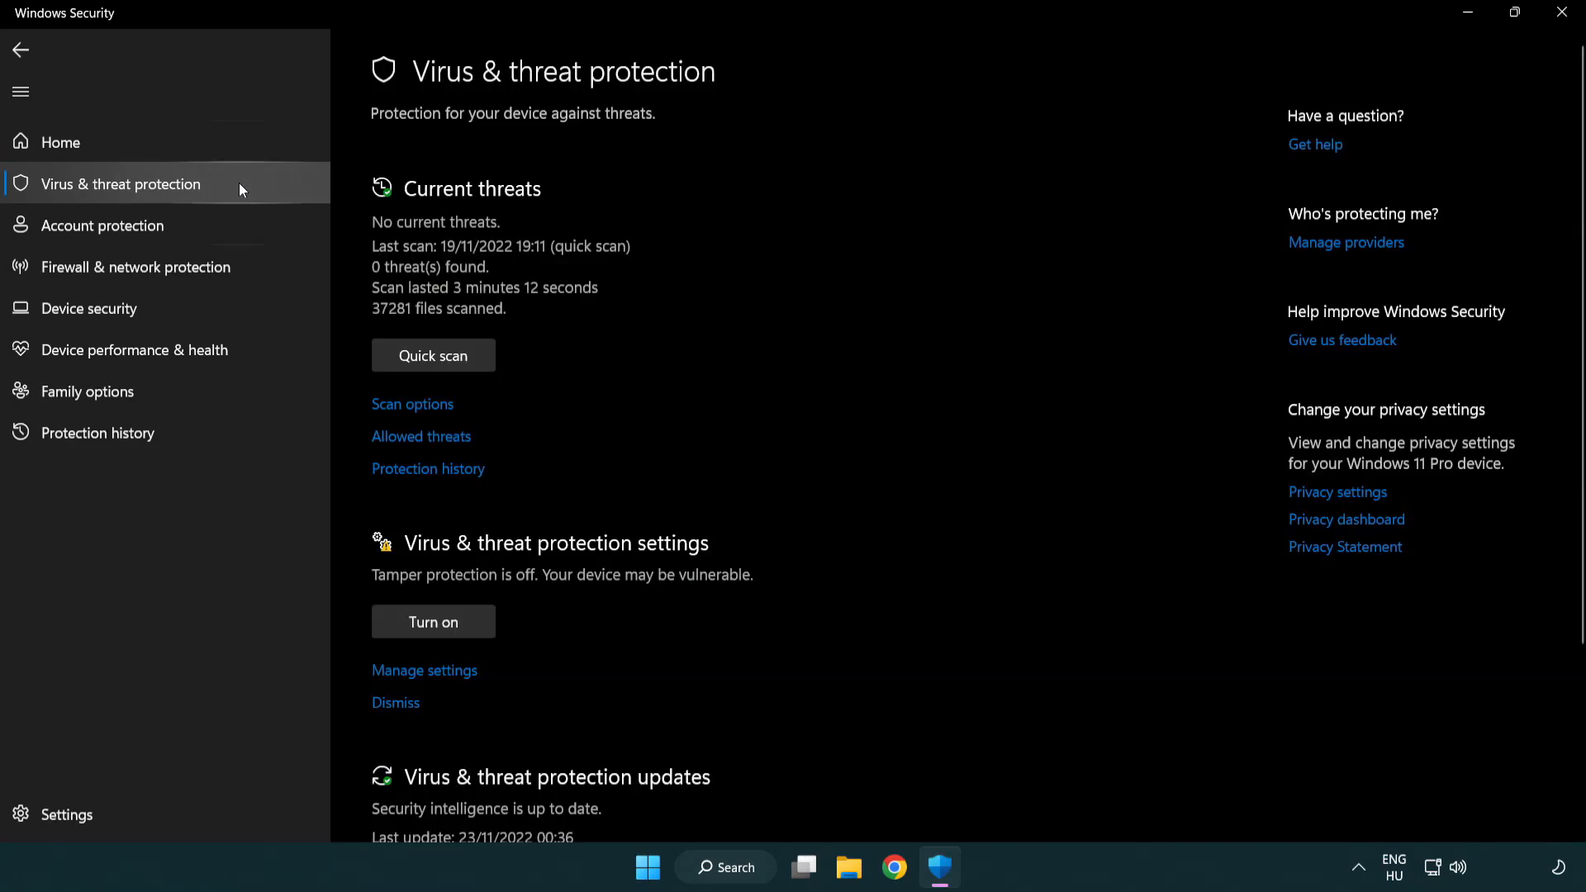
scroll("down", 3)
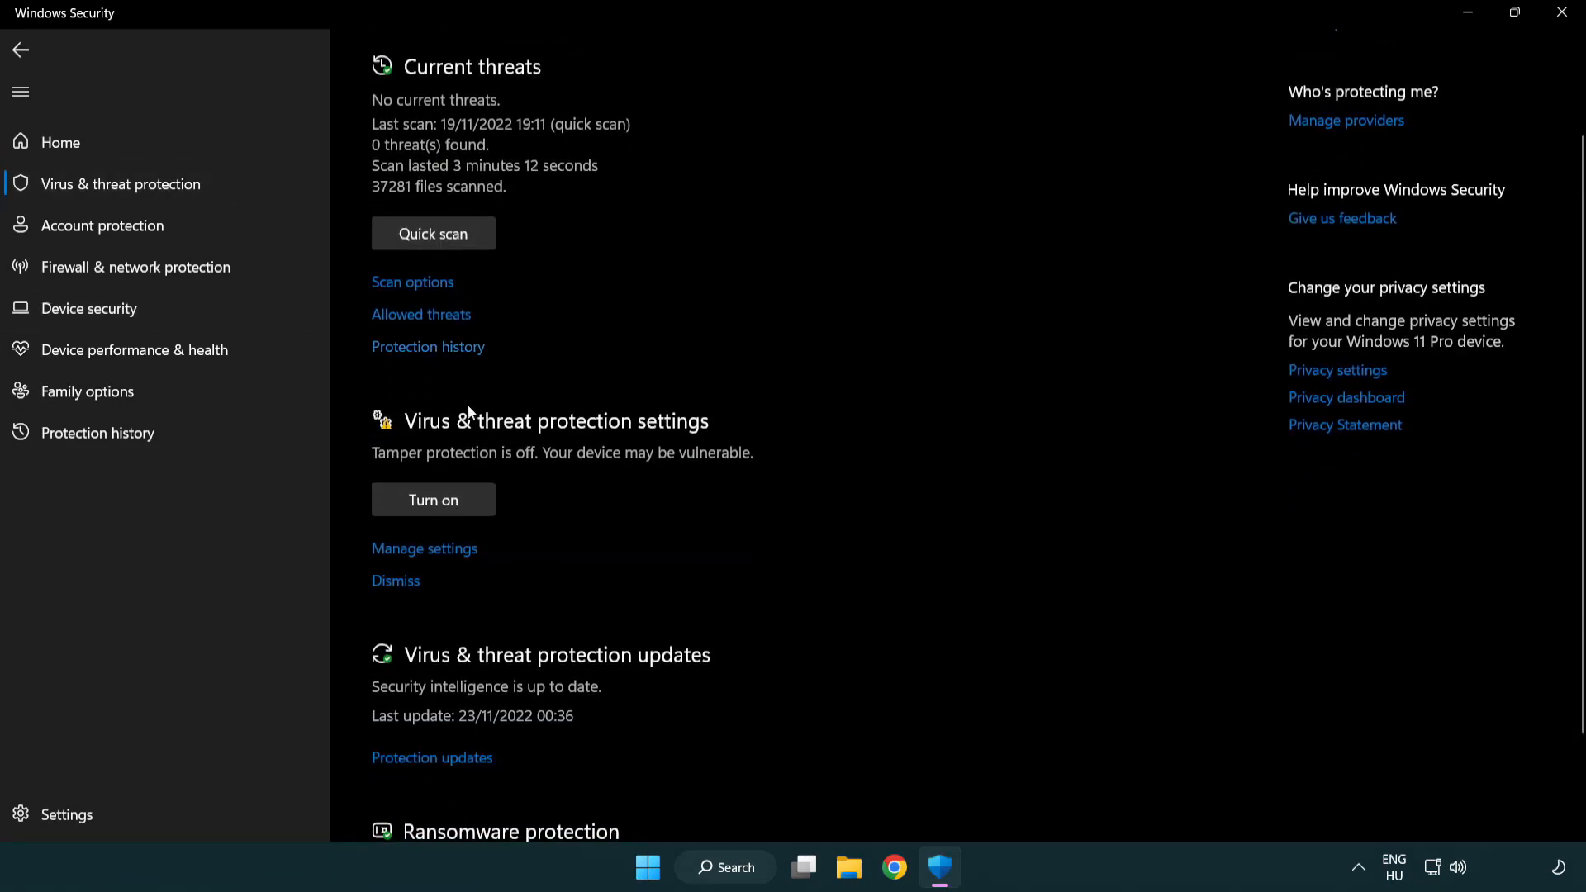
mouse_move(424, 549)
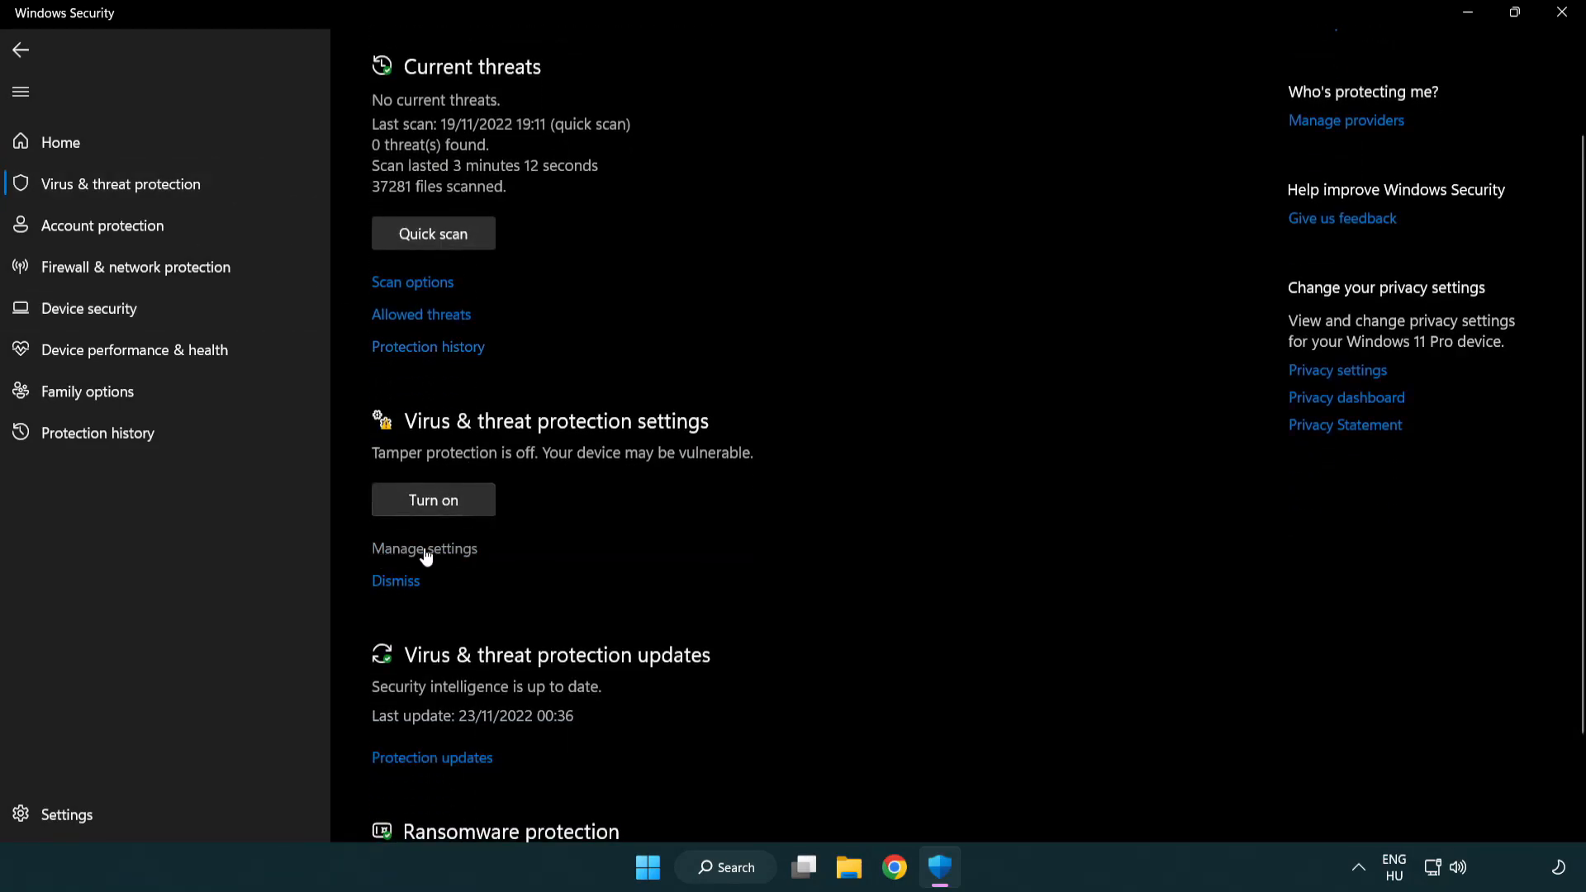
left_click(425, 547)
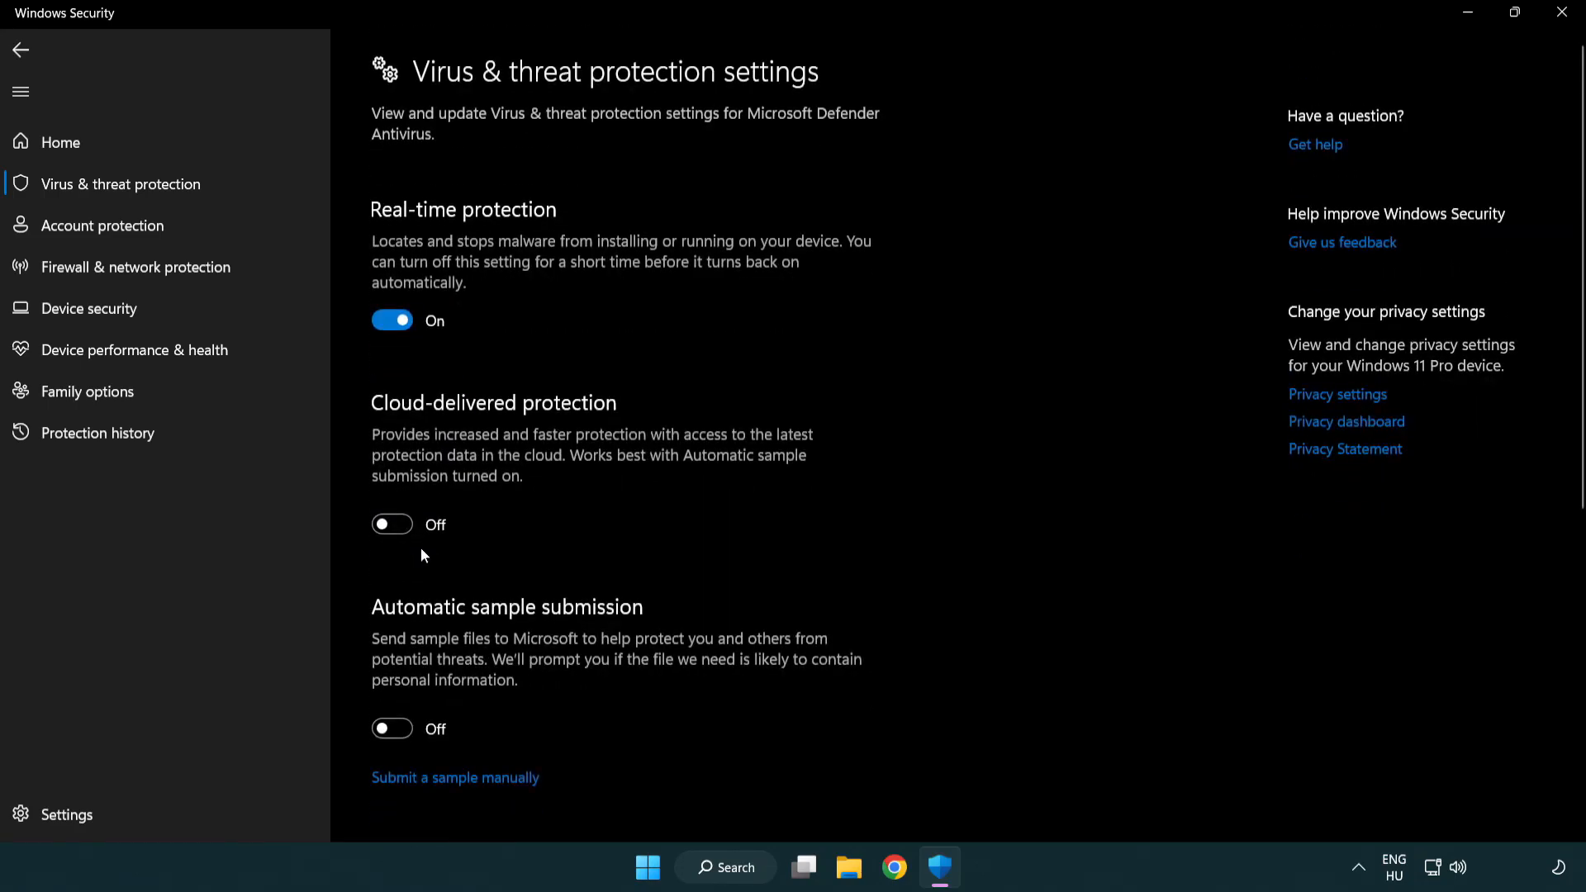
scroll("down", 3)
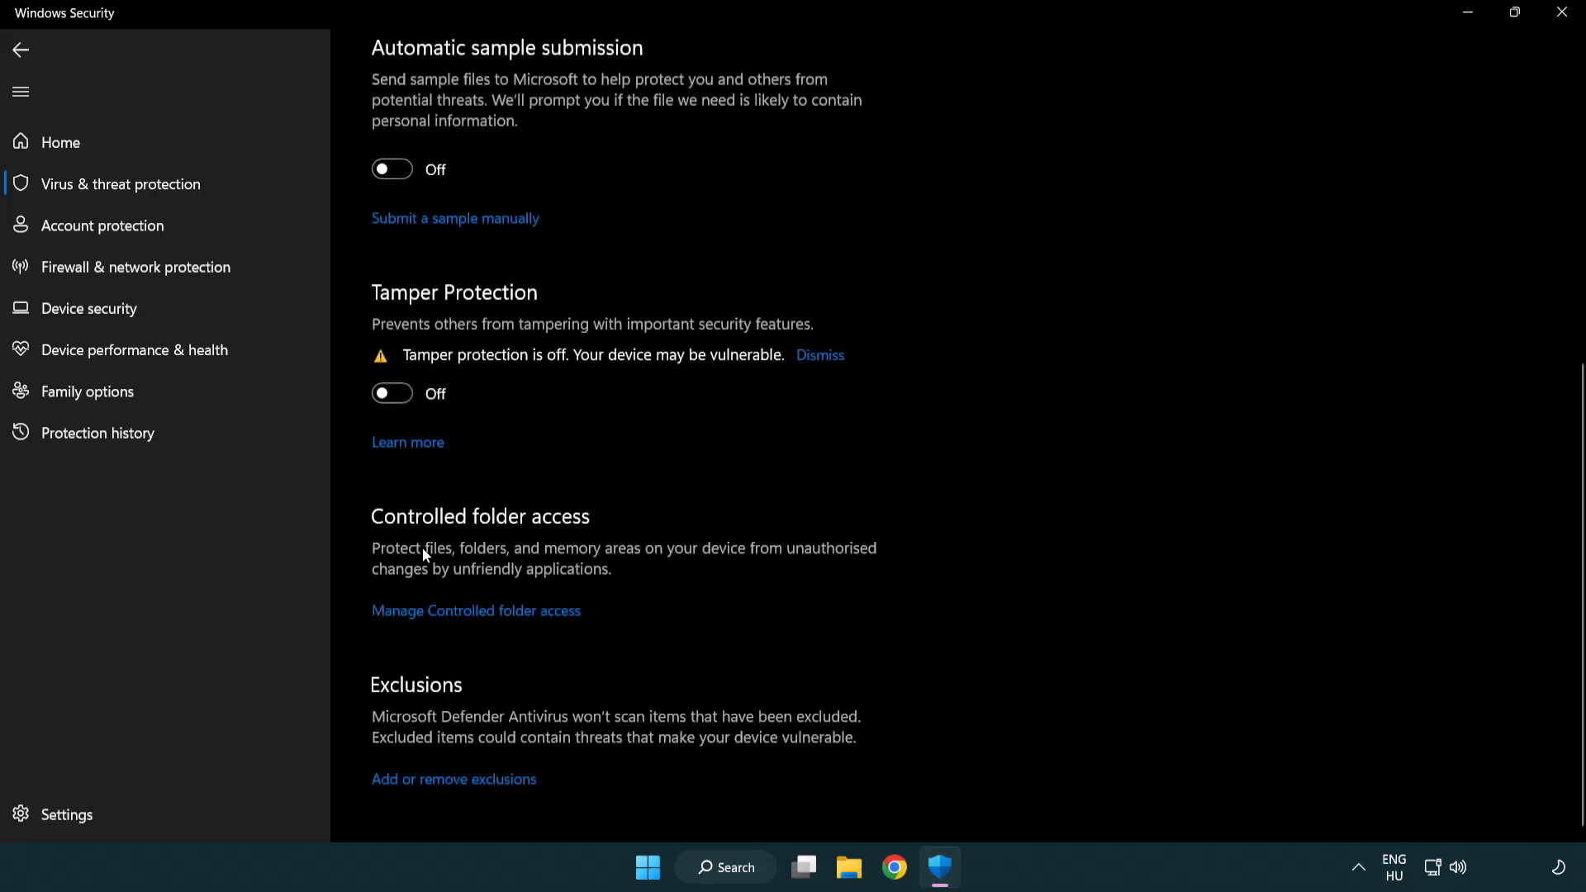
mouse_move(373, 799)
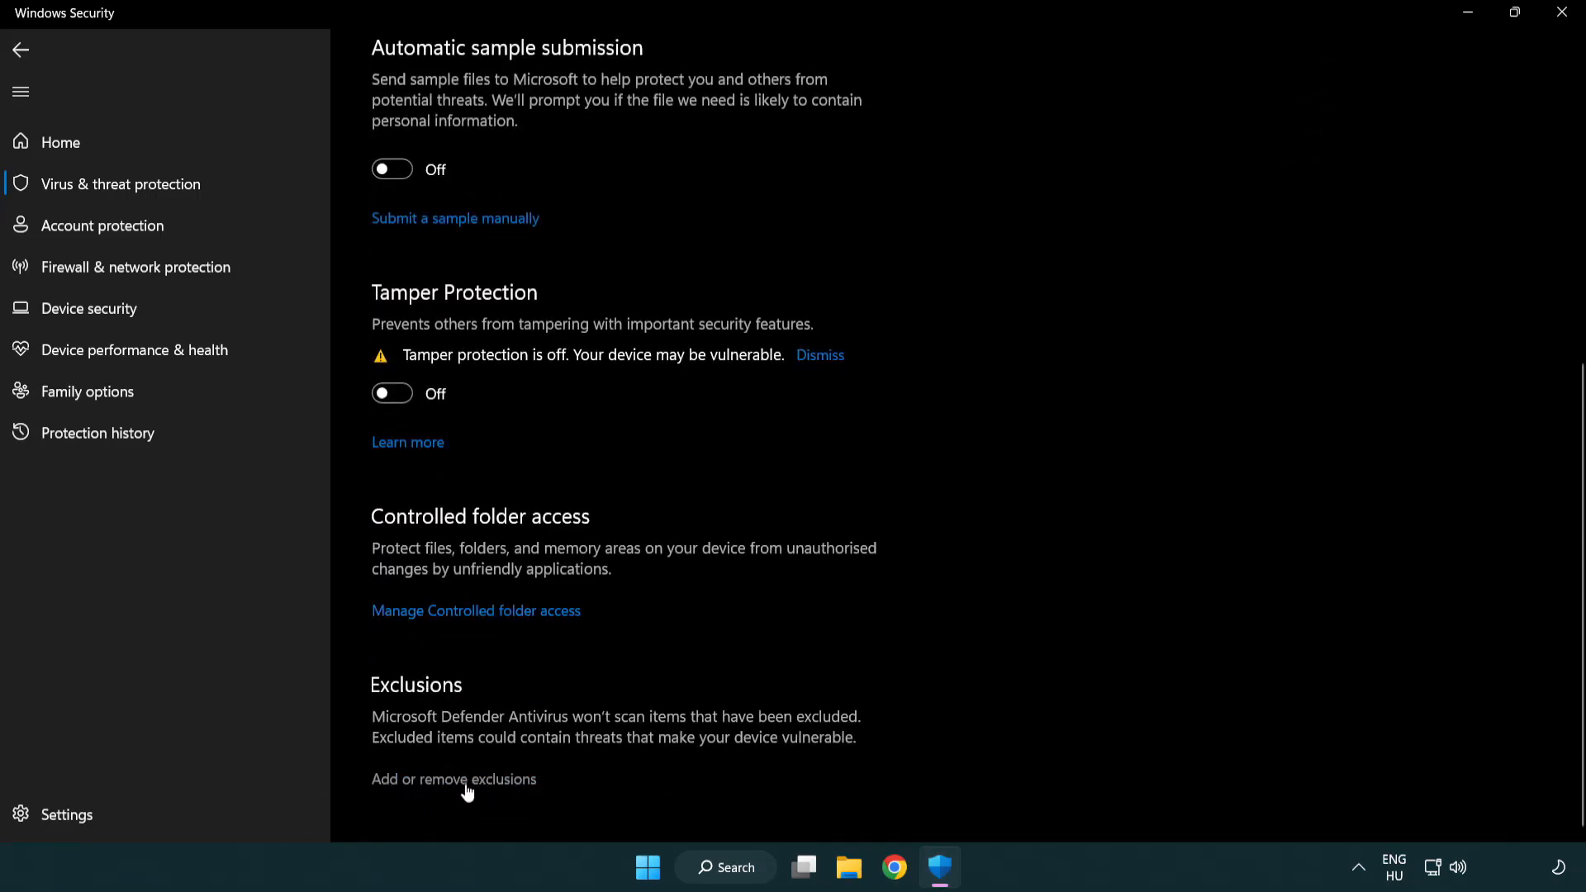
Start adding a file exclusion from the Exclusions page.
left_click(454, 780)
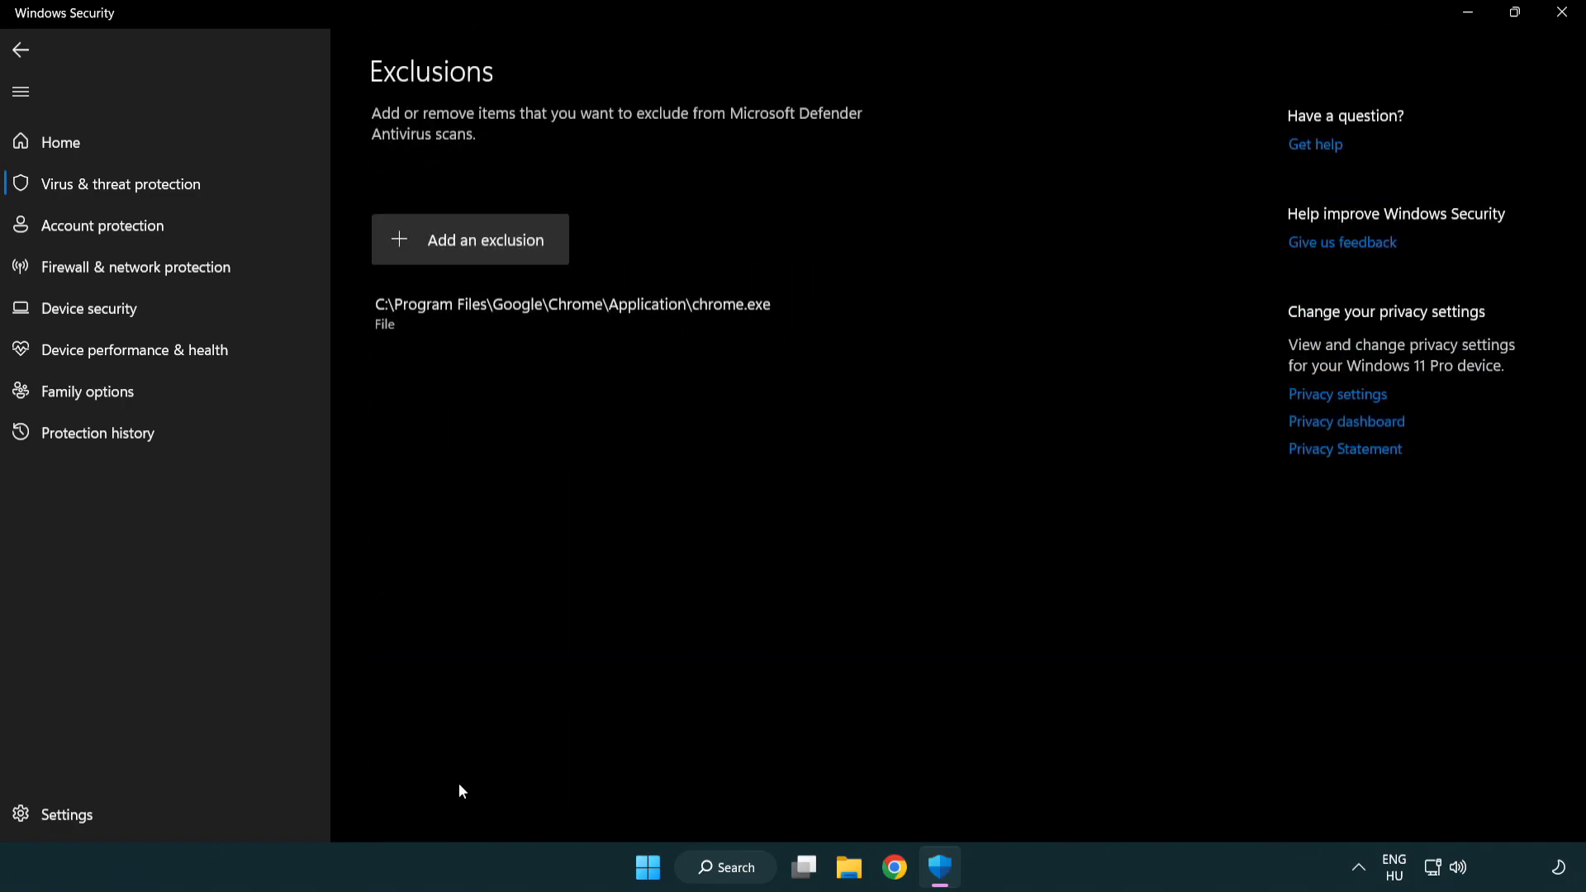
mouse_move(450, 415)
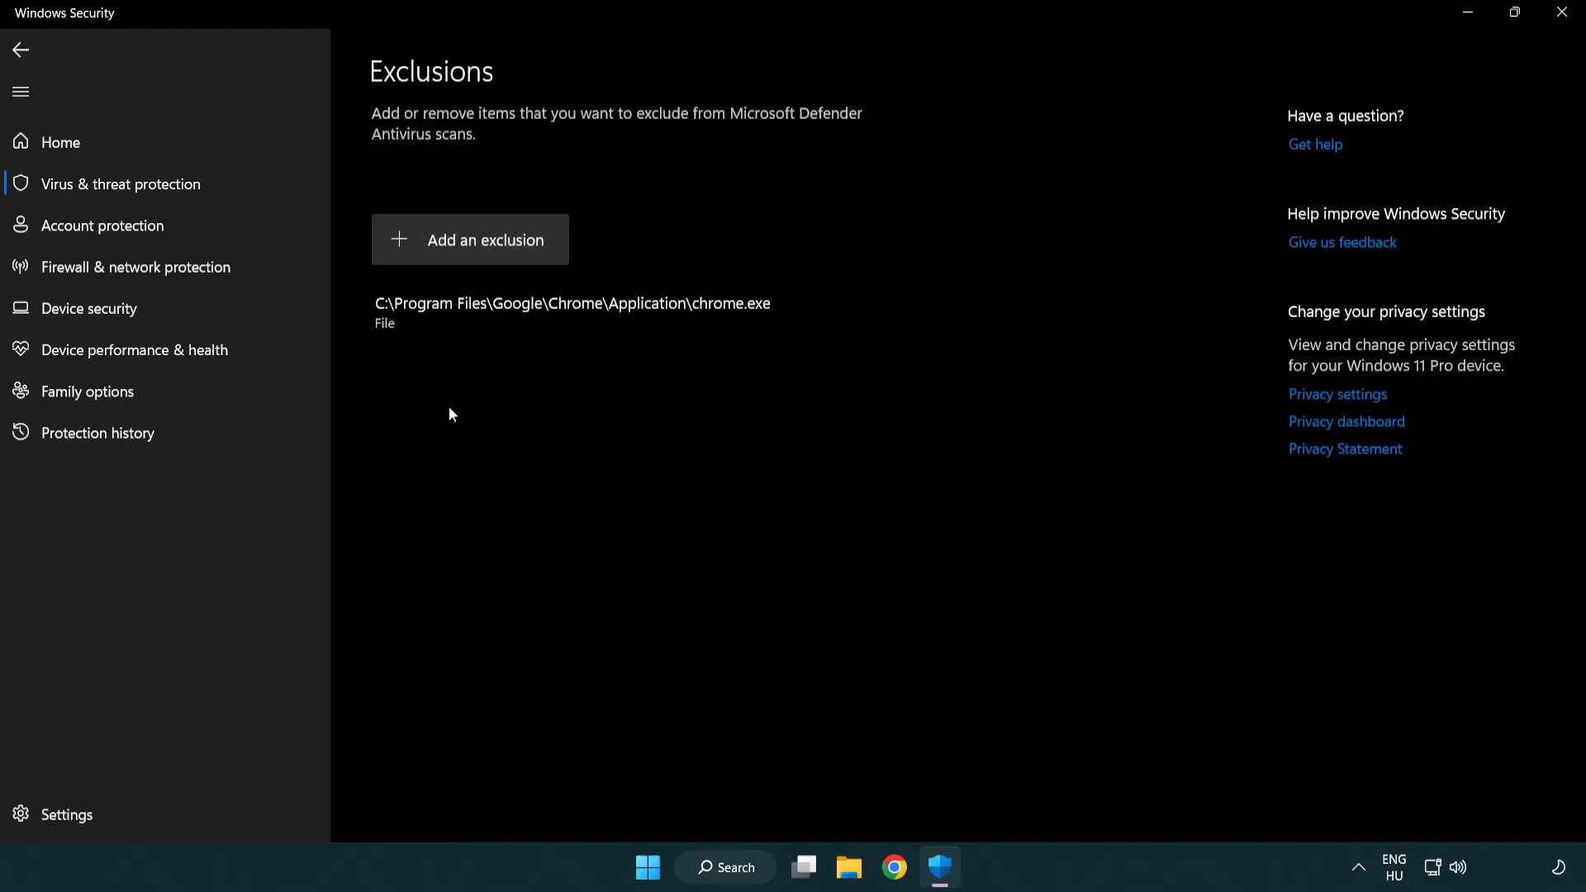
mouse_move(476, 246)
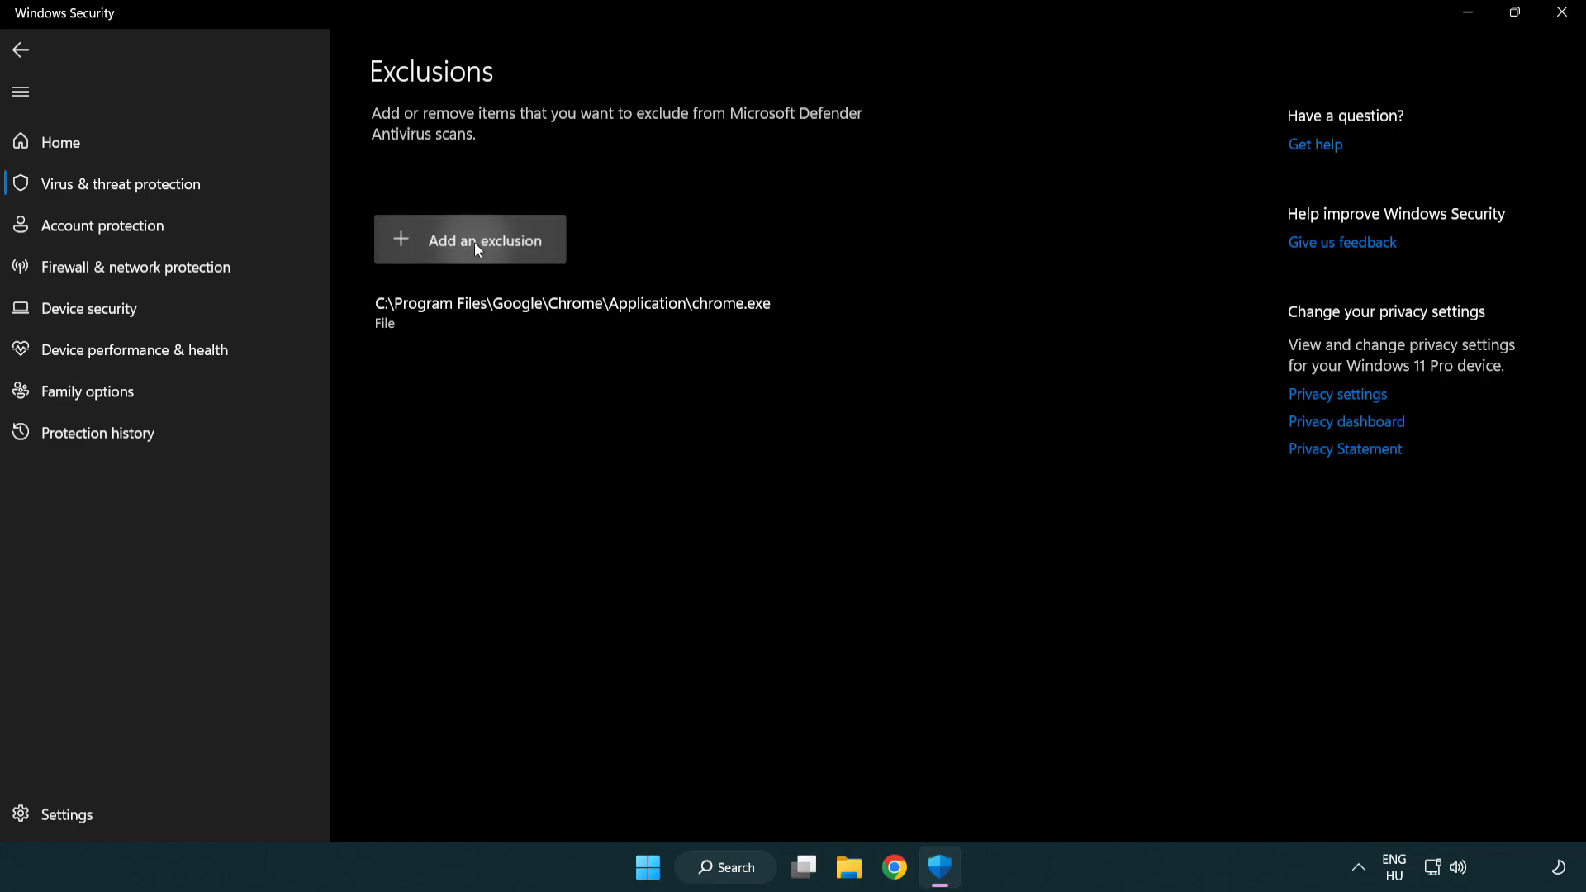
left_click(469, 240)
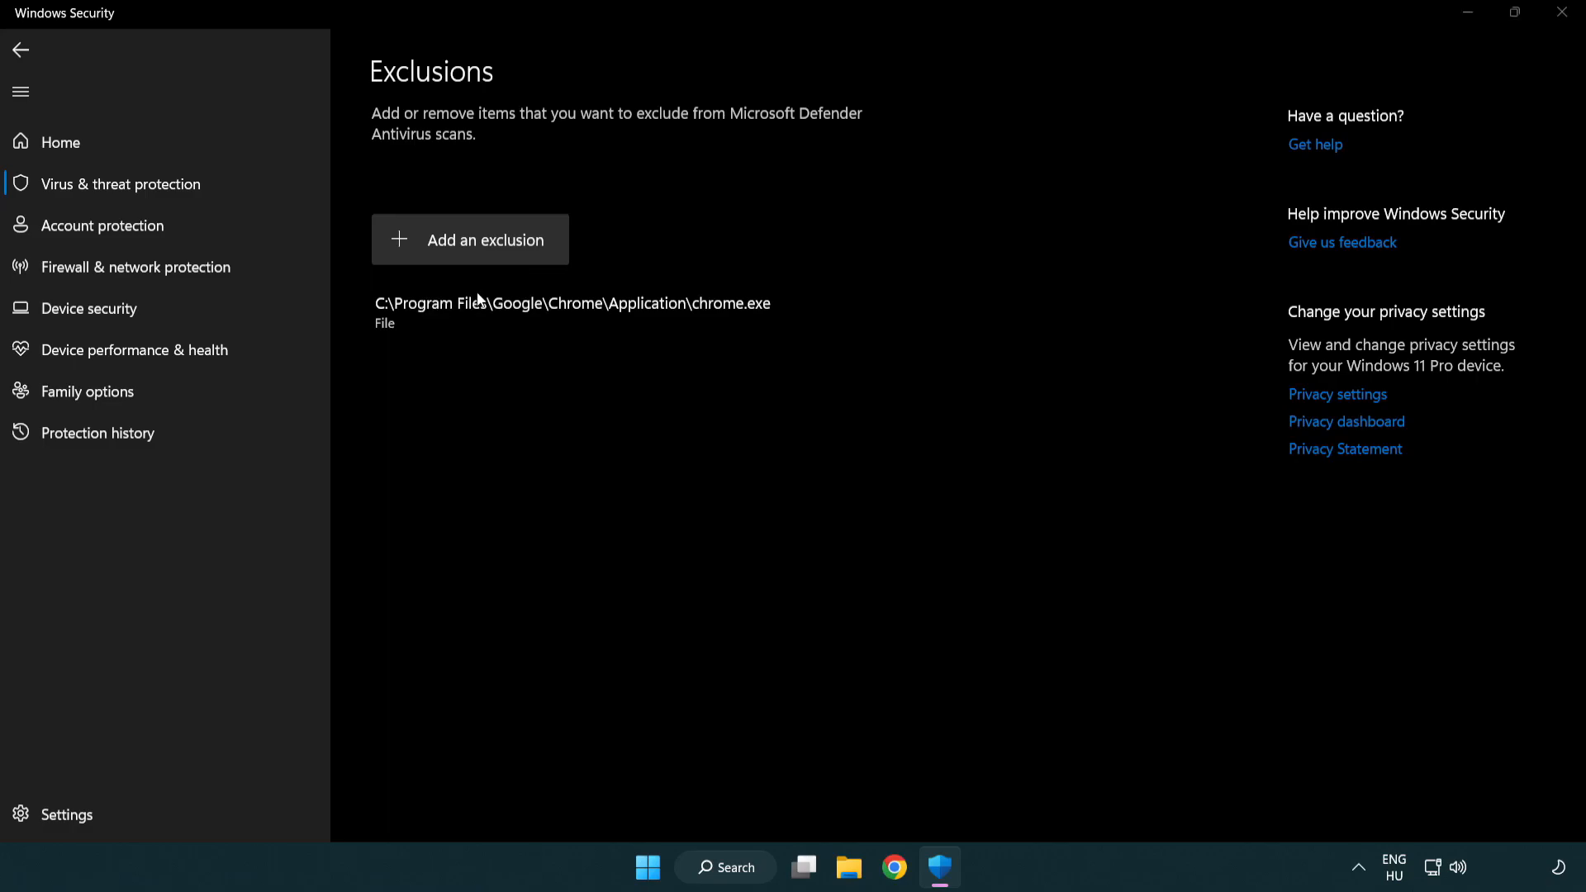
left_click(469, 239)
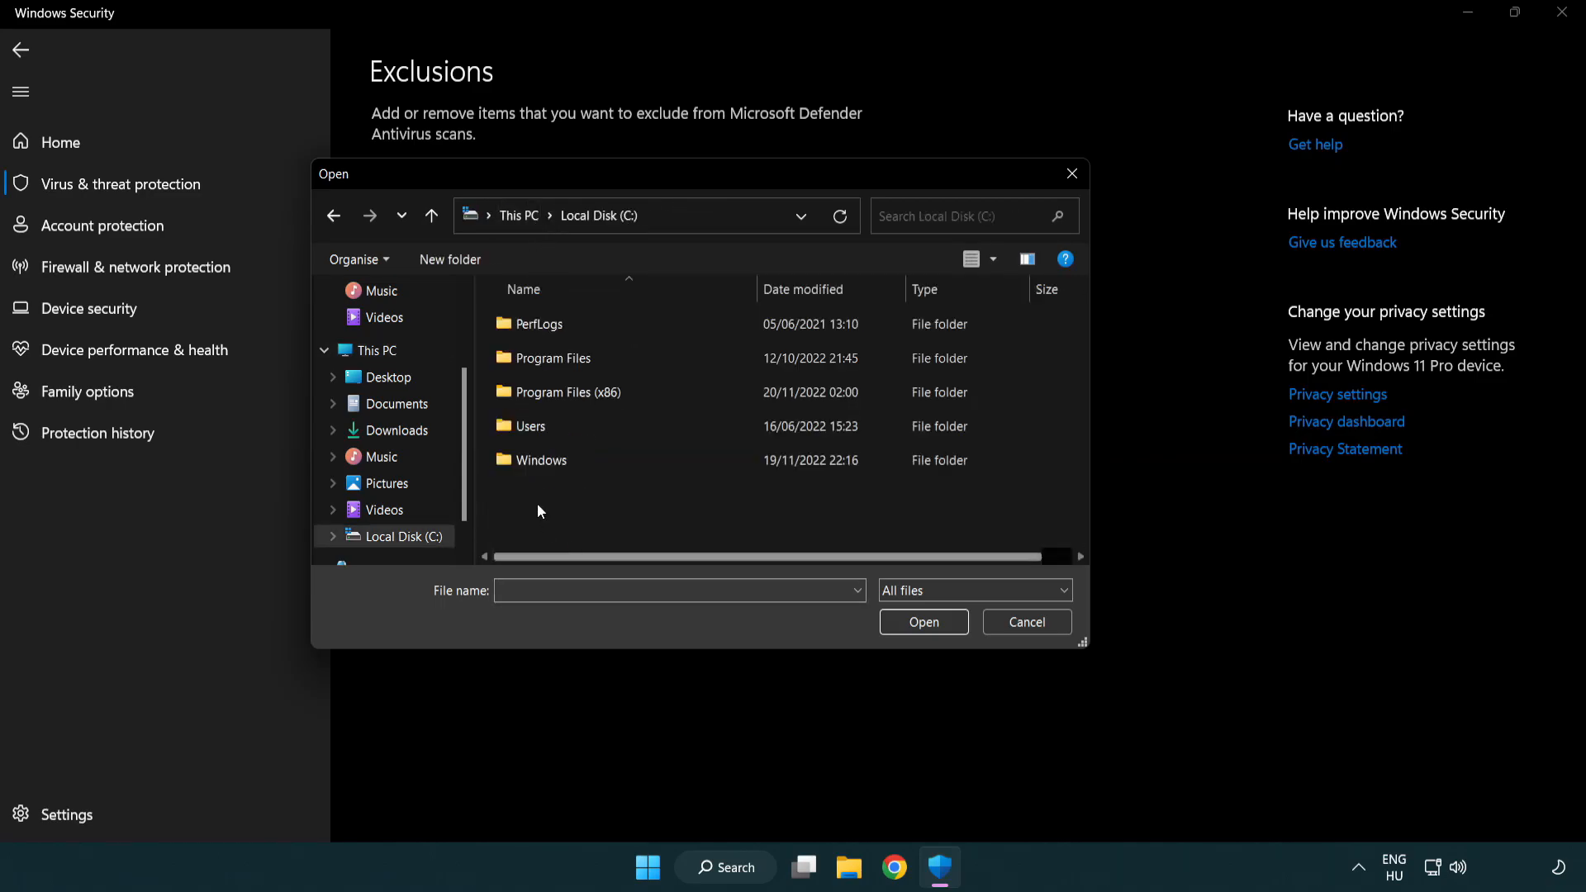
Select the shortcut in Program Files (x86)\NOT WORKING APP as the excluded file.
double_click(555, 392)
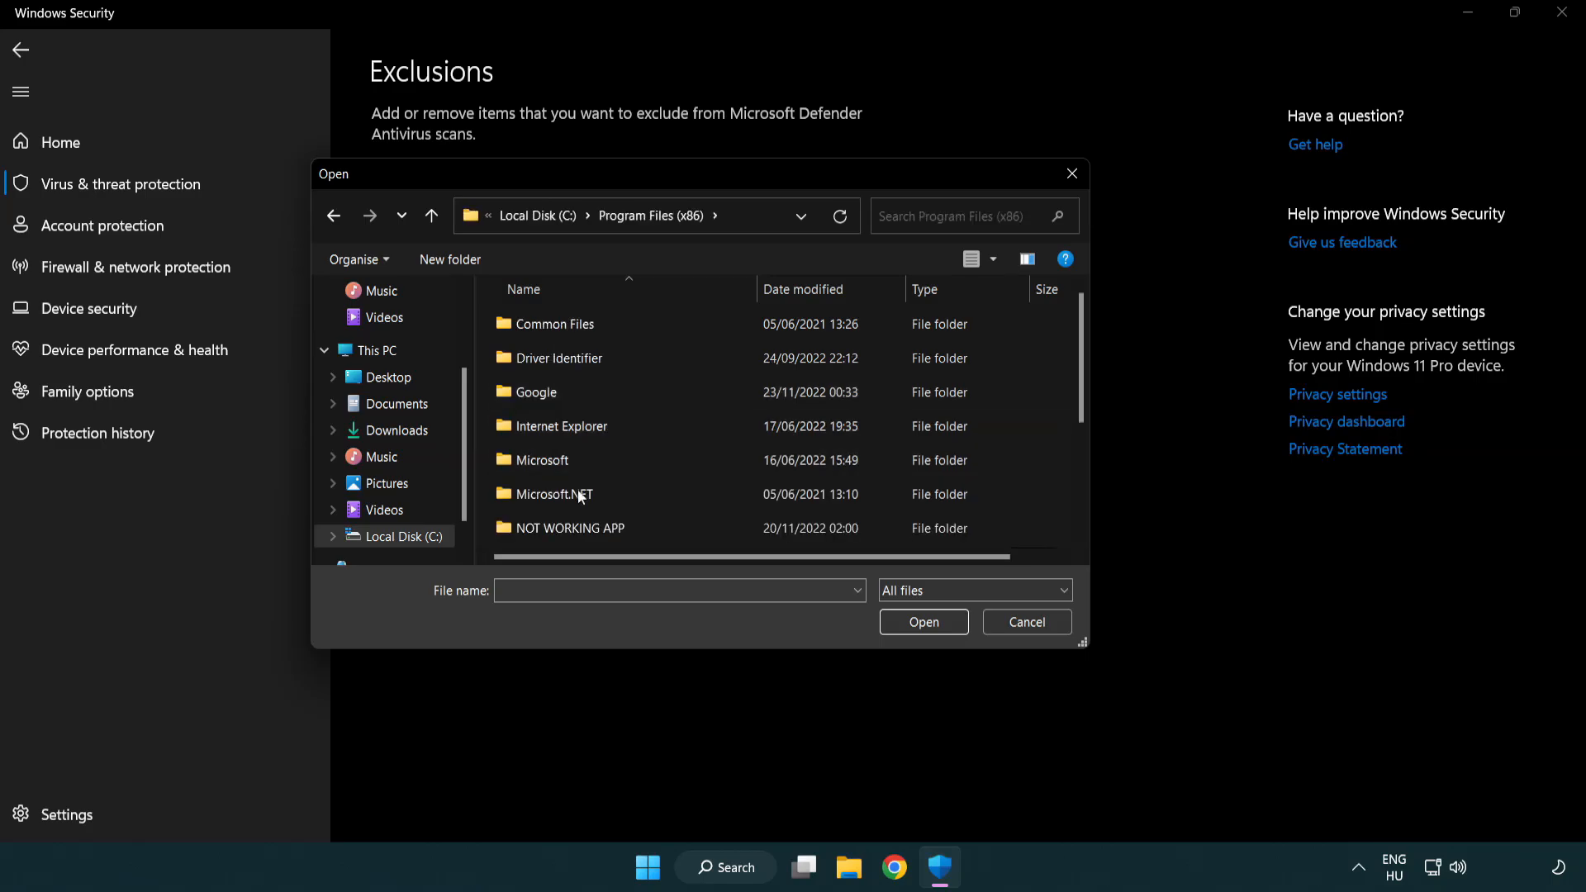
double_click(571, 527)
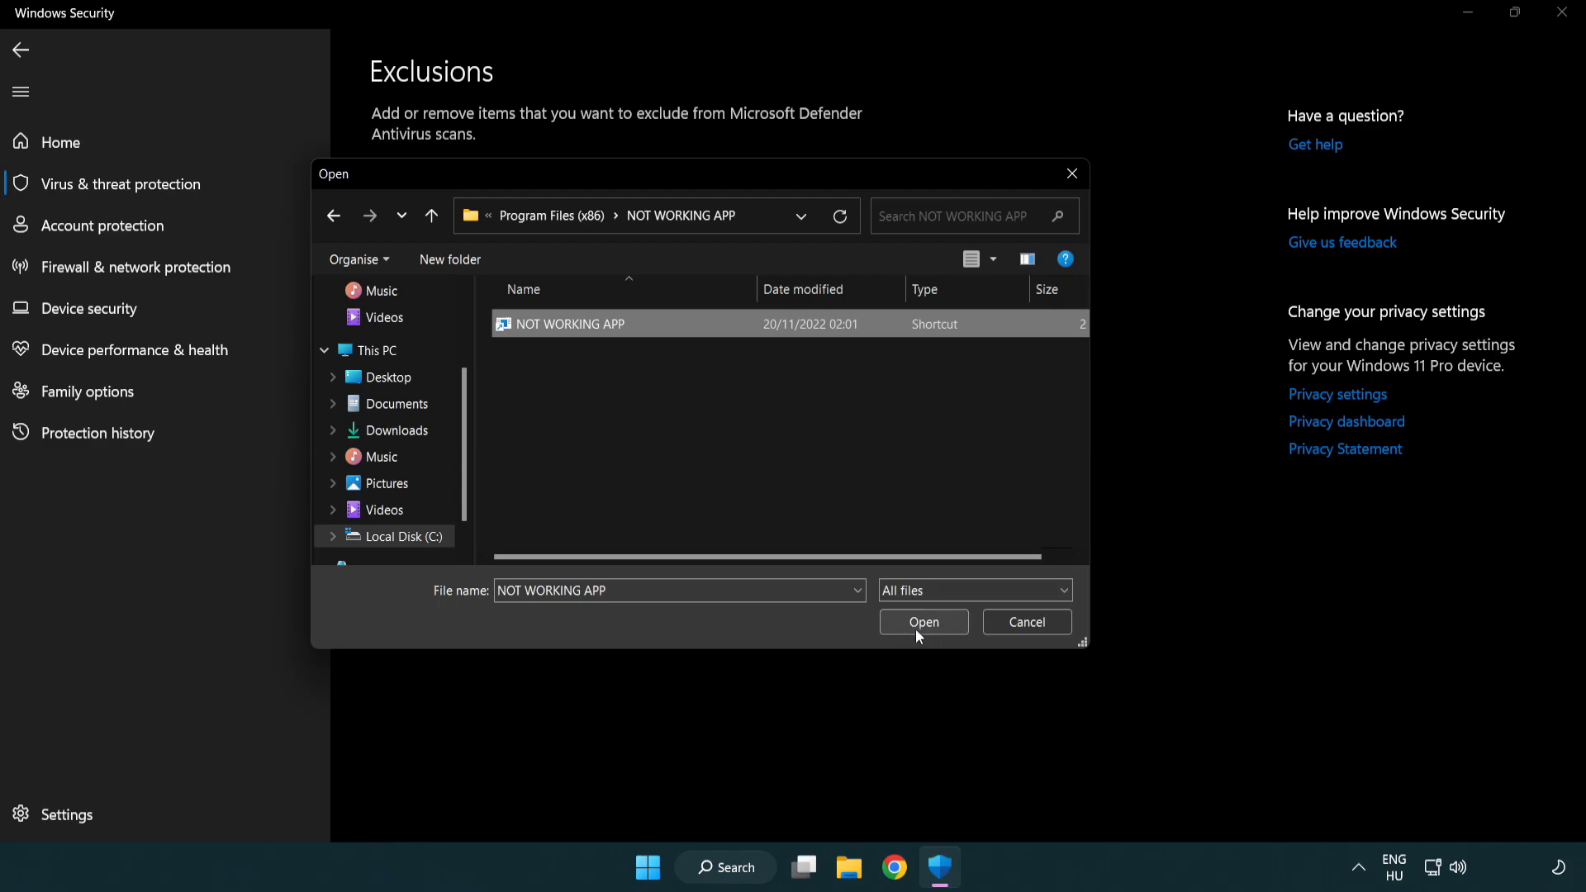
left_click(922, 622)
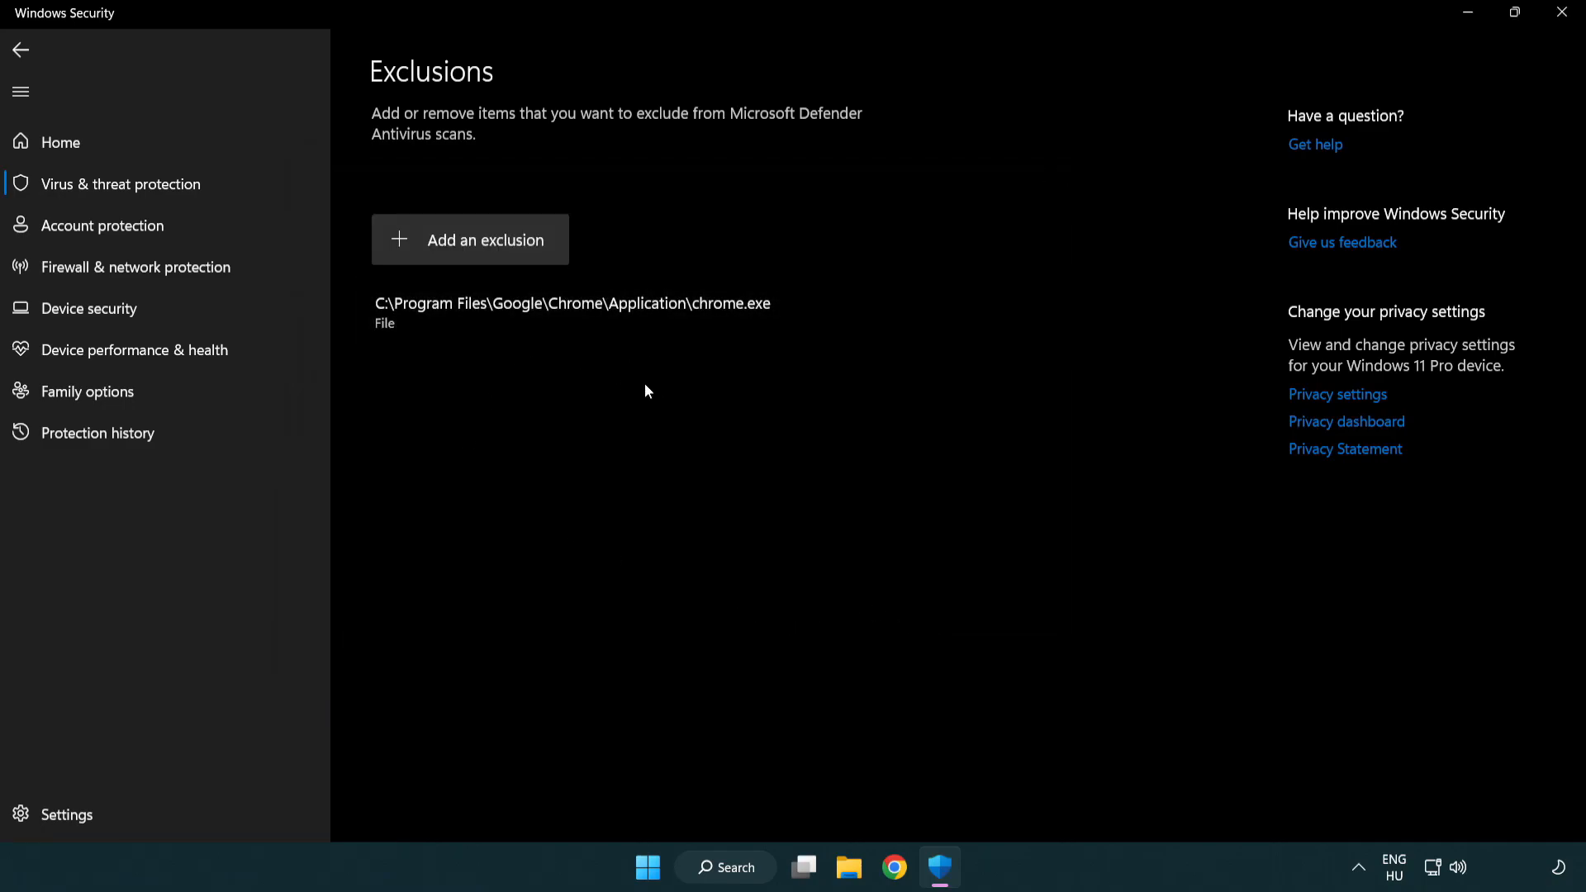
mouse_move(1506, 51)
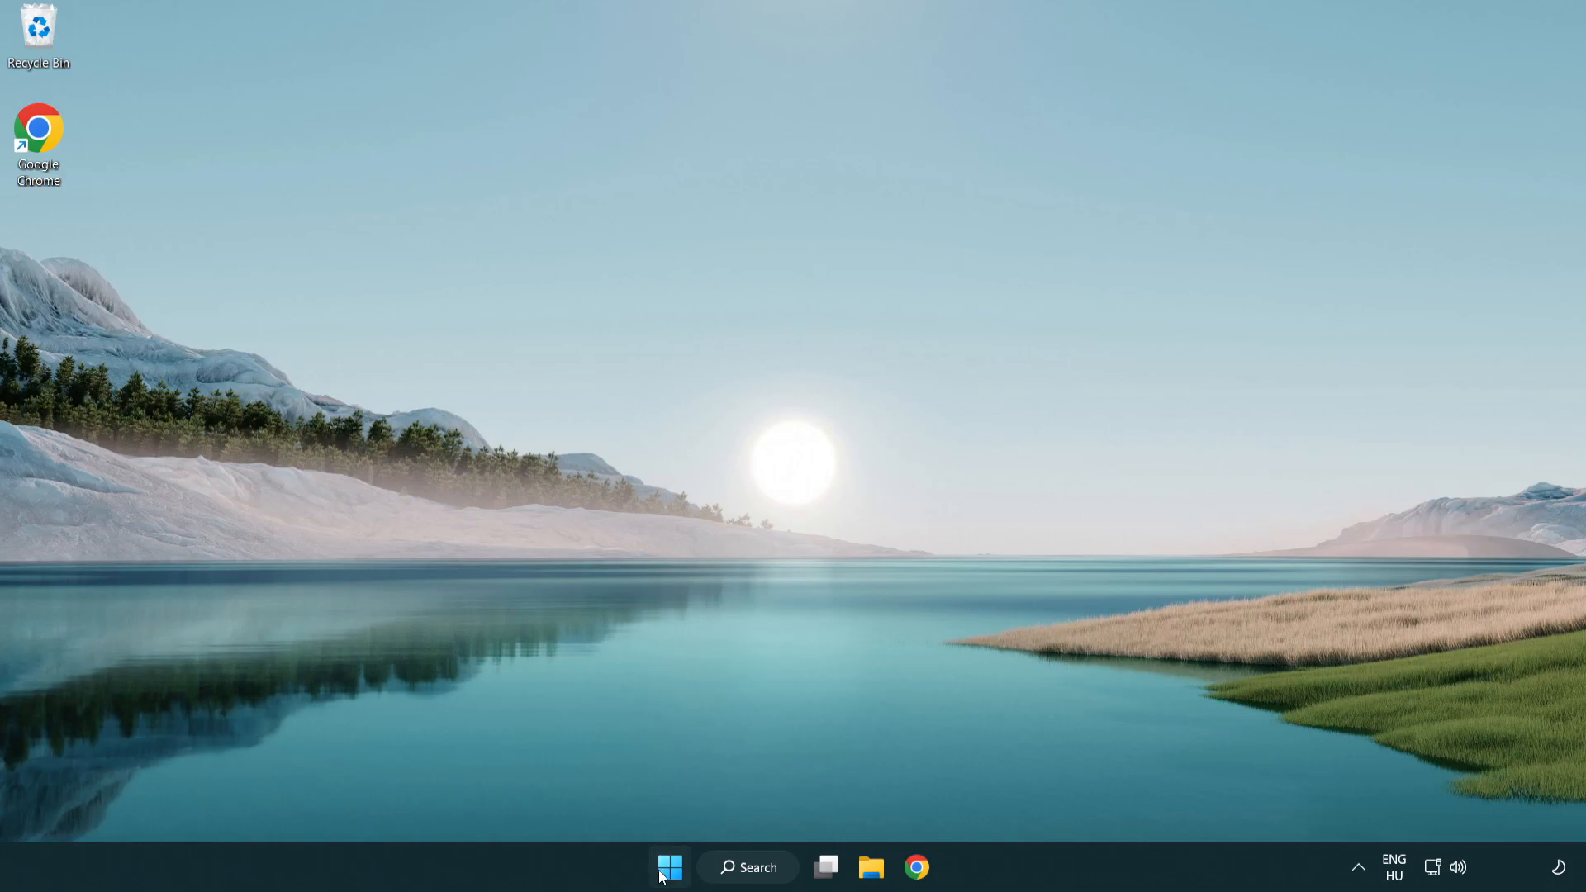
Open the Start menu to reach the Sleep, Shut down and Restart power options.
left_click(670, 867)
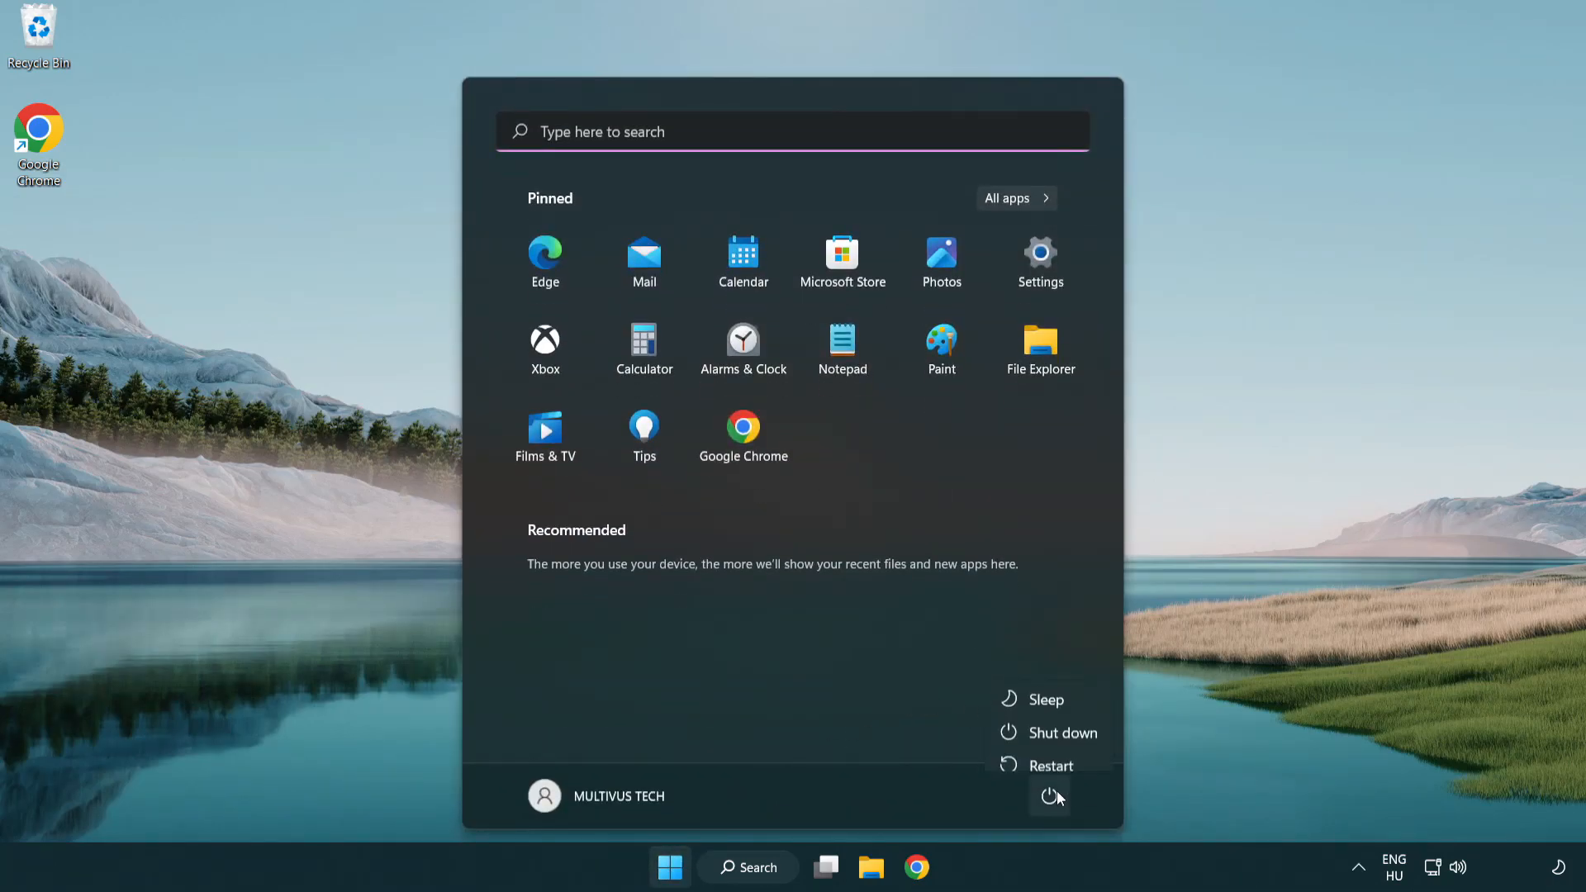
mouse_move(1052, 752)
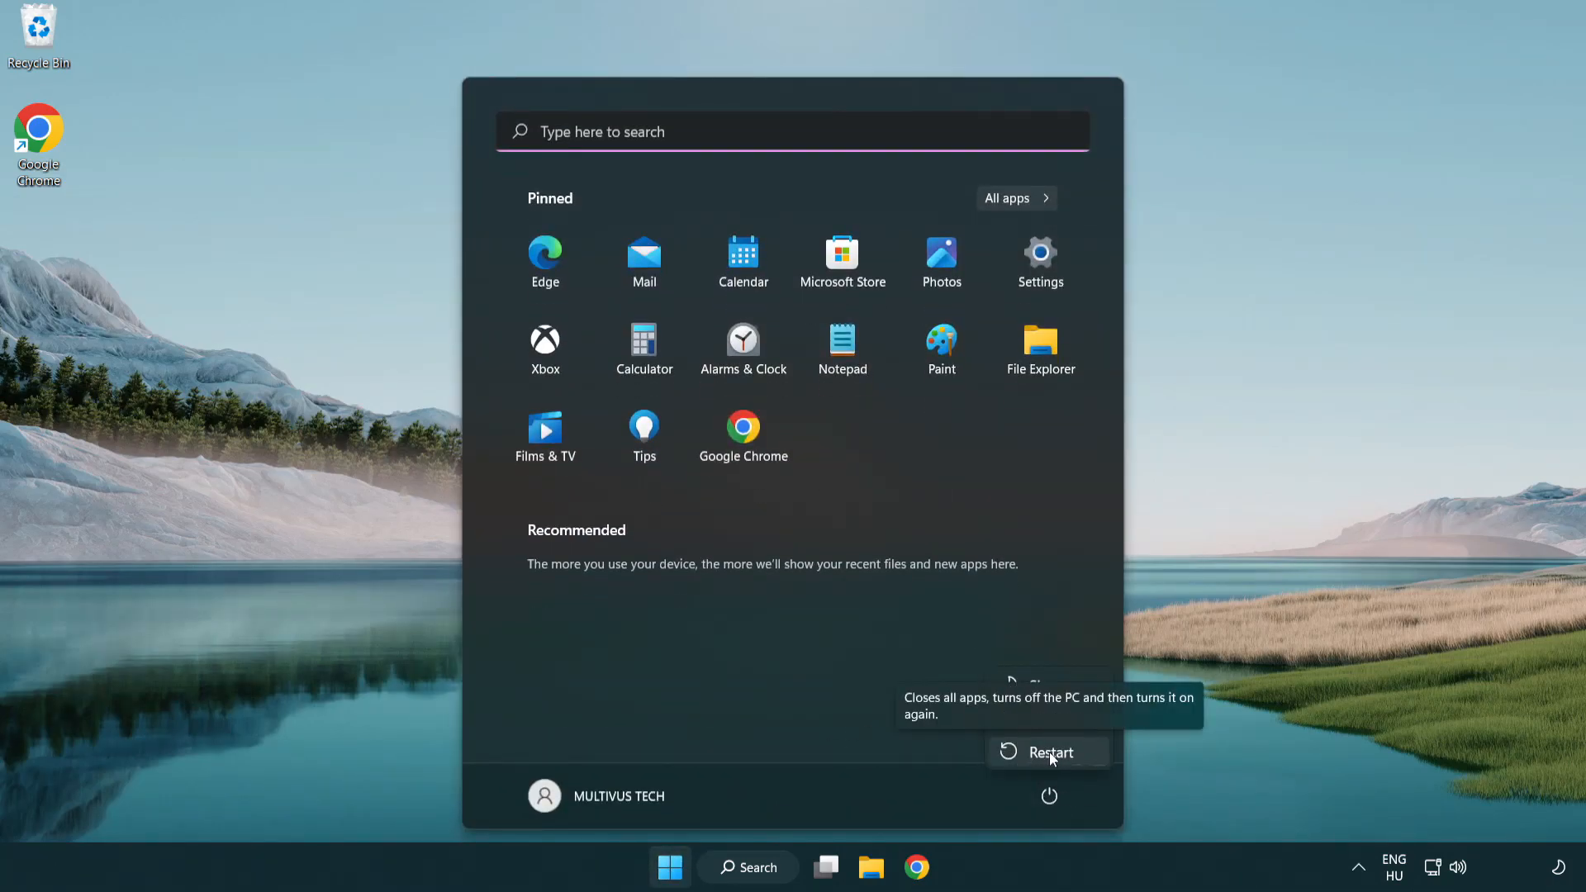